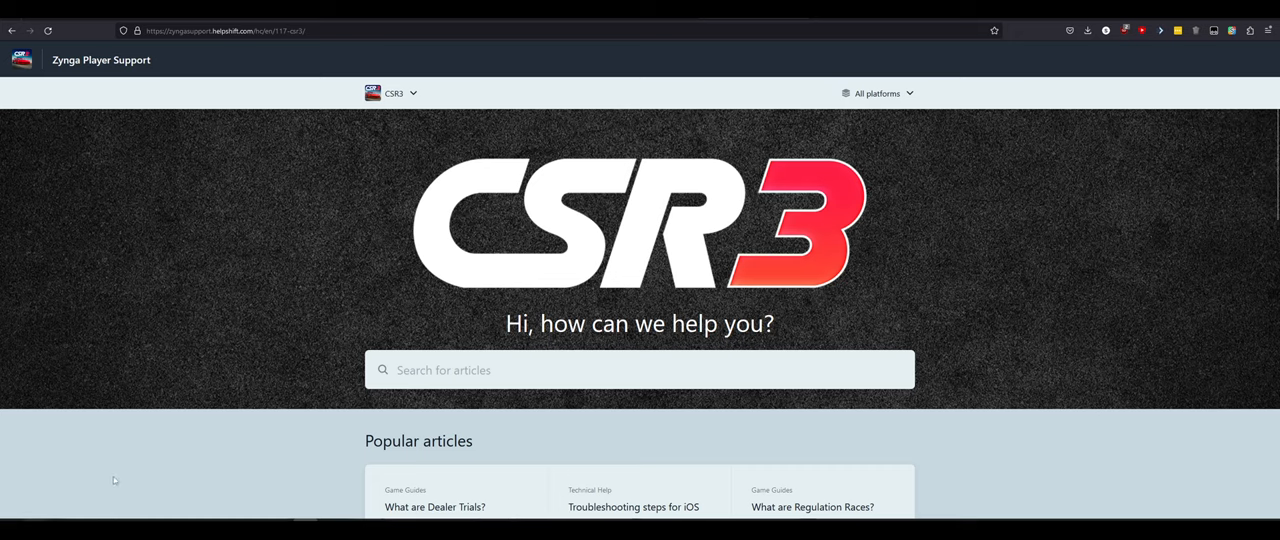
{"action": "mouse_move", "coordinate": [155, 428]}
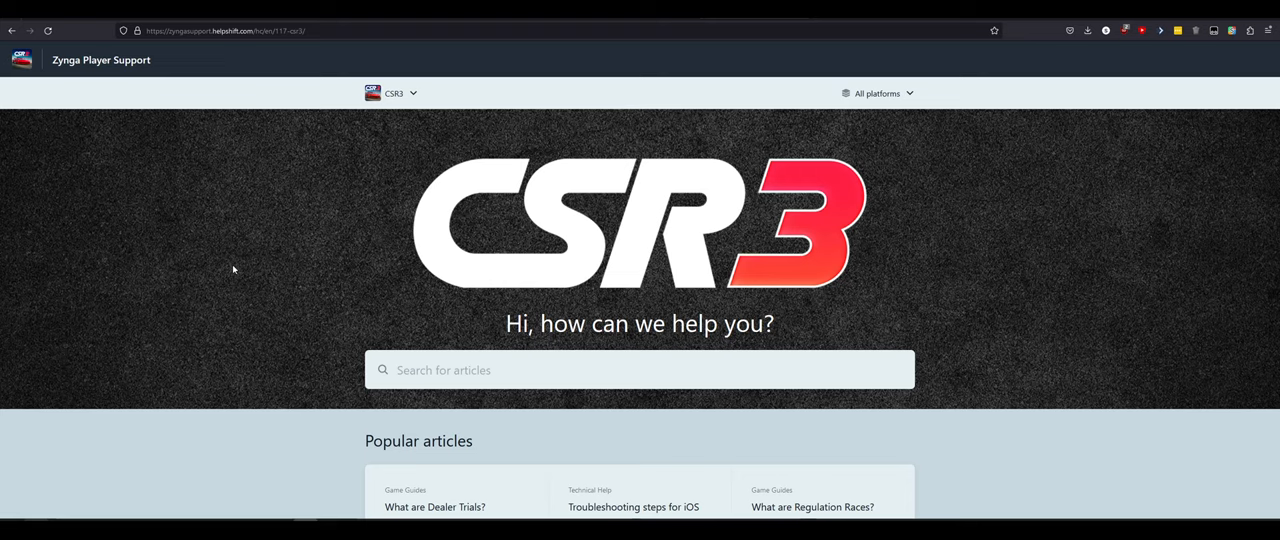
Step: Scroll the CSR3 home page past Popular articles to the Billing, Game Guides and Account & Settings categories
{"action": "scroll", "scroll_direction": "down", "scroll_amount": 3}
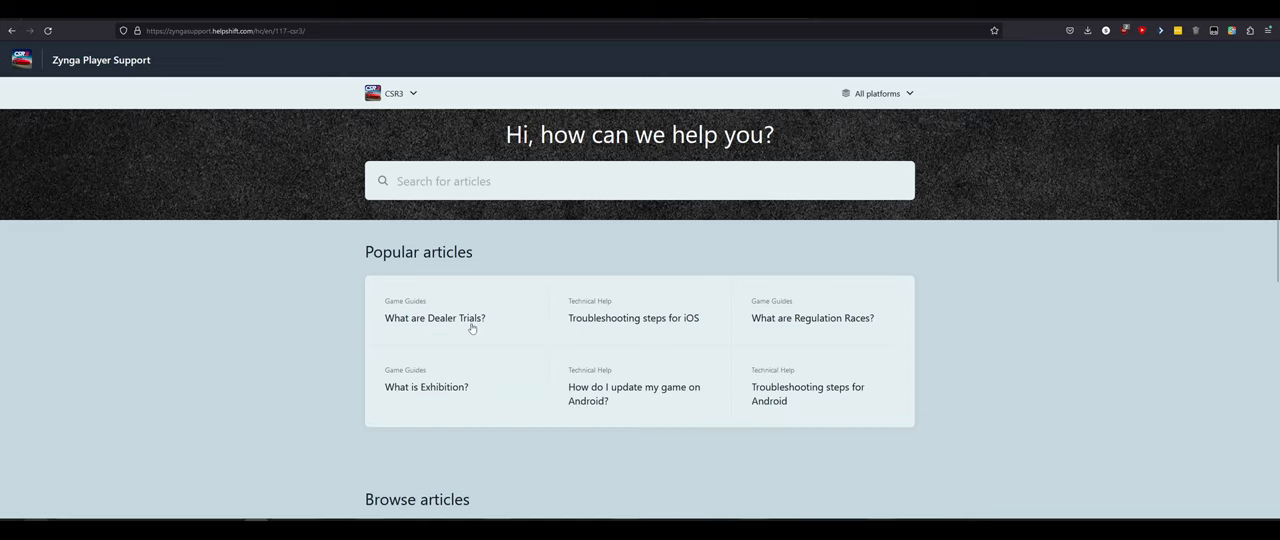
{"action": "mouse_move", "coordinate": [645, 318]}
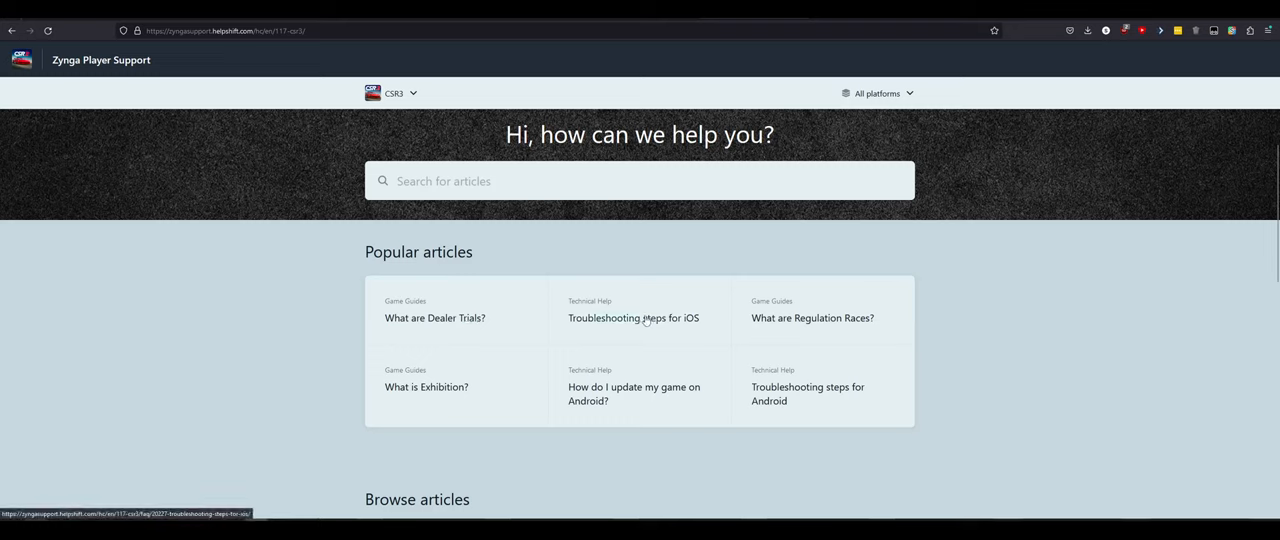
{"action": "mouse_move", "coordinate": [455, 390]}
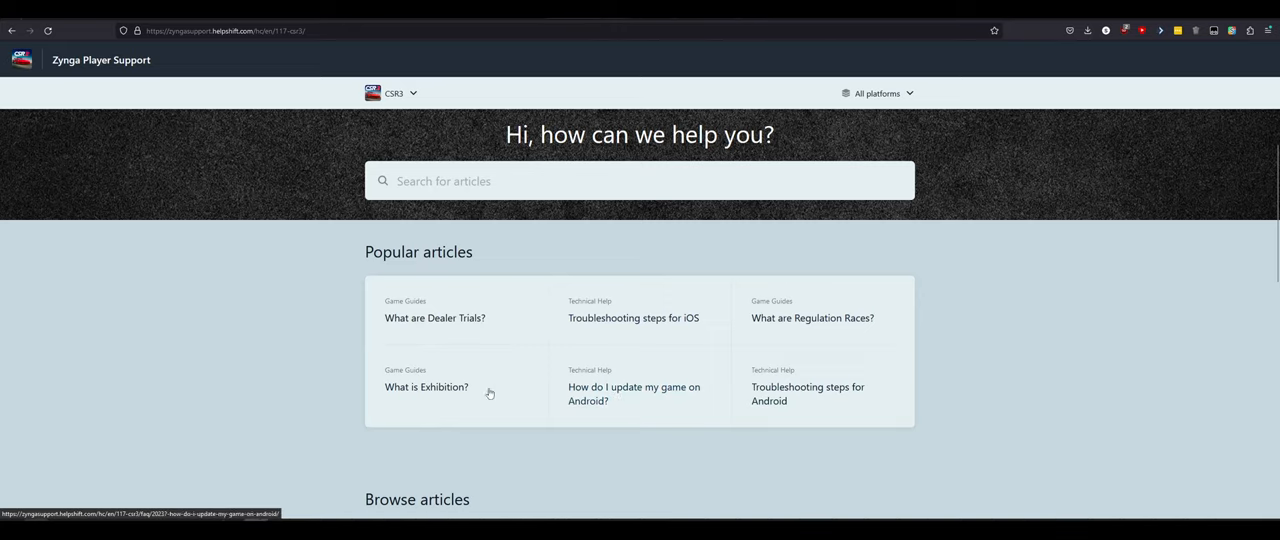
{"action": "scroll", "scroll_direction": "down", "scroll_amount": 3}
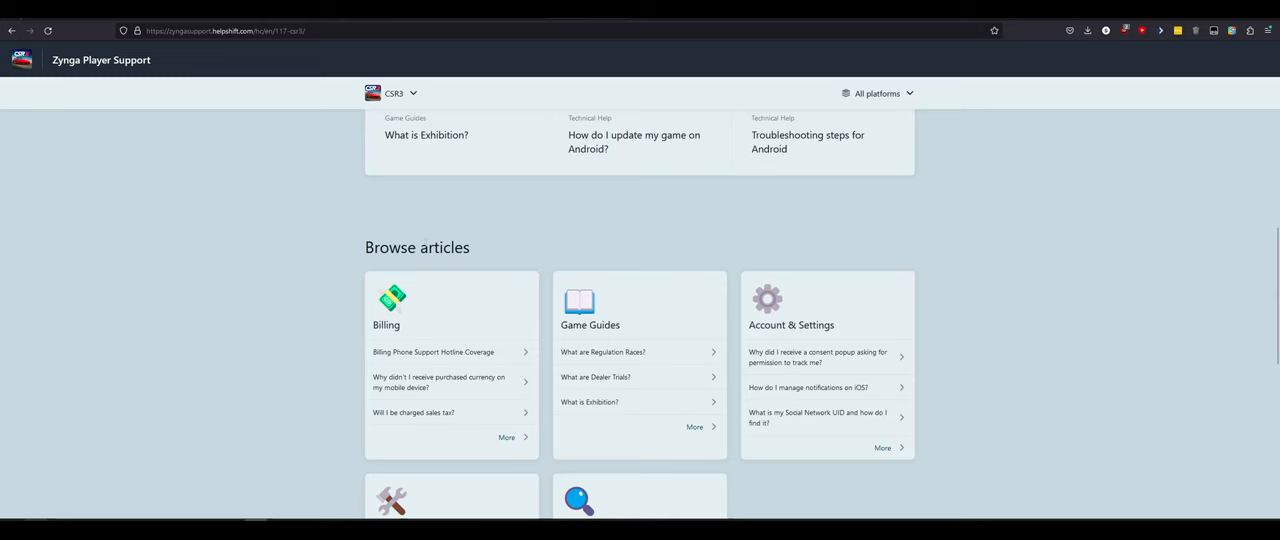
Step: Open 'What are Dealer Trials?' and read its race ticket and categories explanation
{"action": "left_click", "coordinate": [595, 377]}
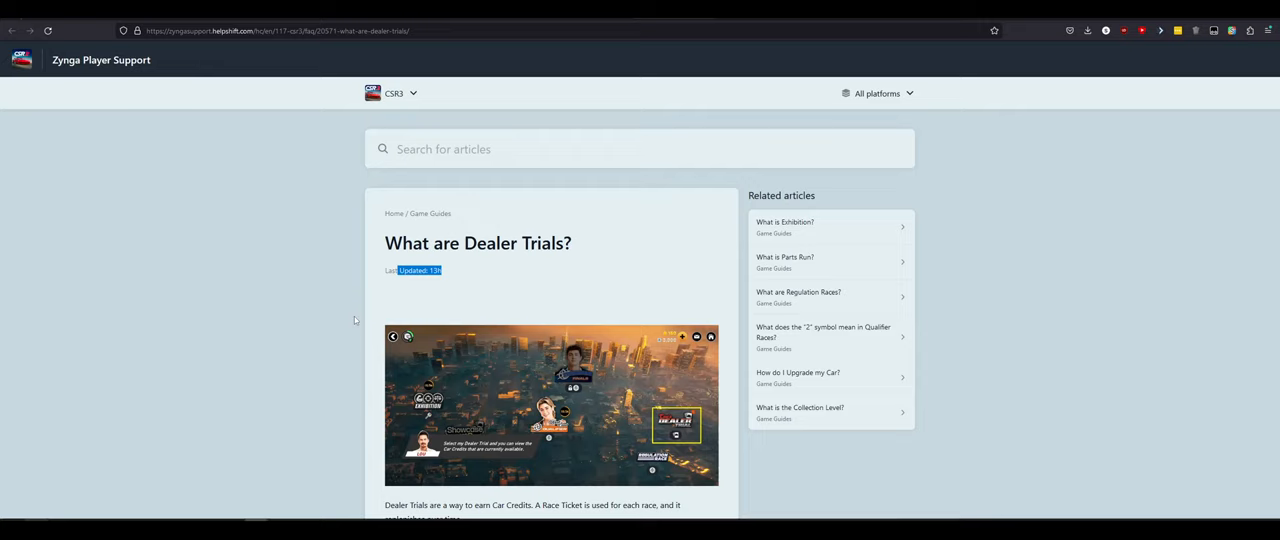
{"action": "mouse_move", "coordinate": [278, 276]}
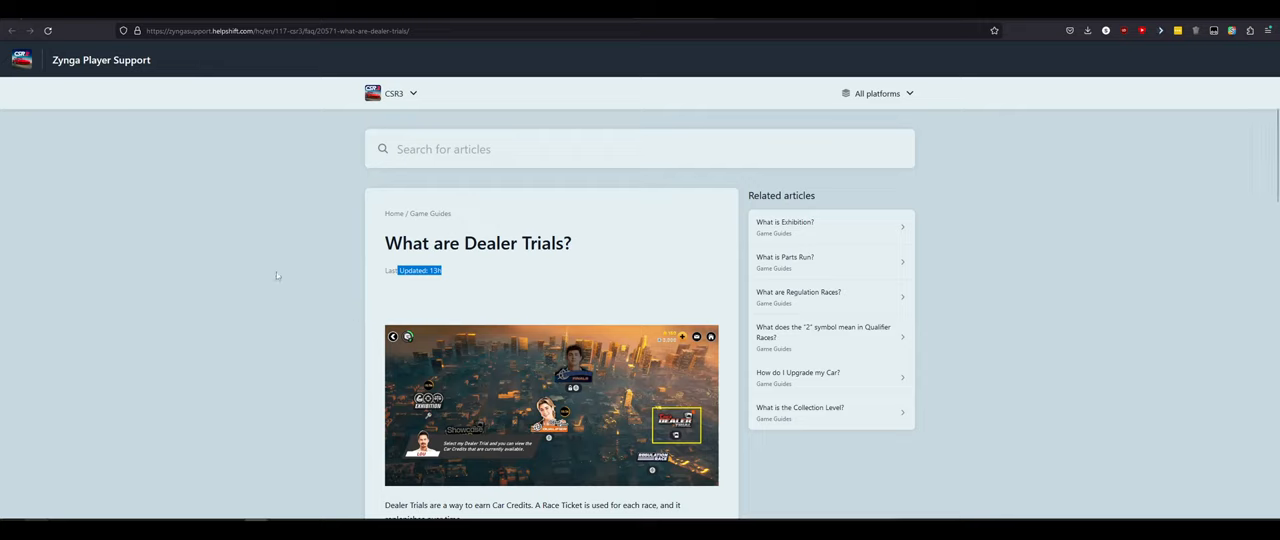
{"action": "scroll", "scroll_direction": "down", "scroll_amount": 3}
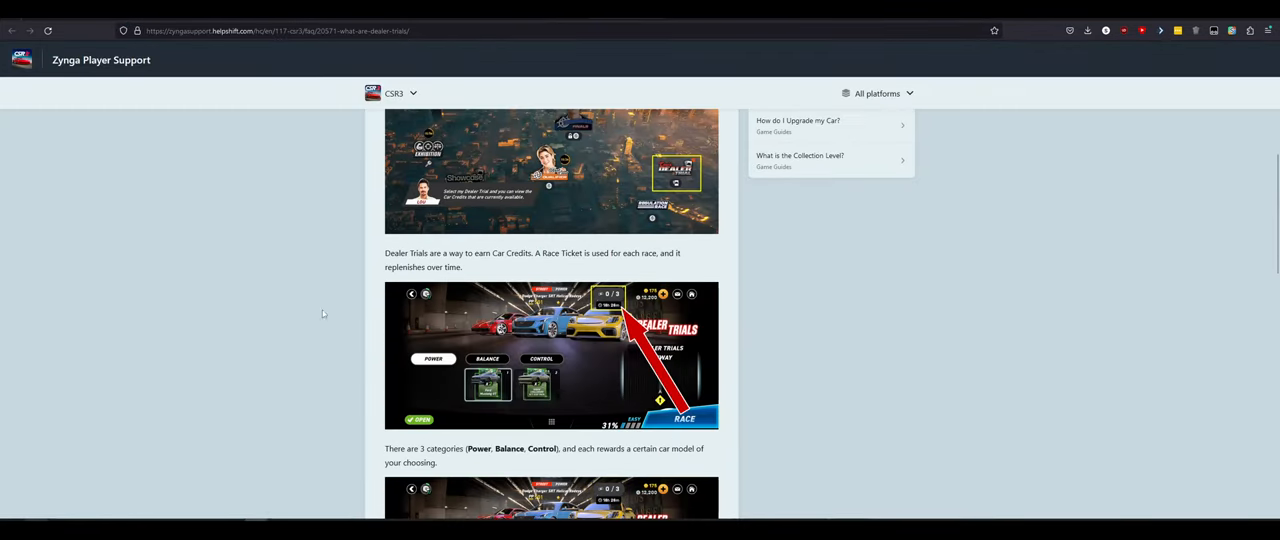
{"action": "mouse_move", "coordinate": [363, 261]}
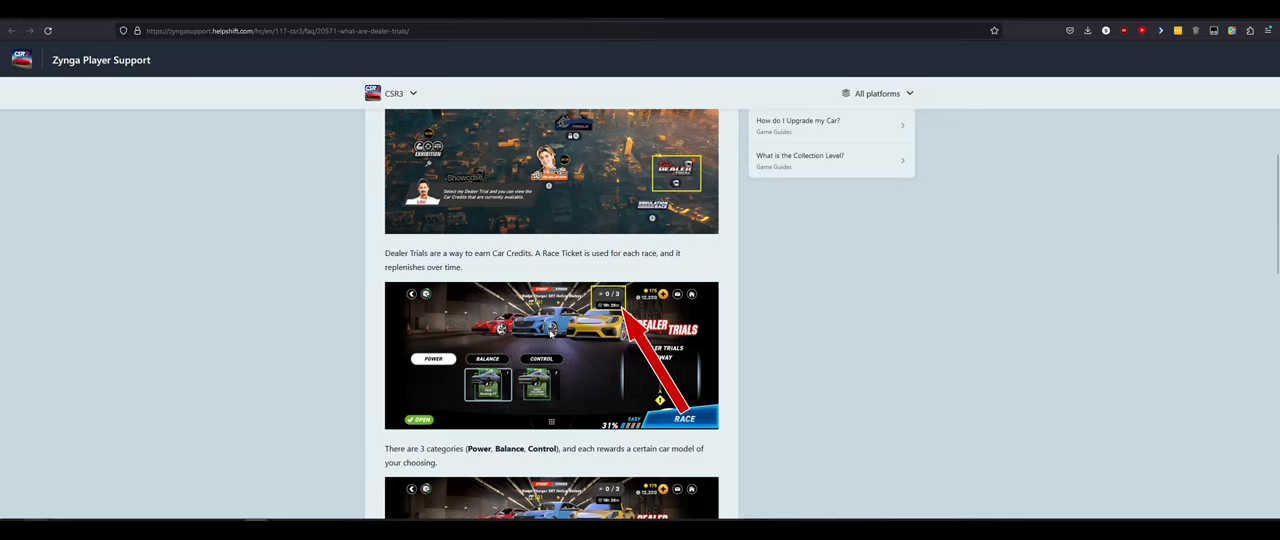
{"action": "scroll", "scroll_direction": "down", "scroll_amount": 3}
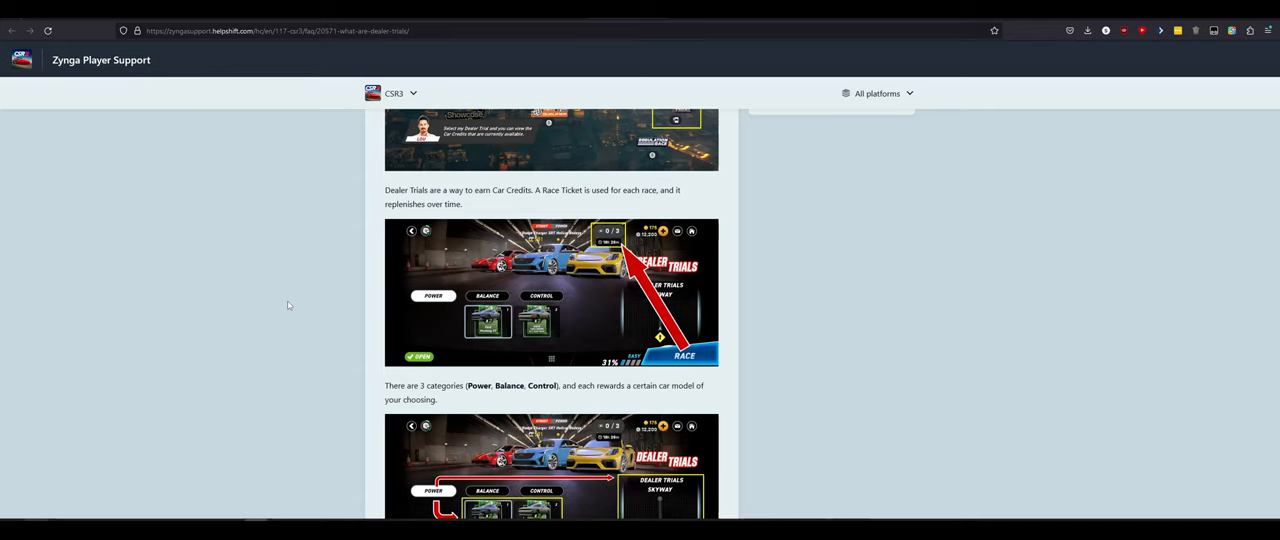
{"action": "scroll", "scroll_direction": "down", "scroll_amount": 3}
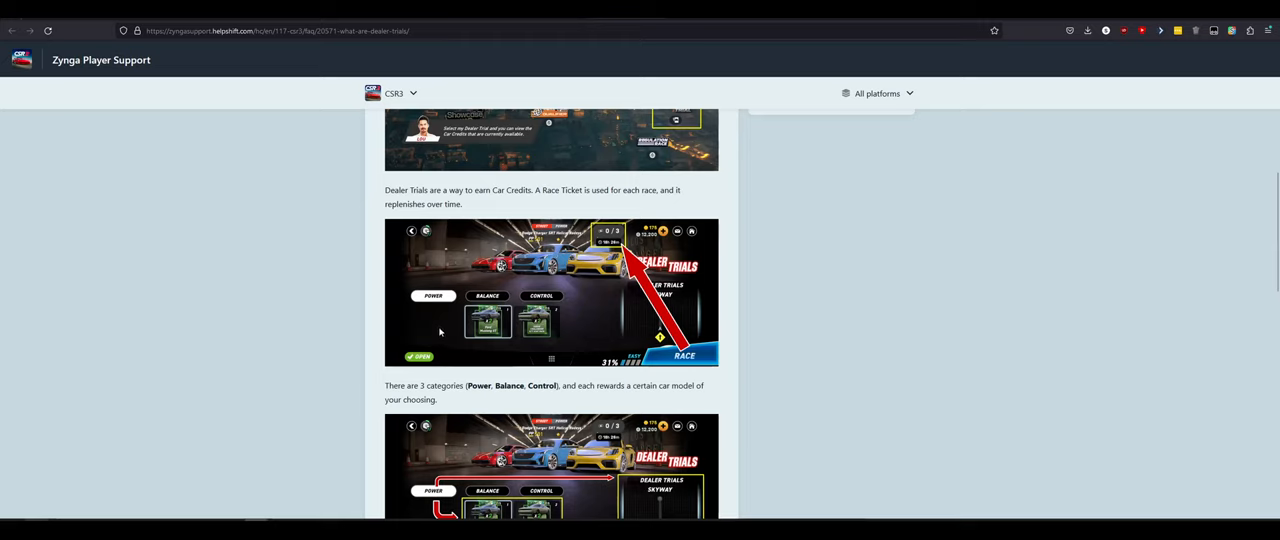
{"action": "mouse_move", "coordinate": [503, 268]}
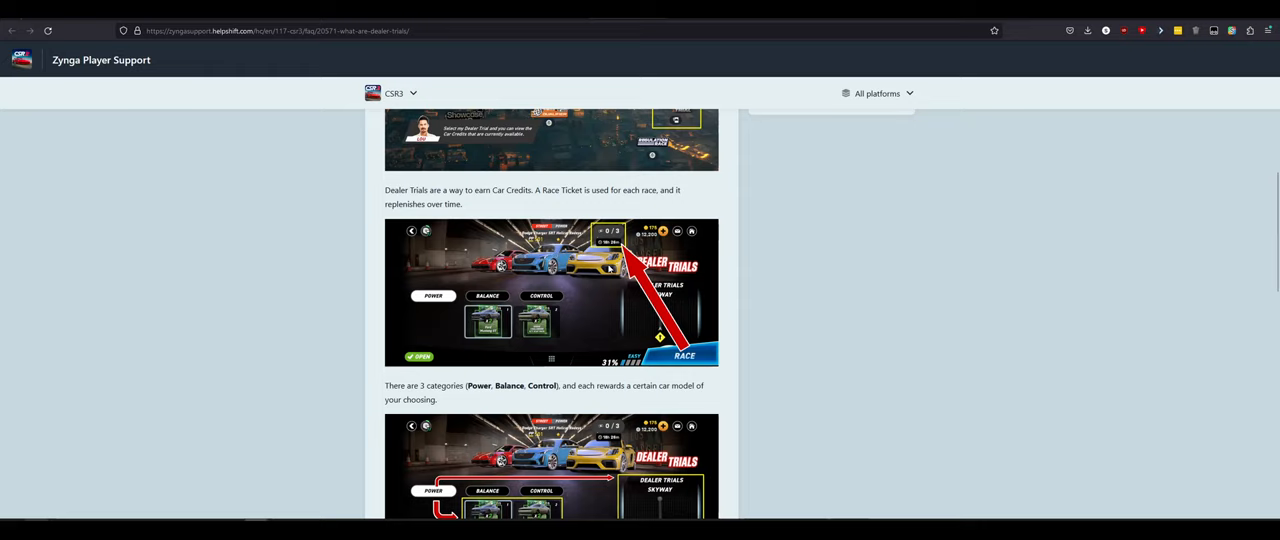
{"action": "mouse_move", "coordinate": [533, 364]}
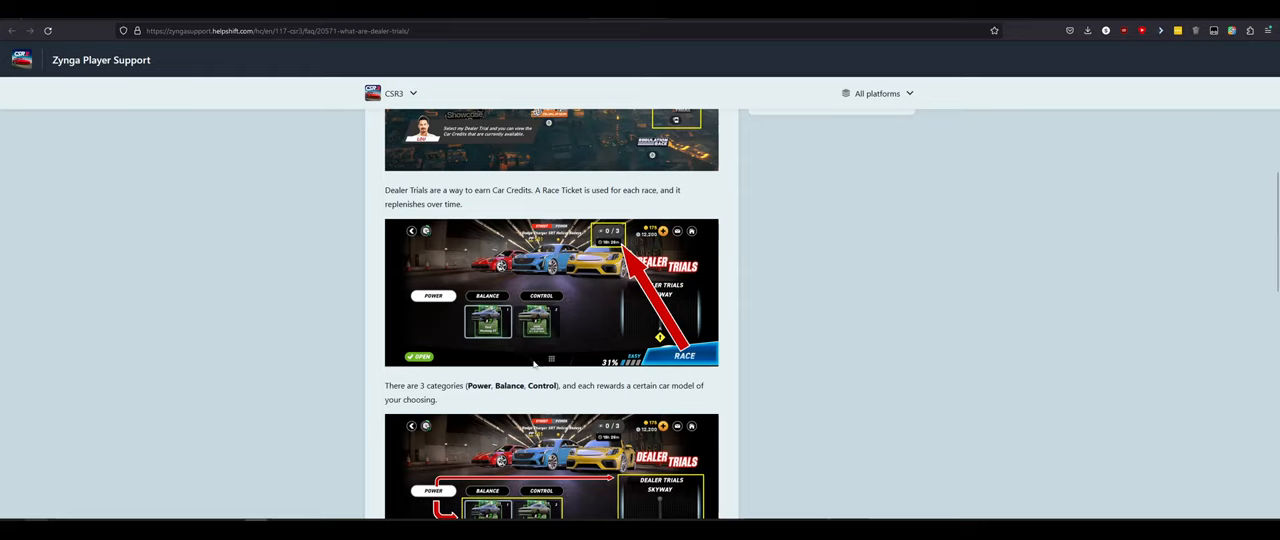
{"action": "mouse_move", "coordinate": [666, 275]}
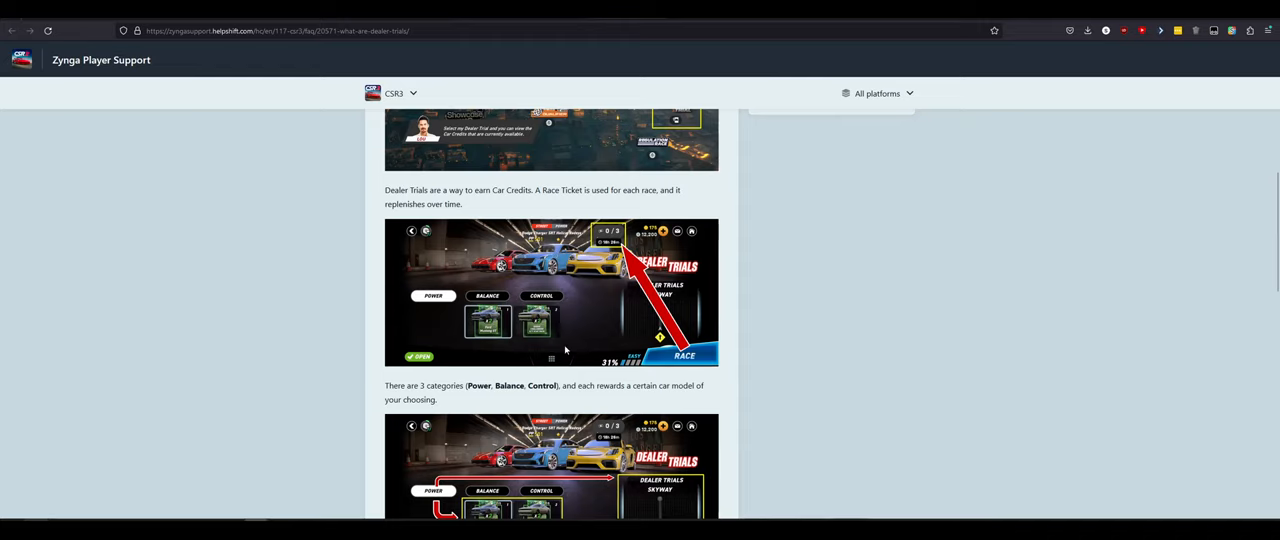
{"action": "scroll", "scroll_direction": "down", "scroll_amount": 3}
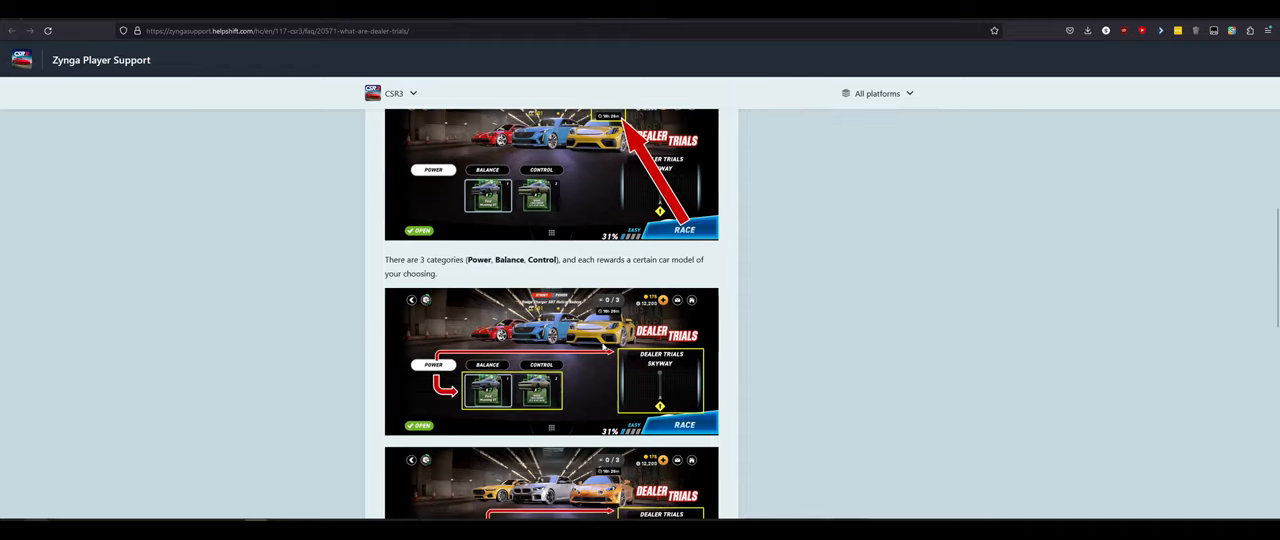
{"action": "mouse_move", "coordinate": [310, 329]}
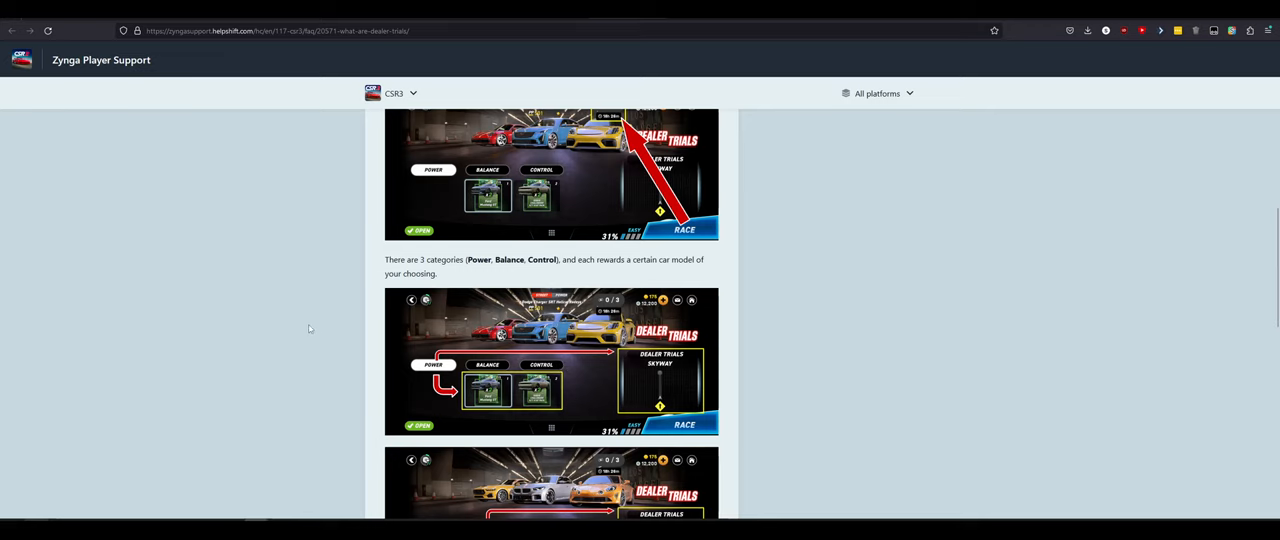
{"action": "scroll", "scroll_direction": "down", "scroll_amount": 3}
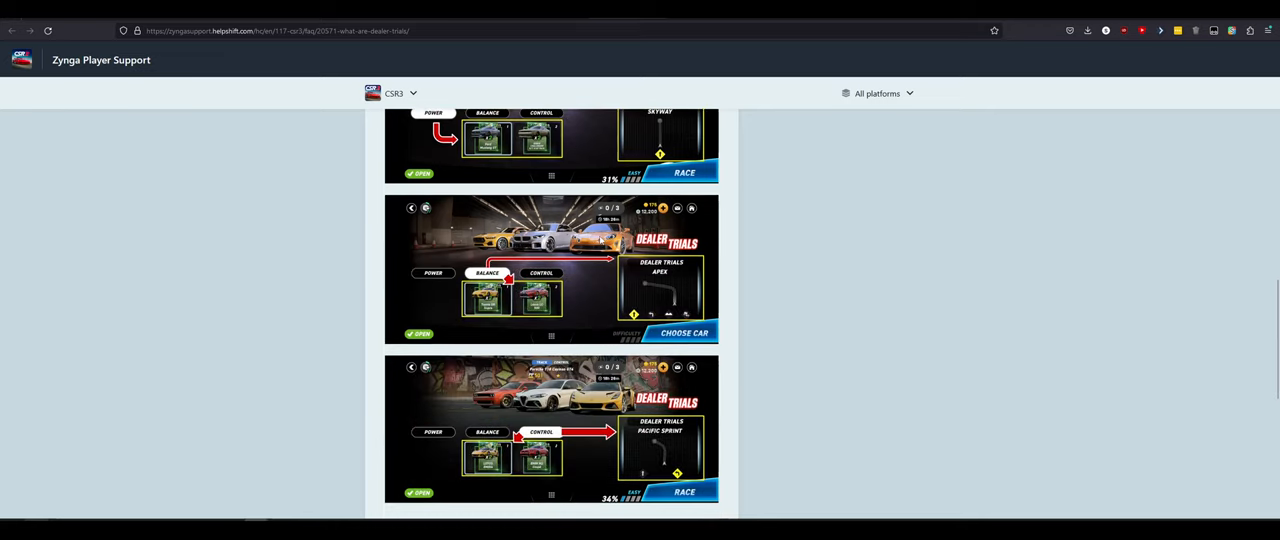
{"action": "mouse_move", "coordinate": [473, 240]}
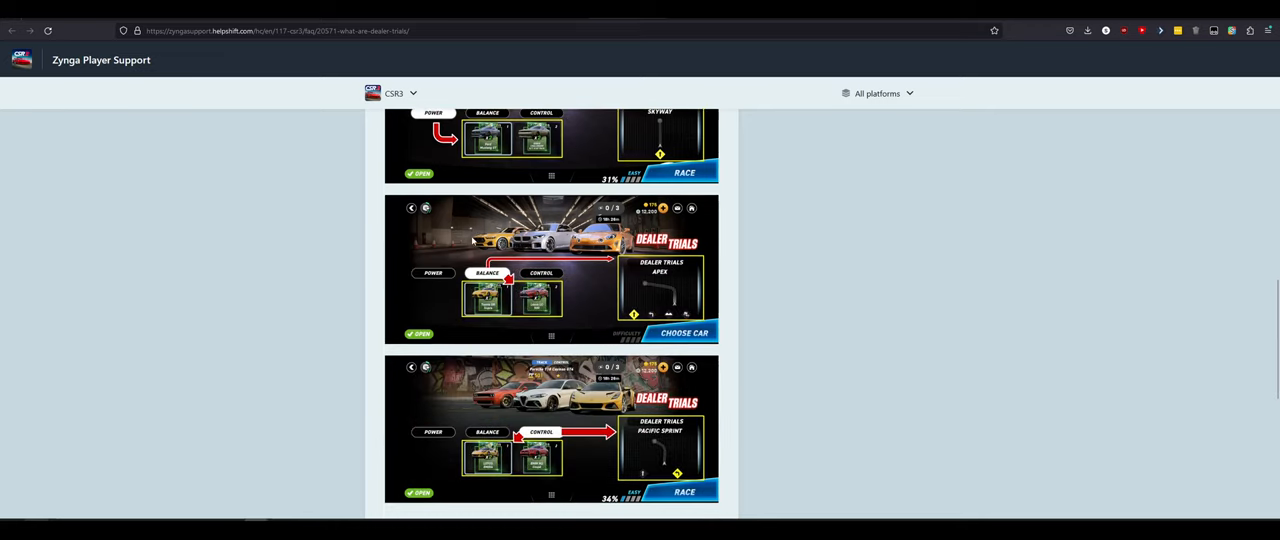
{"action": "mouse_move", "coordinate": [460, 398]}
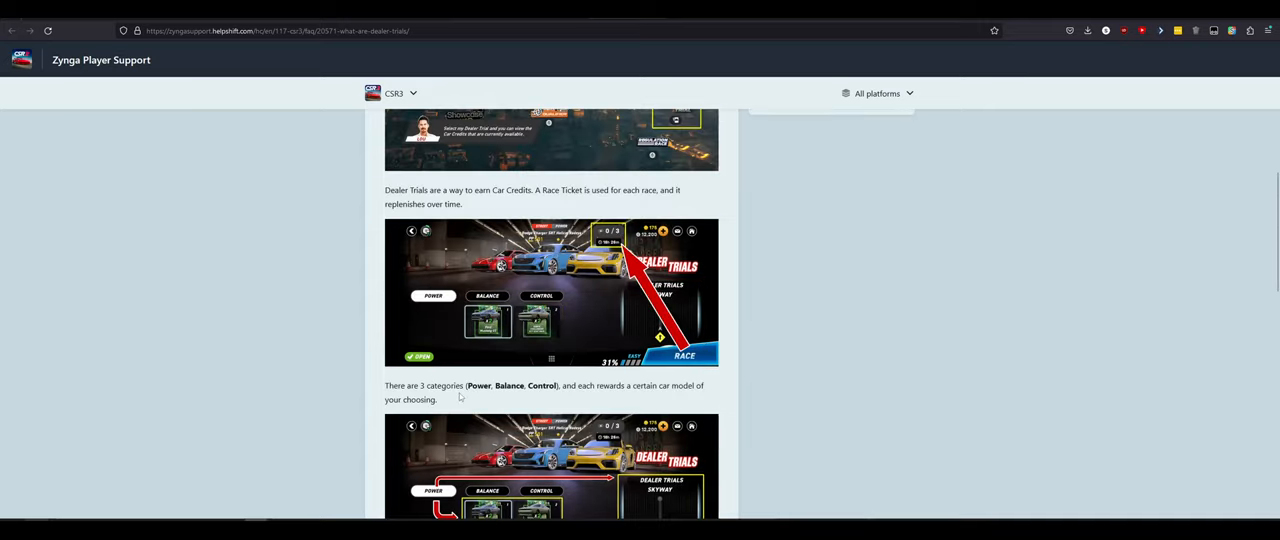
Step: Skim 'Troubleshooting steps for iOS', then reach 'What are Regulation Races?' with its Rookie, Amateur and Pro categories
{"action": "scroll", "scroll_direction": "up", "scroll_amount": 3}
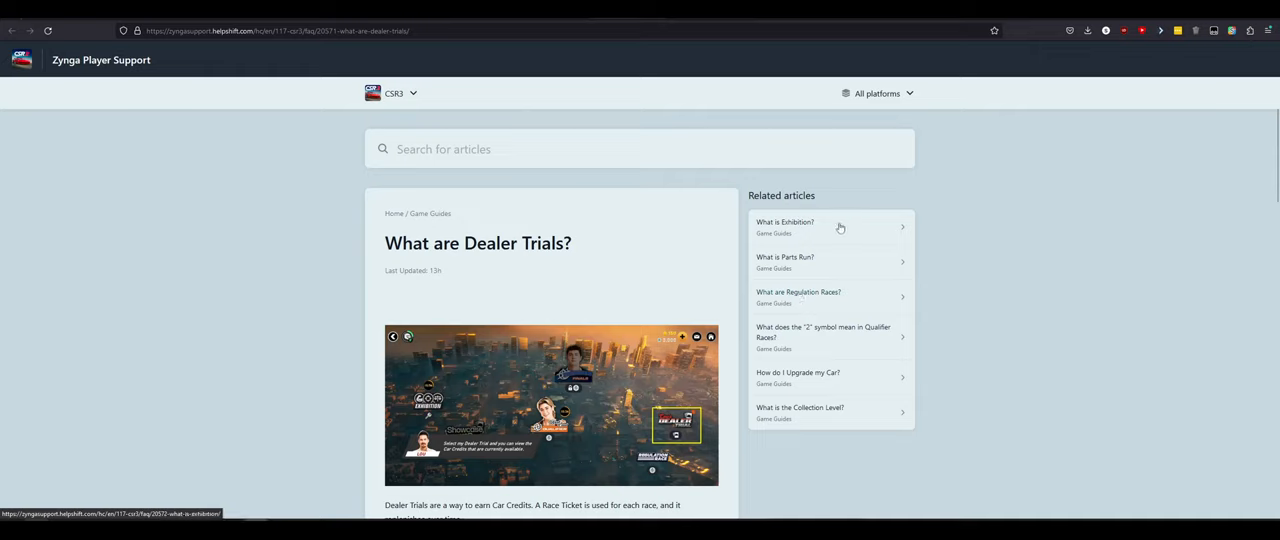
{"action": "mouse_move", "coordinate": [840, 300]}
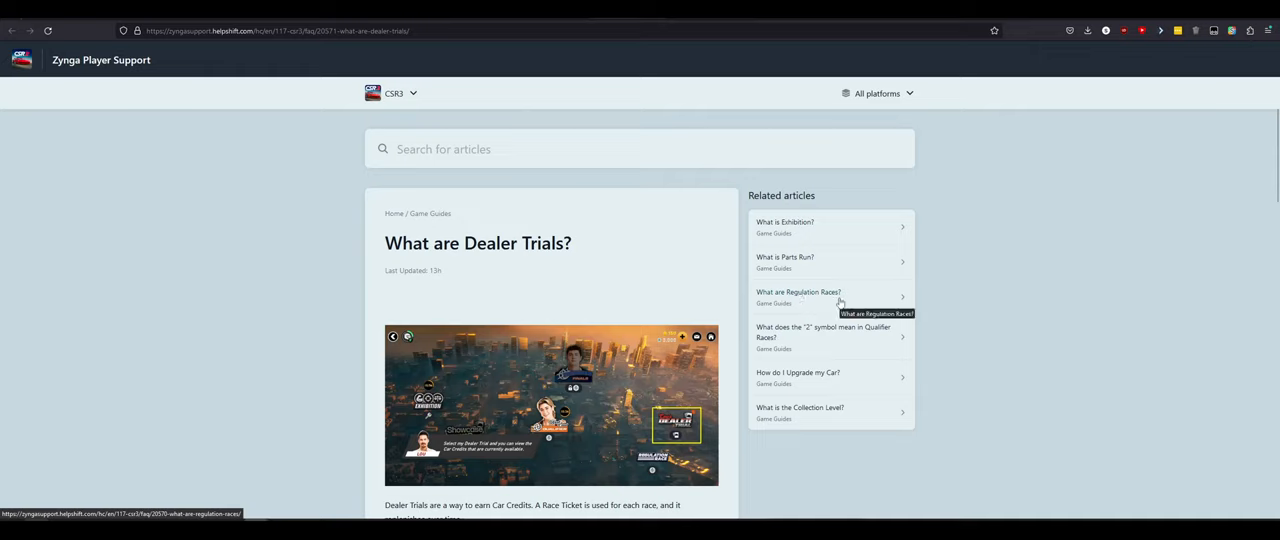
{"action": "mouse_move", "coordinate": [852, 382]}
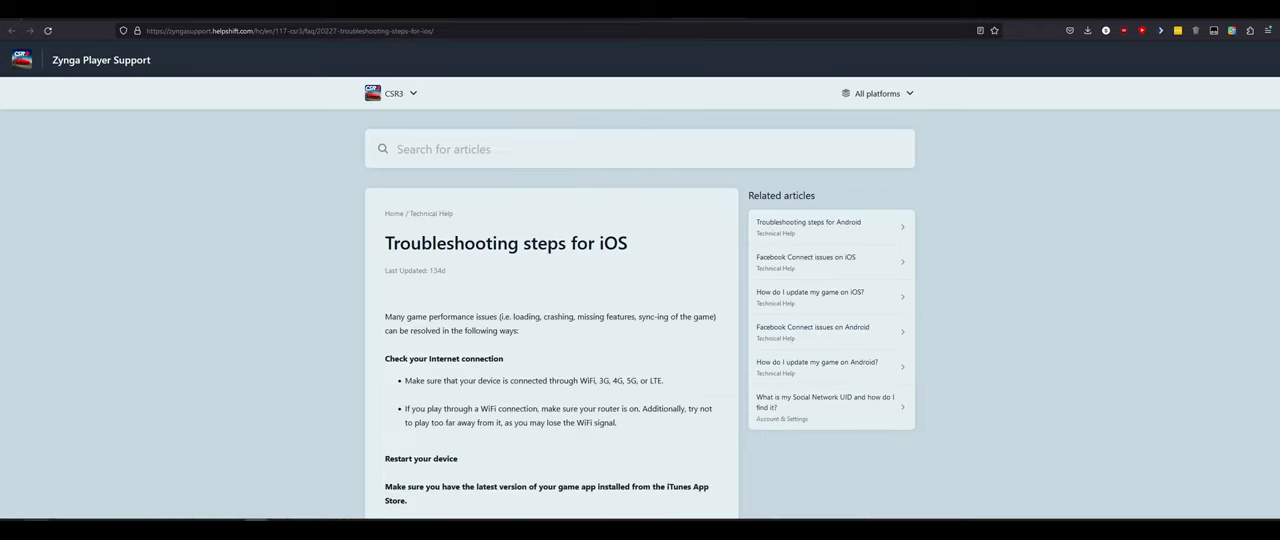
{"action": "scroll", "scroll_direction": "down", "scroll_amount": 3}
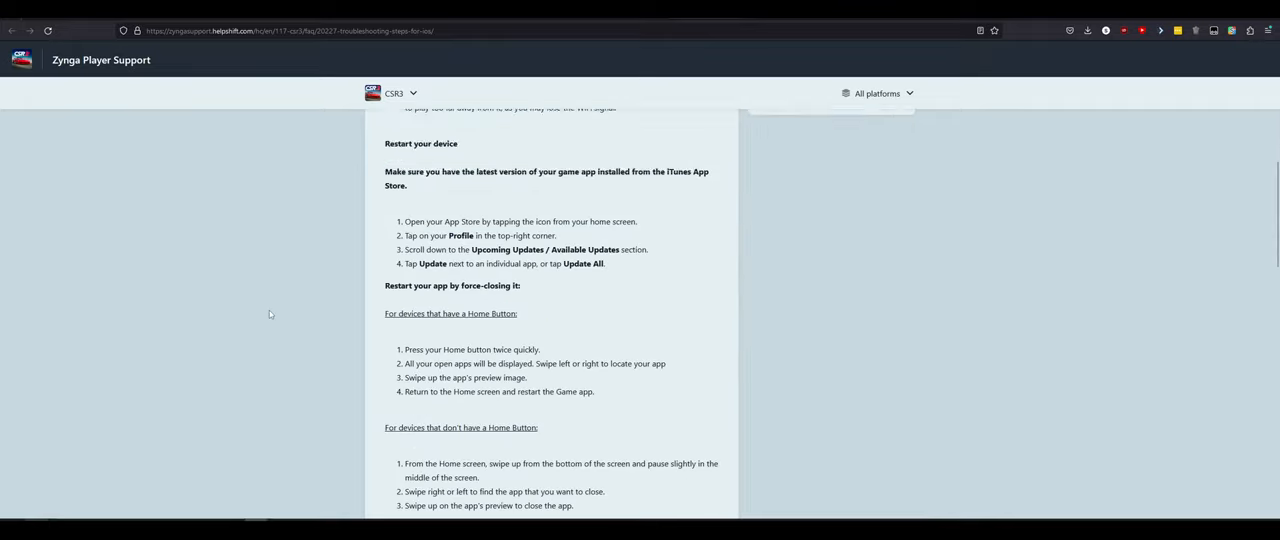
{"action": "scroll", "scroll_direction": "up", "scroll_amount": 3}
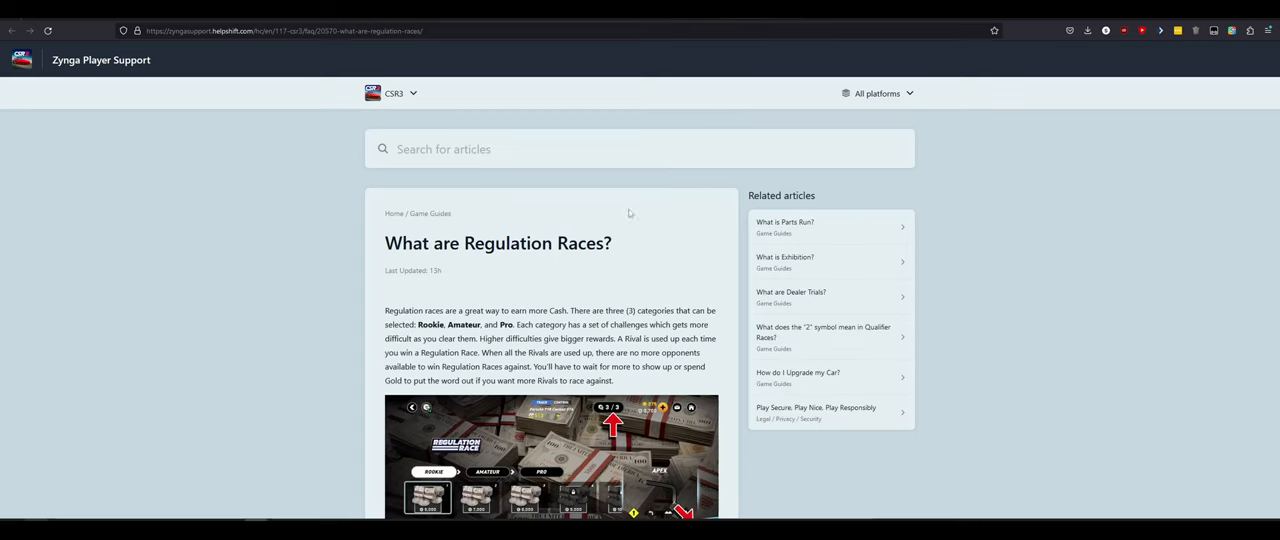
{"action": "mouse_move", "coordinate": [315, 329]}
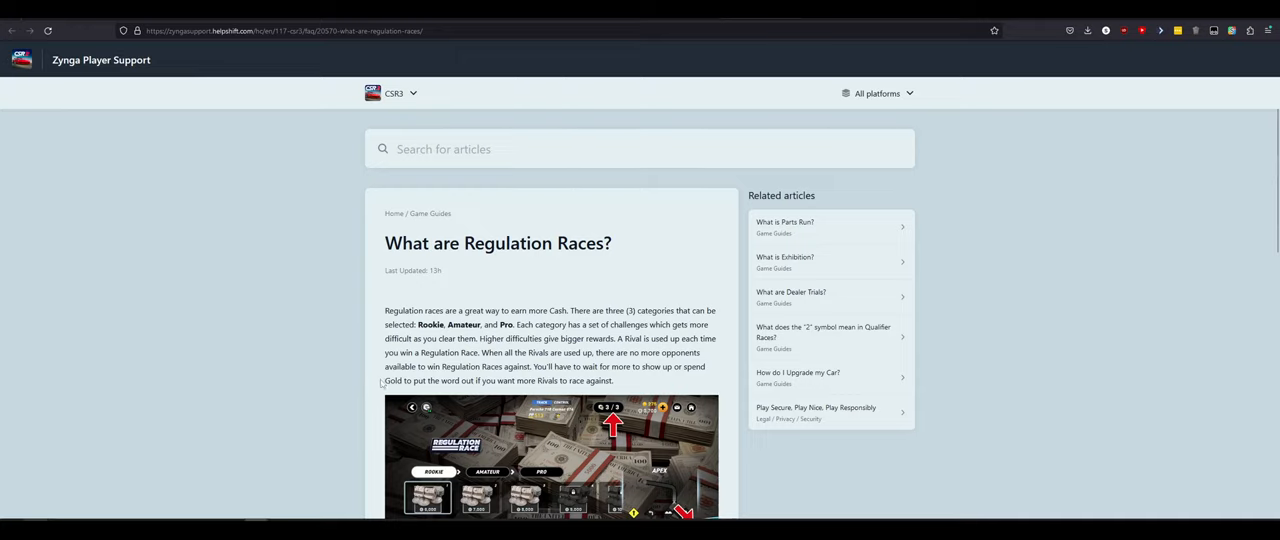
{"action": "mouse_move", "coordinate": [320, 383]}
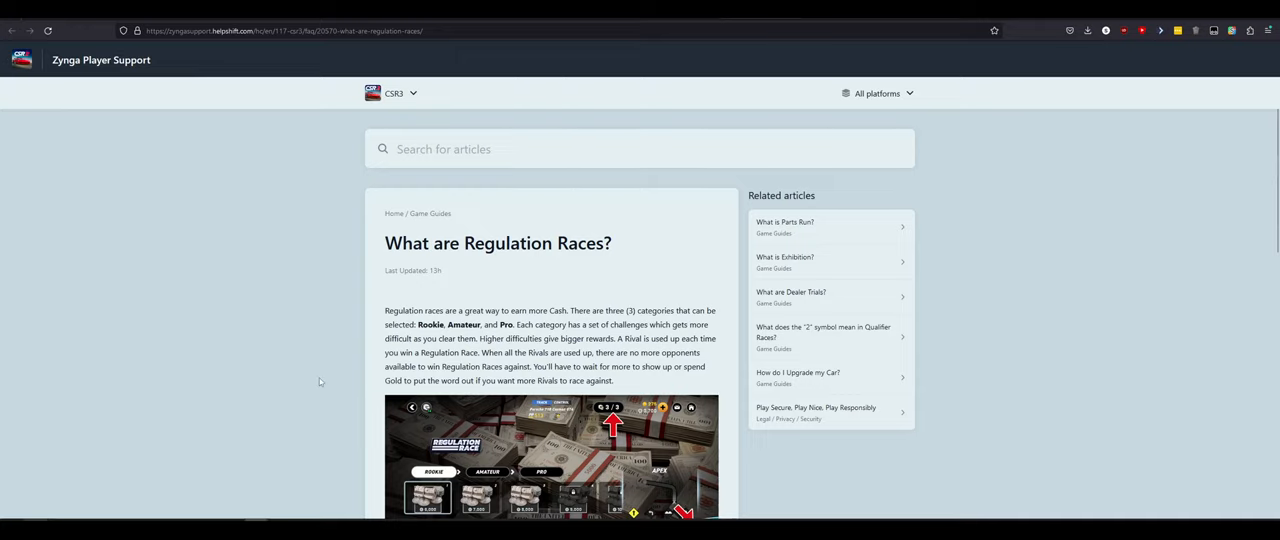
Step: Scroll through the Regulation Races text and screenshots to the note about replenishing Rivals with Gold Coins
{"action": "scroll", "scroll_direction": "down", "scroll_amount": 3}
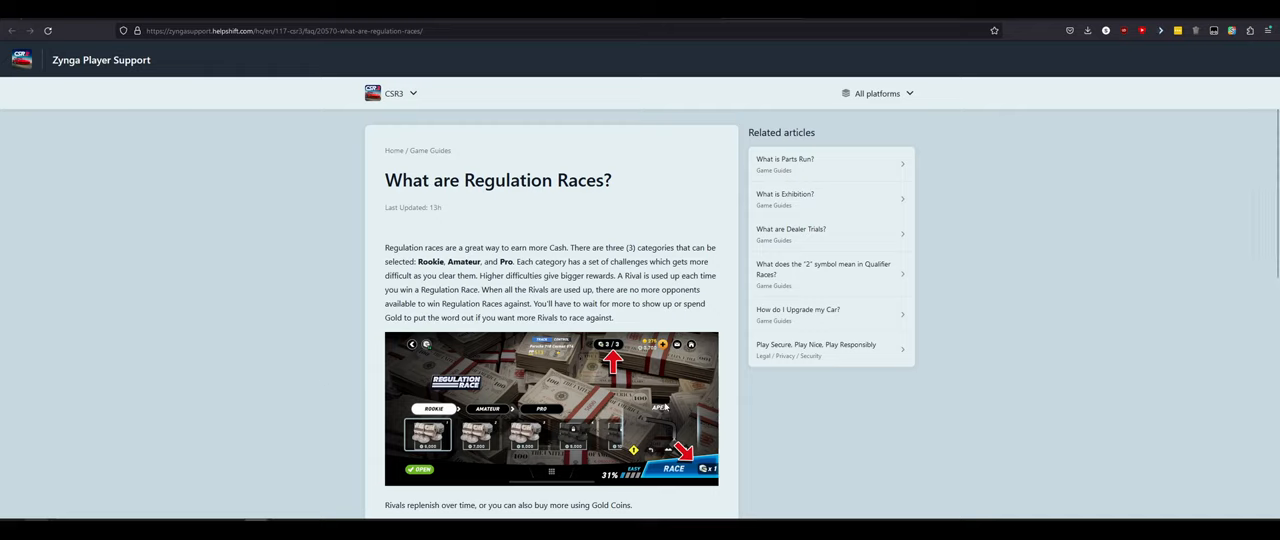
{"action": "scroll", "scroll_direction": "down", "scroll_amount": 3}
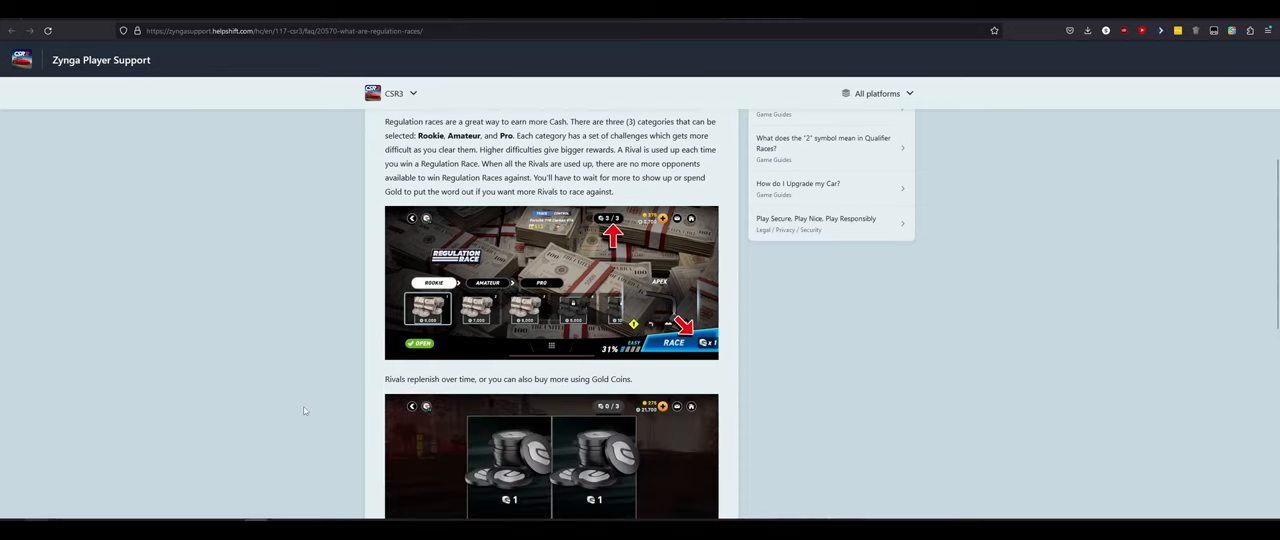
{"action": "scroll", "scroll_direction": "down", "scroll_amount": 3}
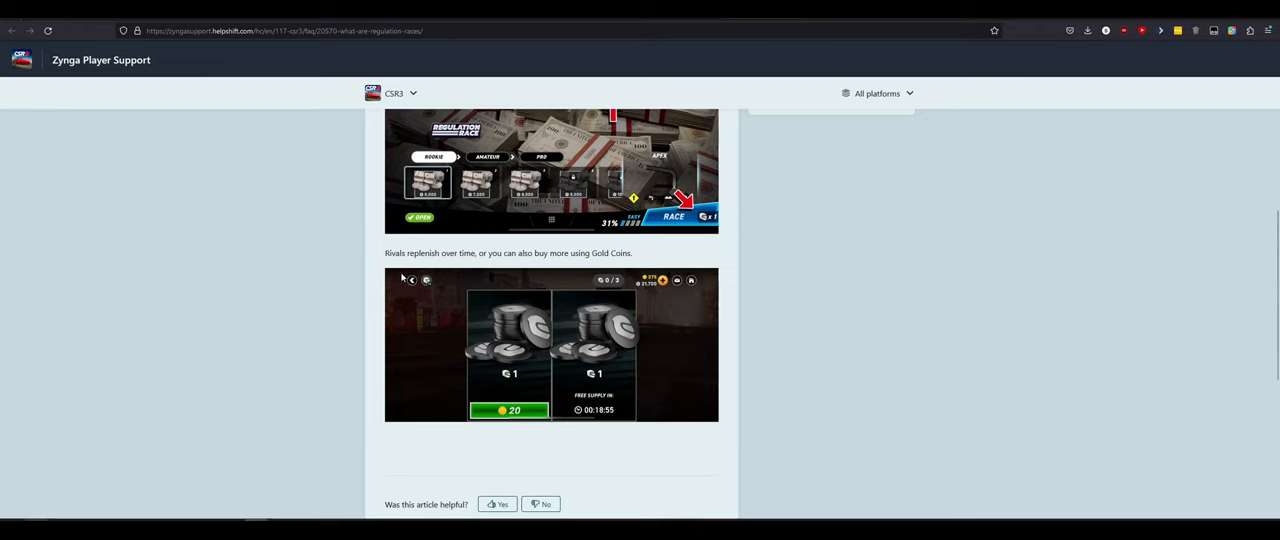
{"action": "mouse_move", "coordinate": [615, 448]}
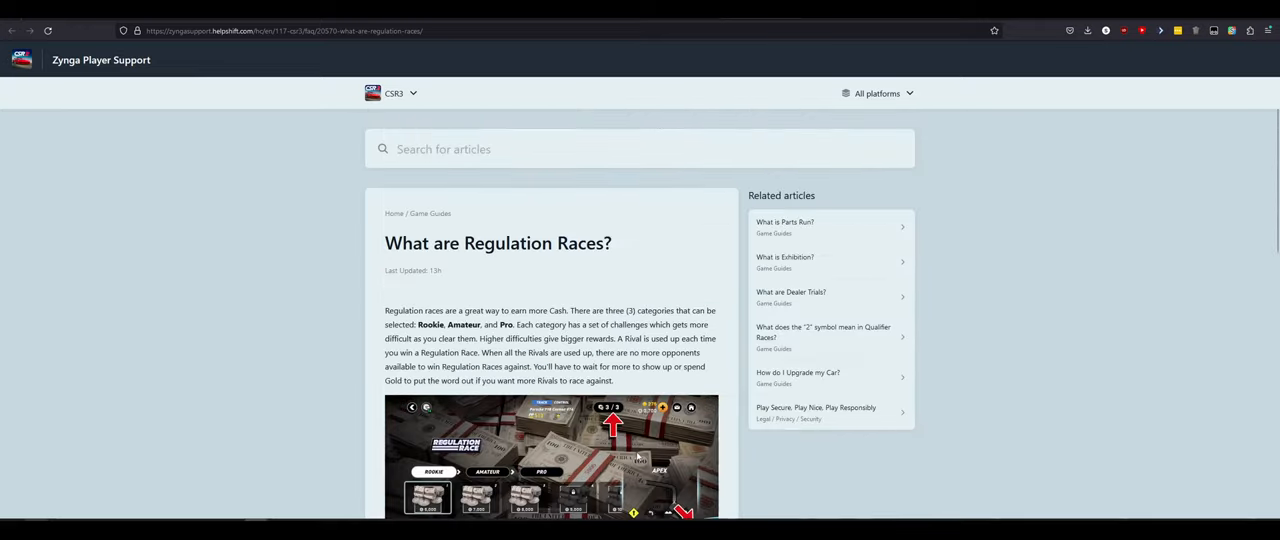
Step: Open 'What is Exhibition?' from Related articles and scroll down to its Power category screenshot
{"action": "left_click", "coordinate": [785, 260]}
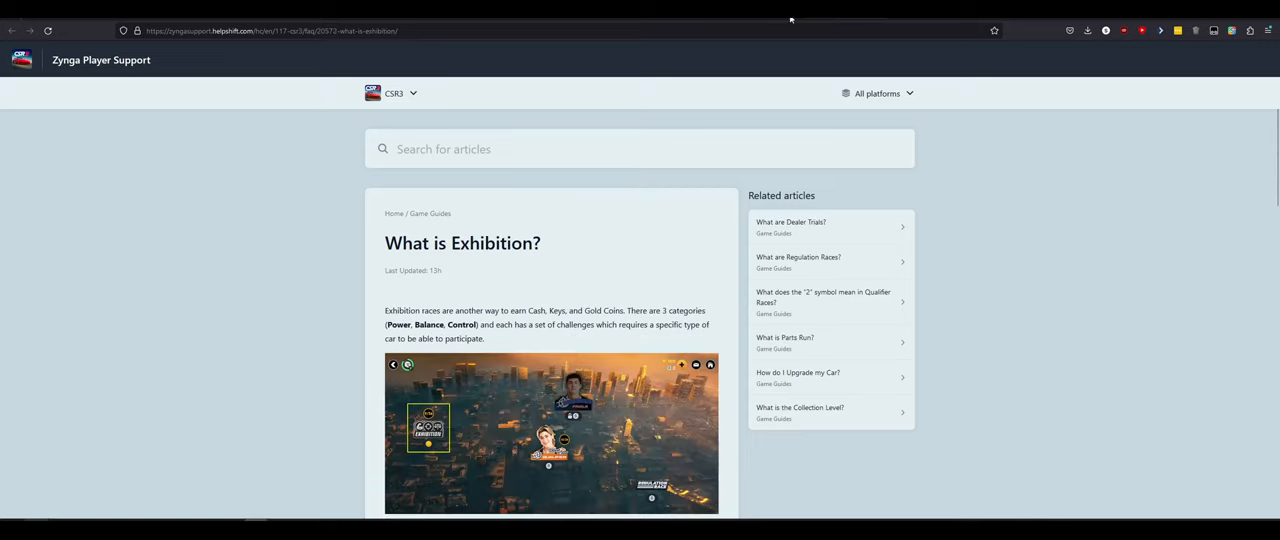
{"action": "scroll", "scroll_direction": "down", "scroll_amount": 3}
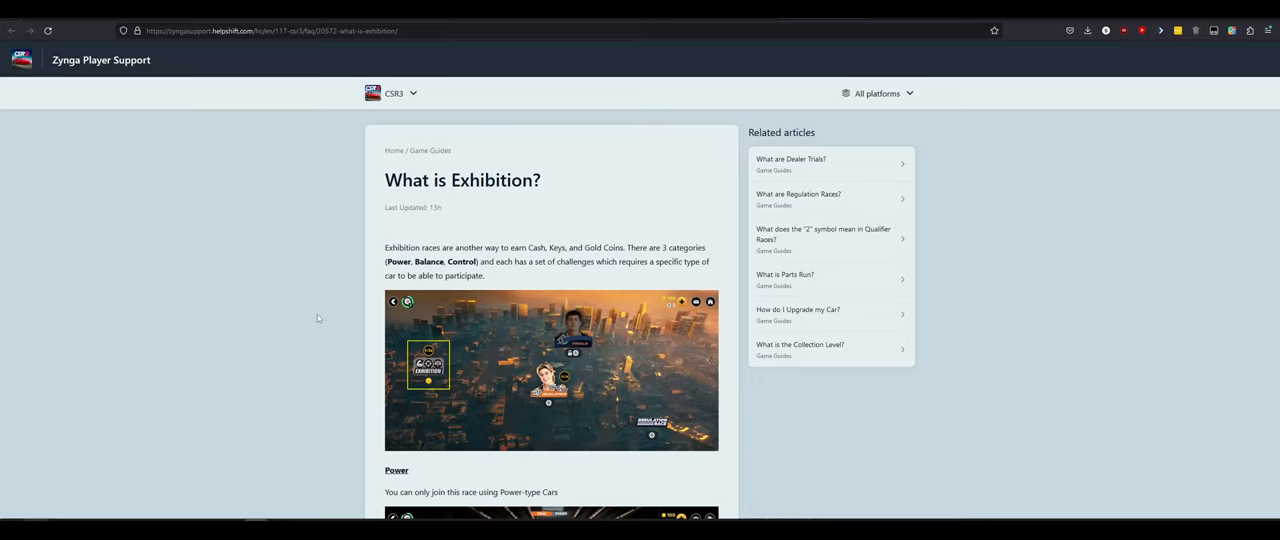
{"action": "scroll", "scroll_direction": "down", "scroll_amount": 3}
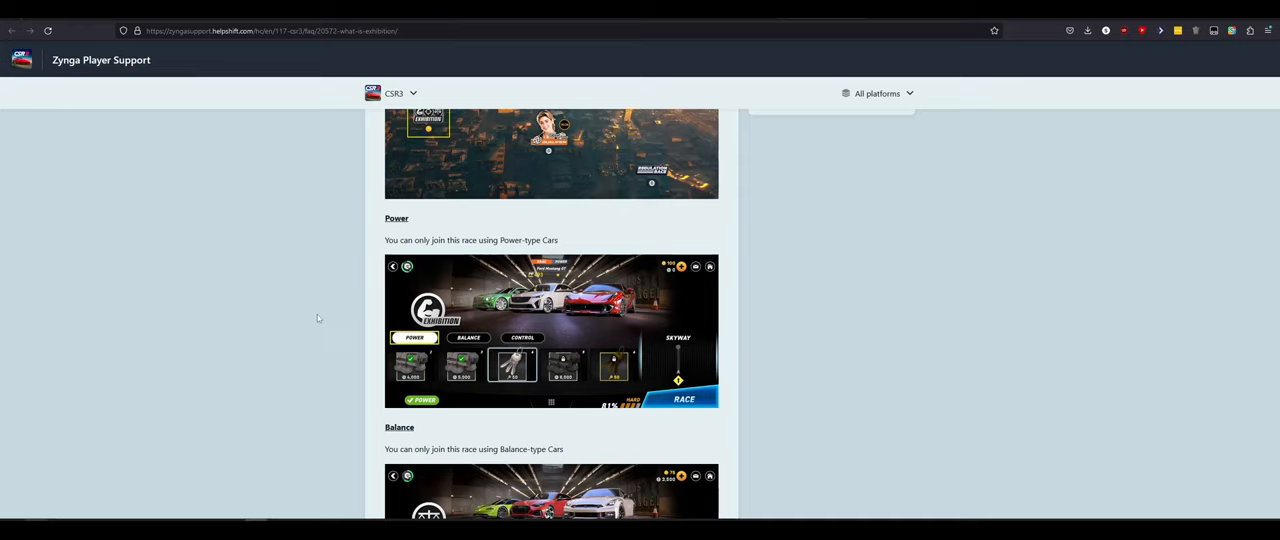
{"action": "scroll", "scroll_direction": "down", "scroll_amount": 3}
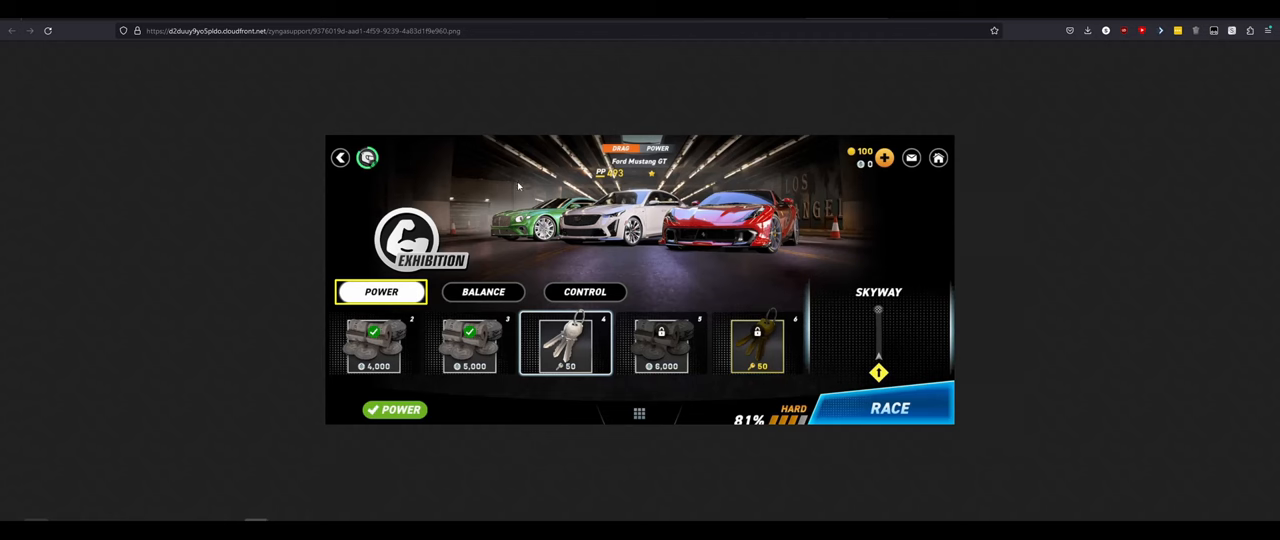
{"action": "mouse_move", "coordinate": [611, 188]}
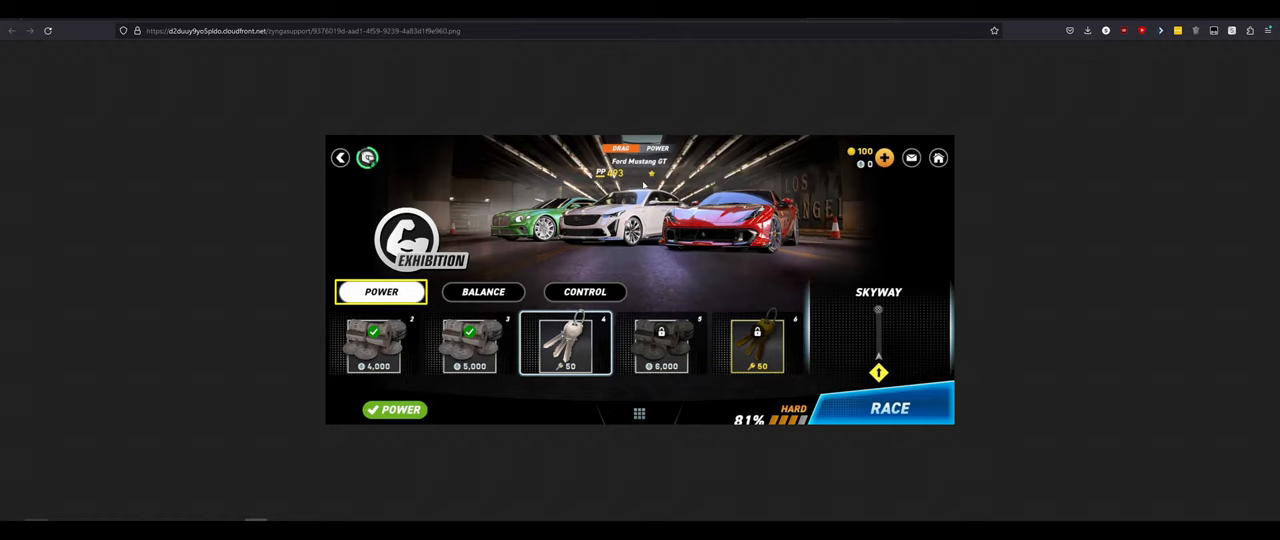
{"action": "mouse_move", "coordinate": [648, 180]}
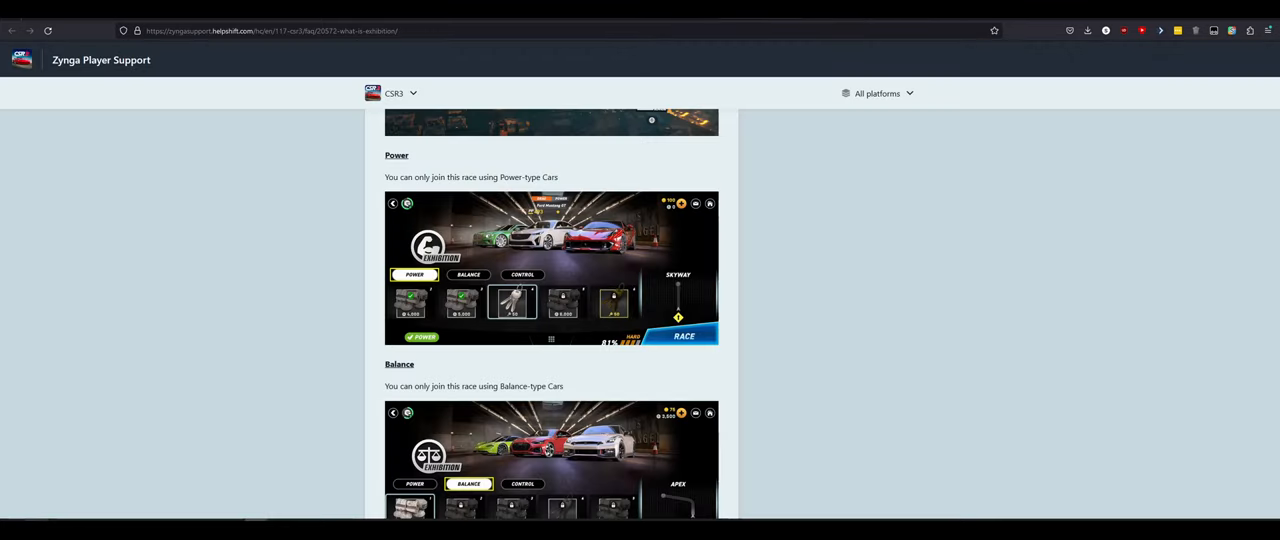
Step: Scroll the Exhibition article through Balance and Control to the article-helpful prompt
{"action": "scroll", "scroll_direction": "down", "scroll_amount": 3}
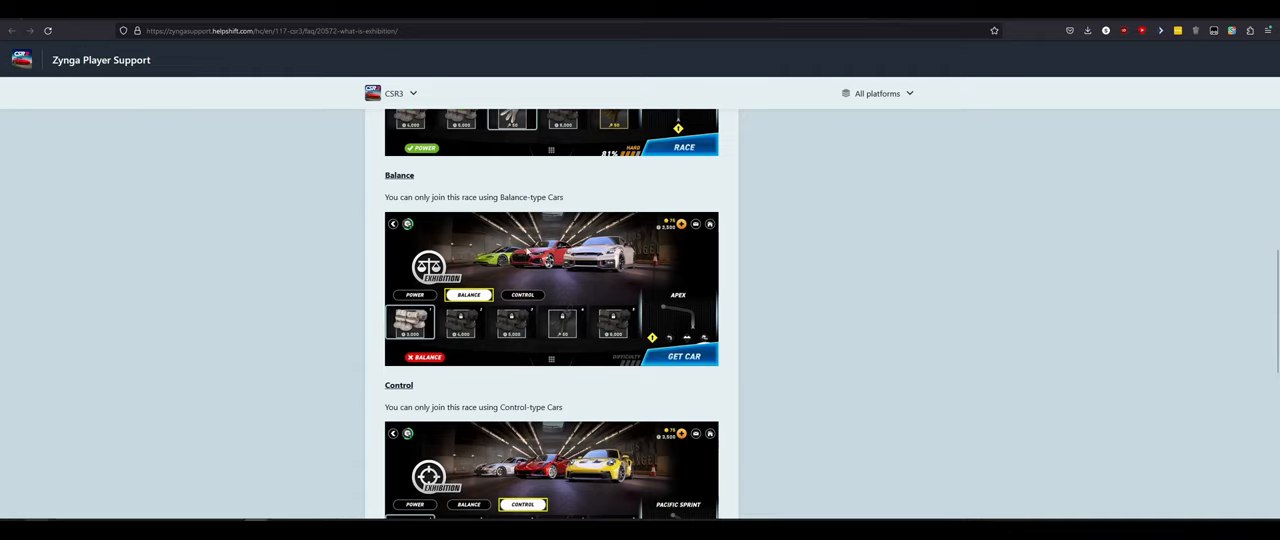
{"action": "mouse_move", "coordinate": [287, 347]}
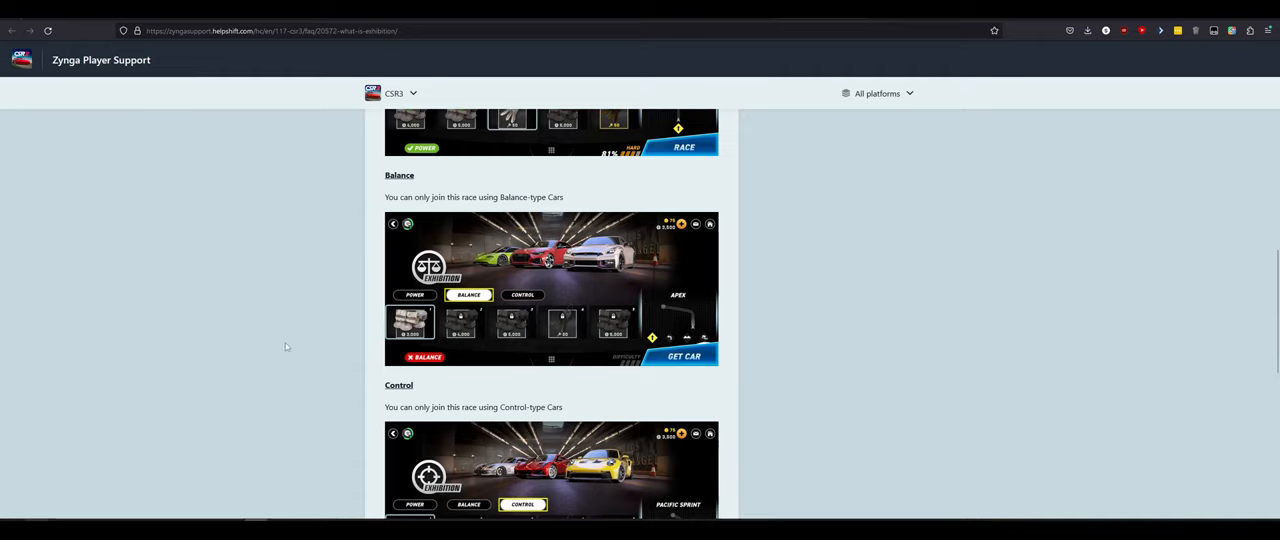
{"action": "scroll", "scroll_direction": "down", "scroll_amount": 3}
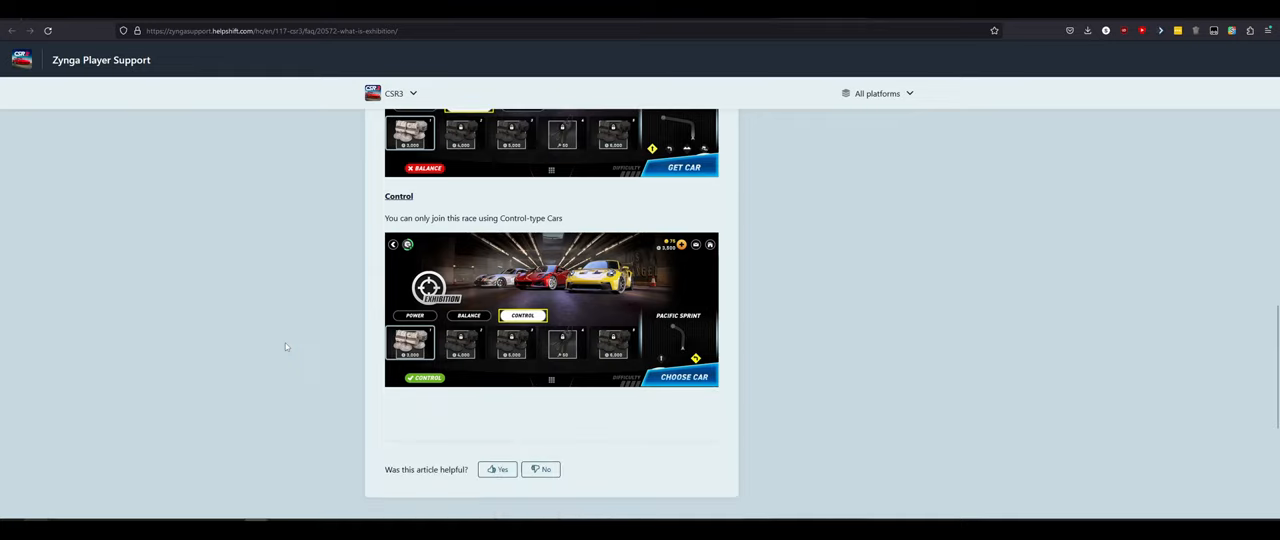
{"action": "mouse_move", "coordinate": [539, 360]}
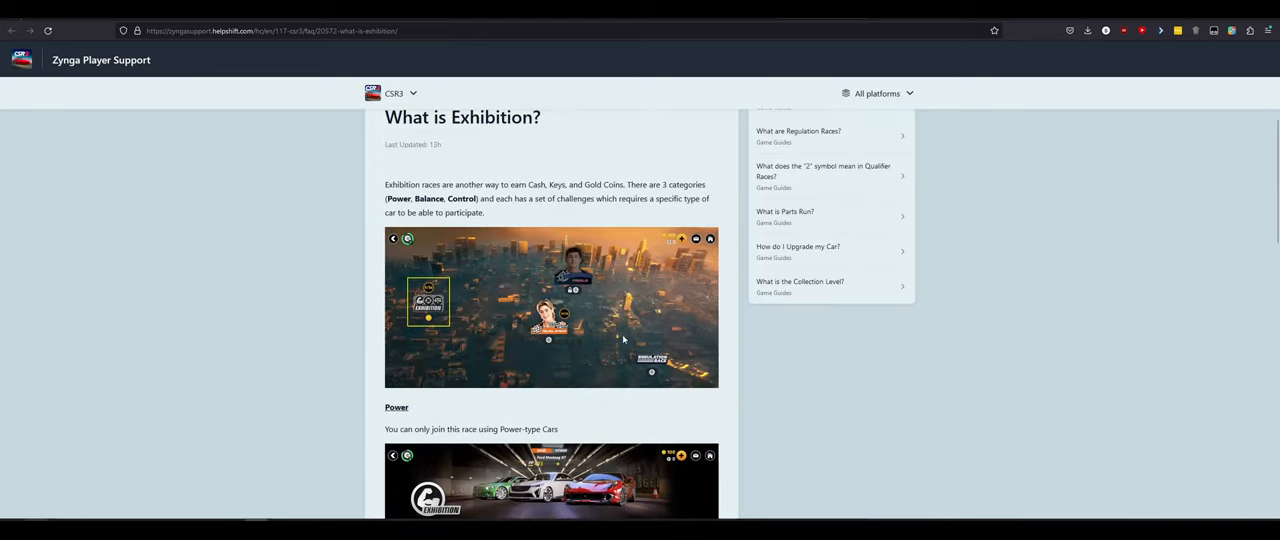
{"action": "mouse_move", "coordinate": [683, 280]}
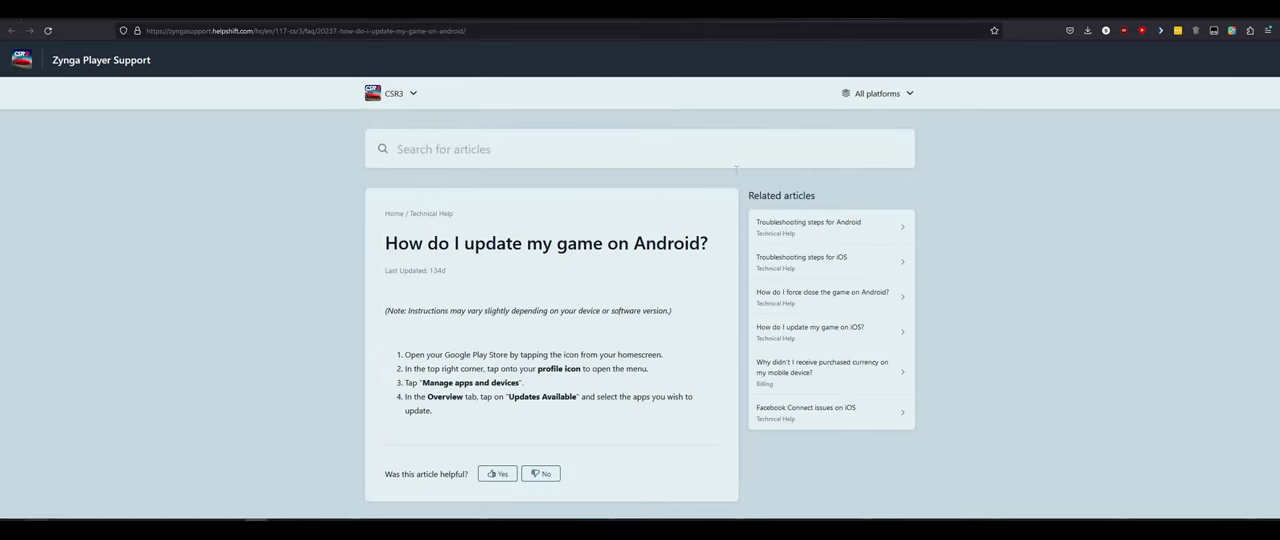
{"action": "mouse_move", "coordinate": [317, 286]}
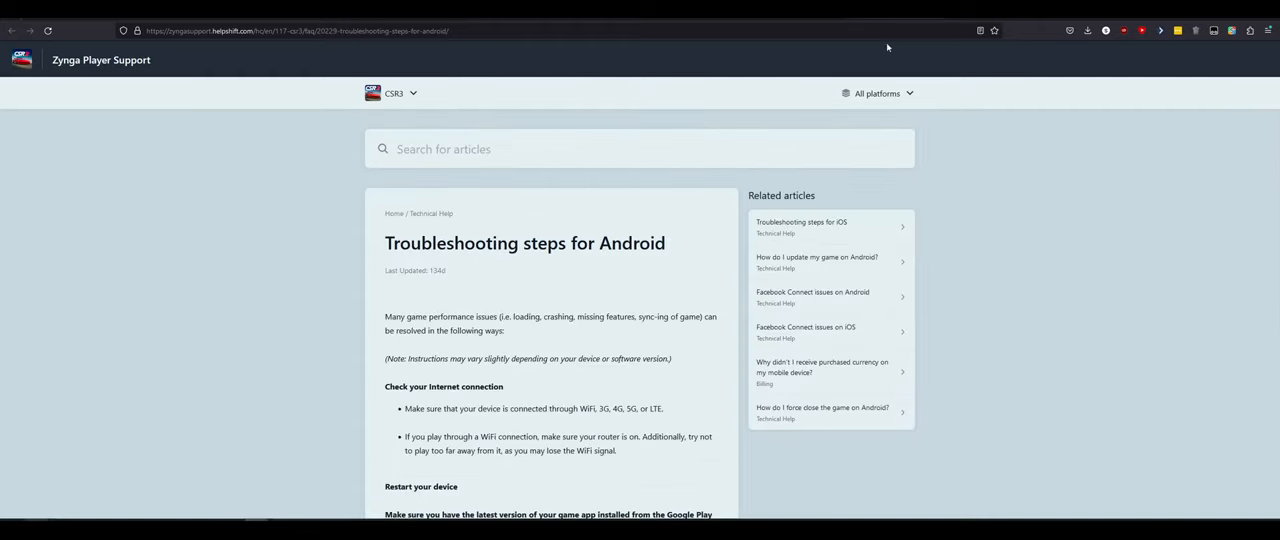
Step: Scroll through the Android update and troubleshooting articles, ending on the CSR3 Billing section
{"action": "scroll", "scroll_direction": "down", "scroll_amount": 3}
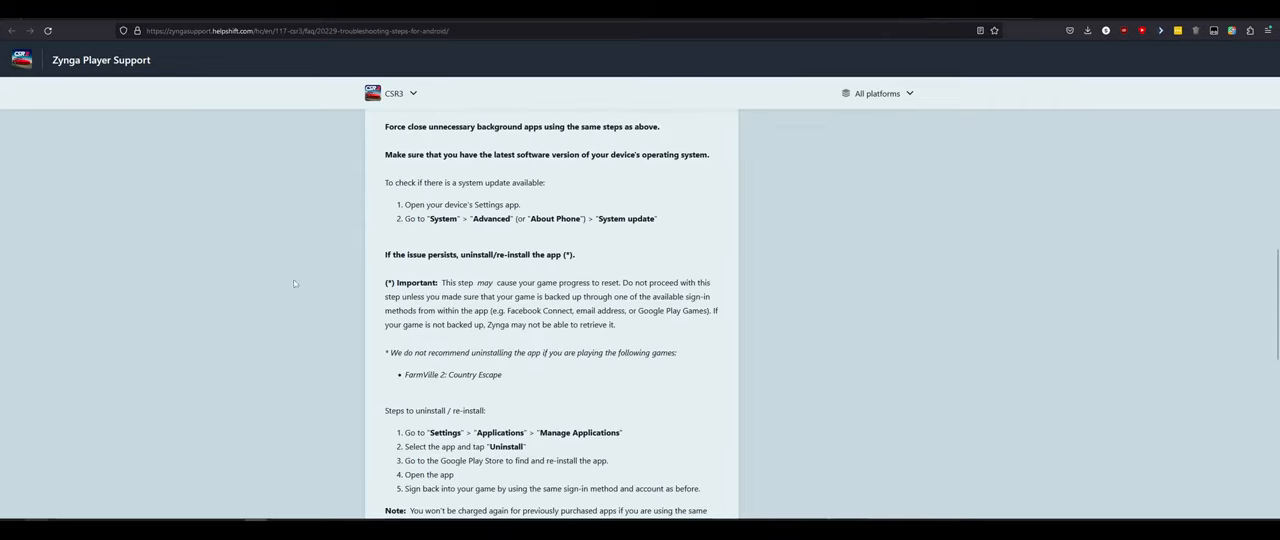
{"action": "scroll", "scroll_direction": "down", "scroll_amount": 3}
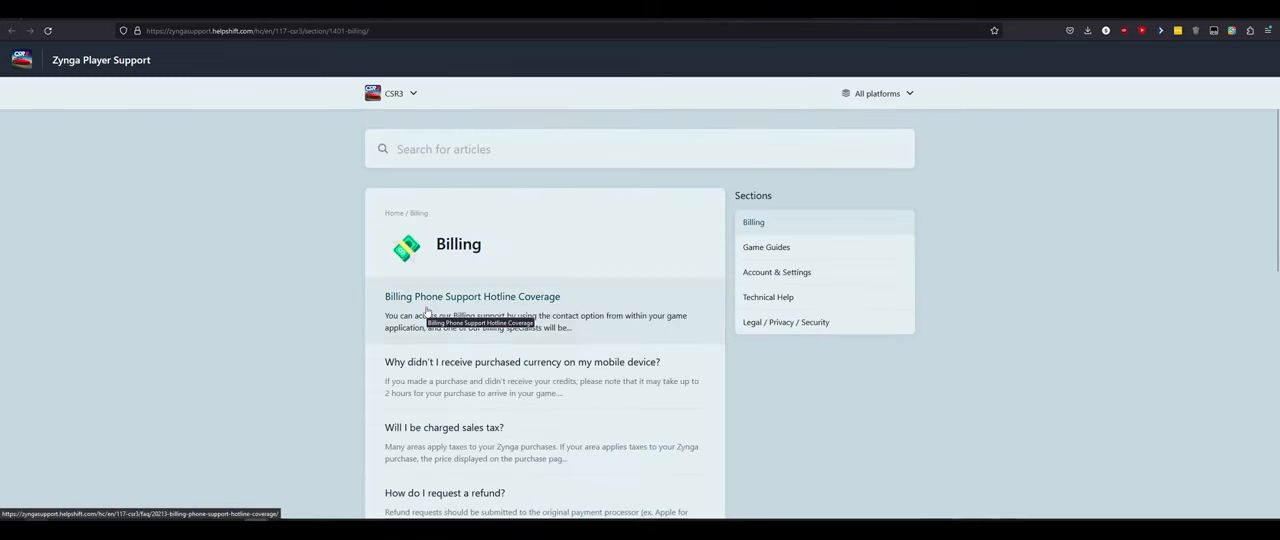
Step: View 'Billing Phone Support Hotline Coverage', then return to the CSR3 home's Browse articles categories
{"action": "left_click", "coordinate": [472, 296]}
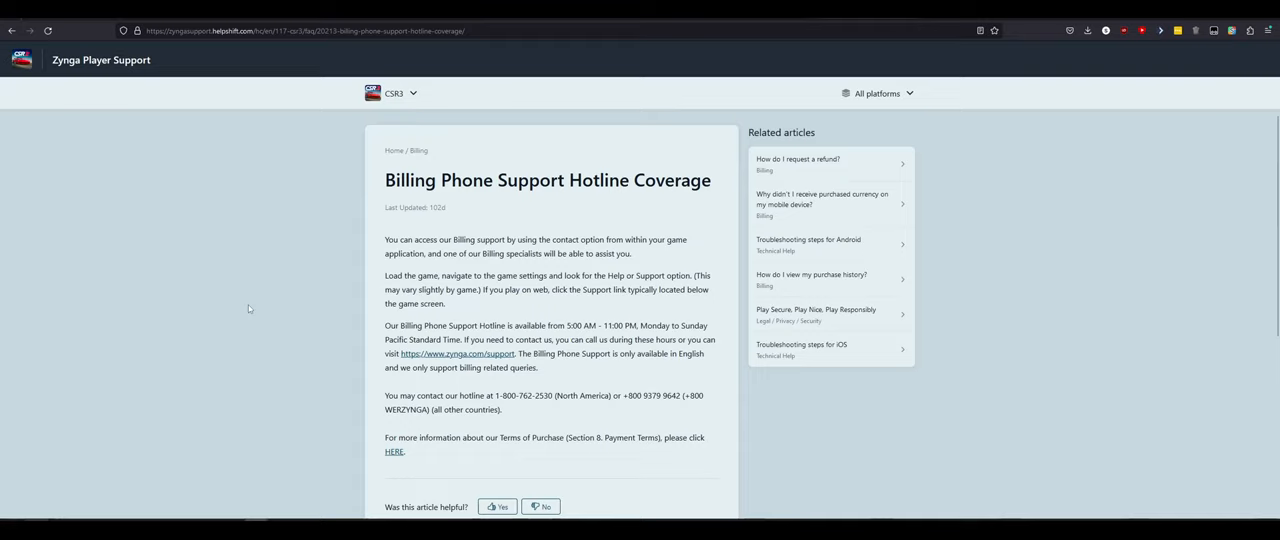
{"action": "mouse_move", "coordinate": [37, 48]}
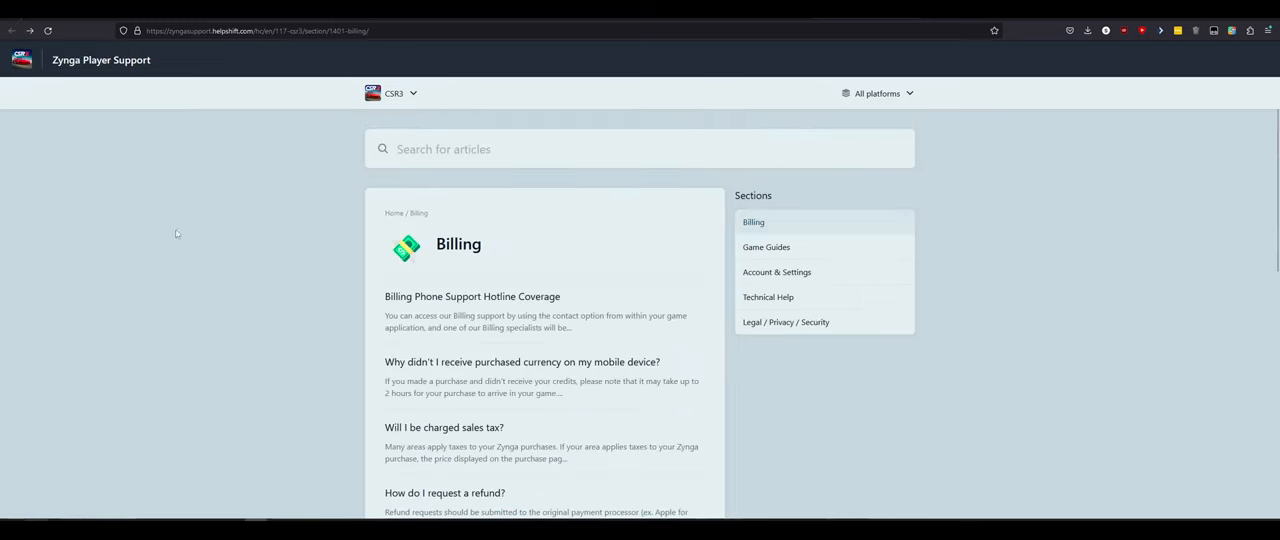
{"action": "scroll", "scroll_direction": "down", "scroll_amount": 3}
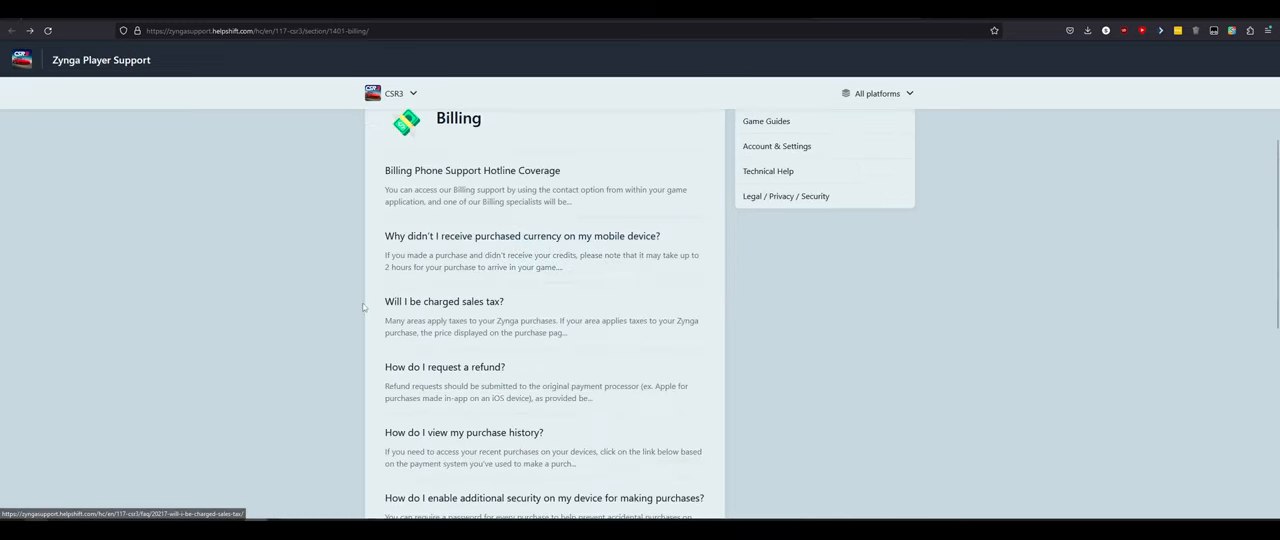
{"action": "scroll", "scroll_direction": "up", "scroll_amount": 3}
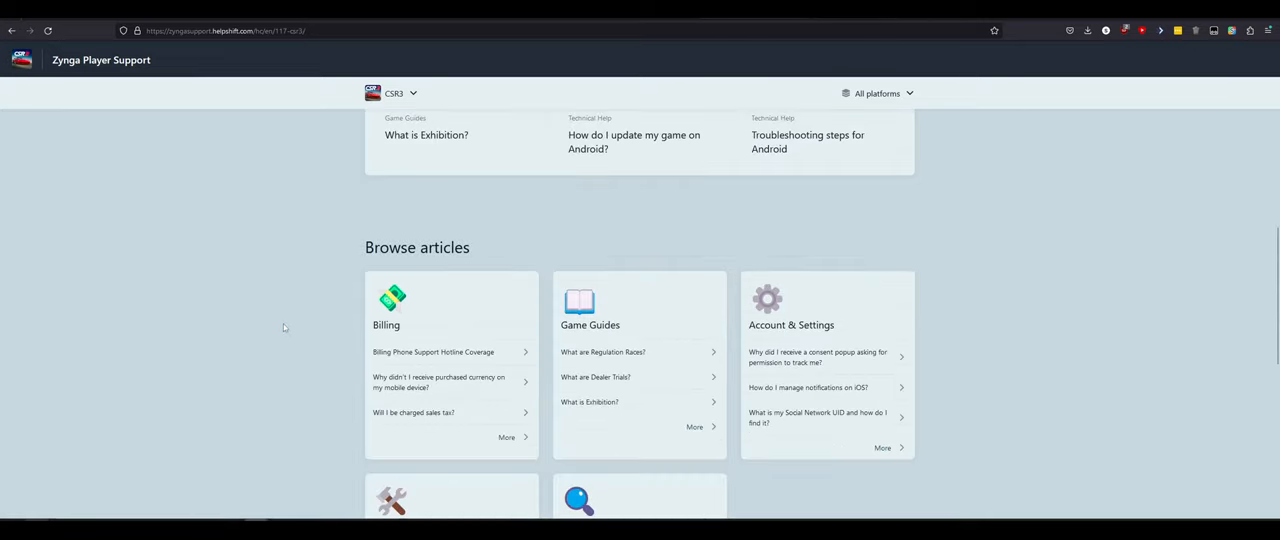
Step: Go through the Account & Settings, Technical Help and Legal / Privacy / Security sections, ending on Game Guides
{"action": "scroll", "scroll_direction": "down", "scroll_amount": 3}
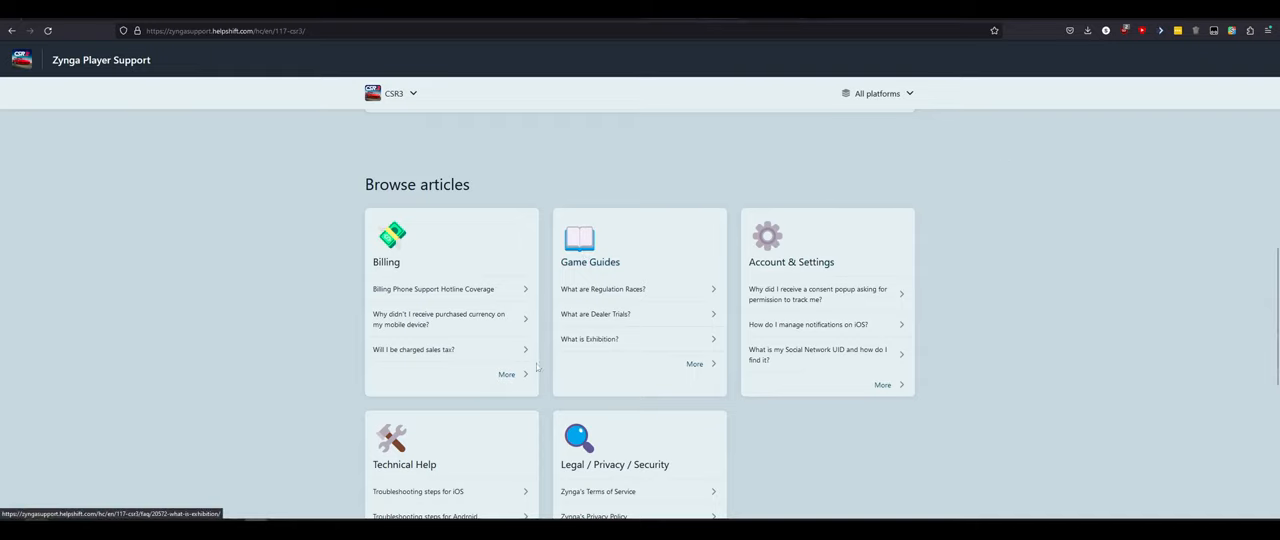
{"action": "left_click", "coordinate": [791, 261]}
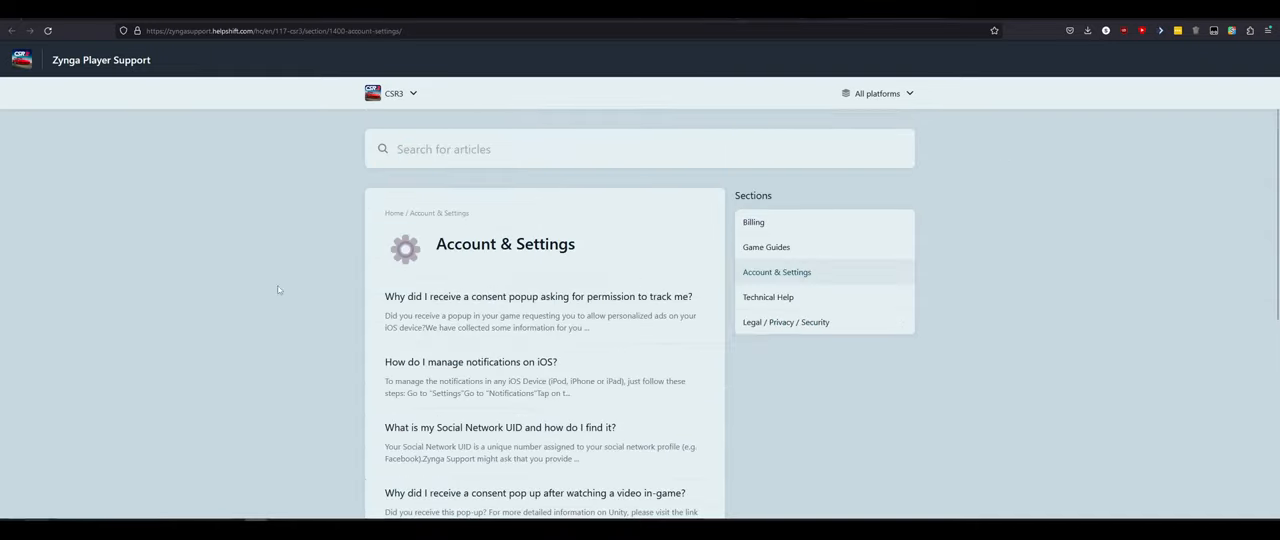
{"action": "mouse_move", "coordinate": [445, 290]}
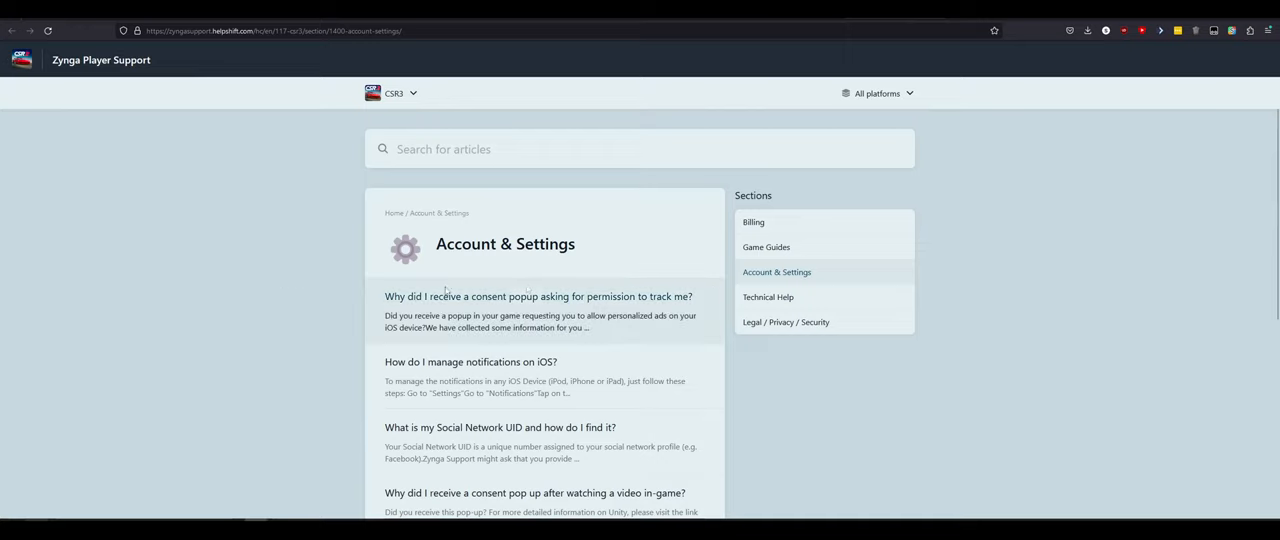
{"action": "scroll", "scroll_direction": "down", "scroll_amount": 3}
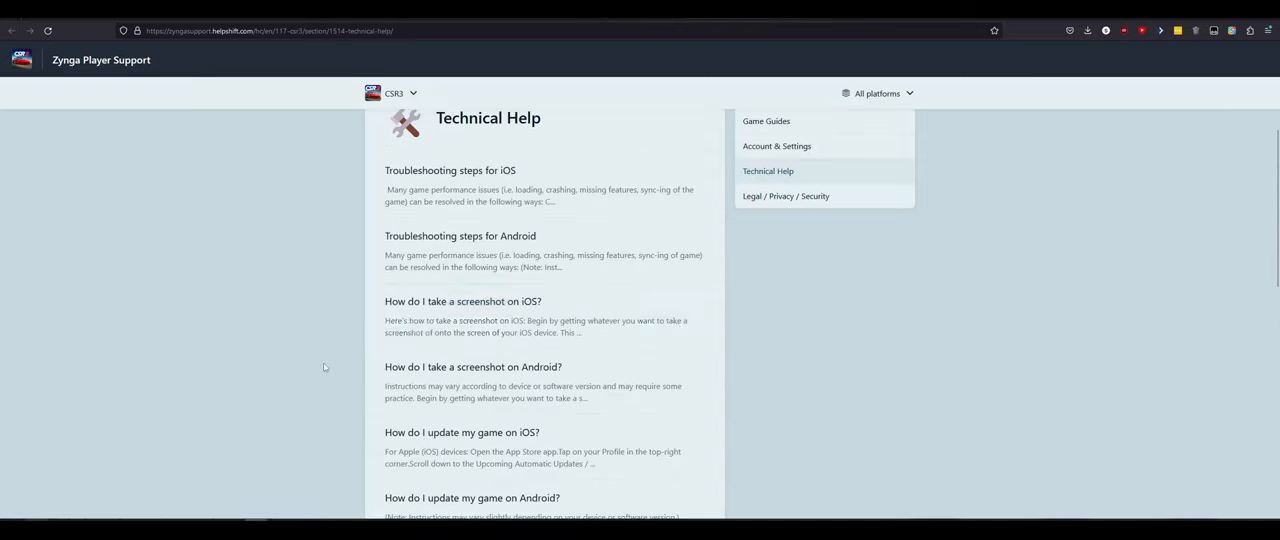
{"action": "scroll", "scroll_direction": "down", "scroll_amount": 3}
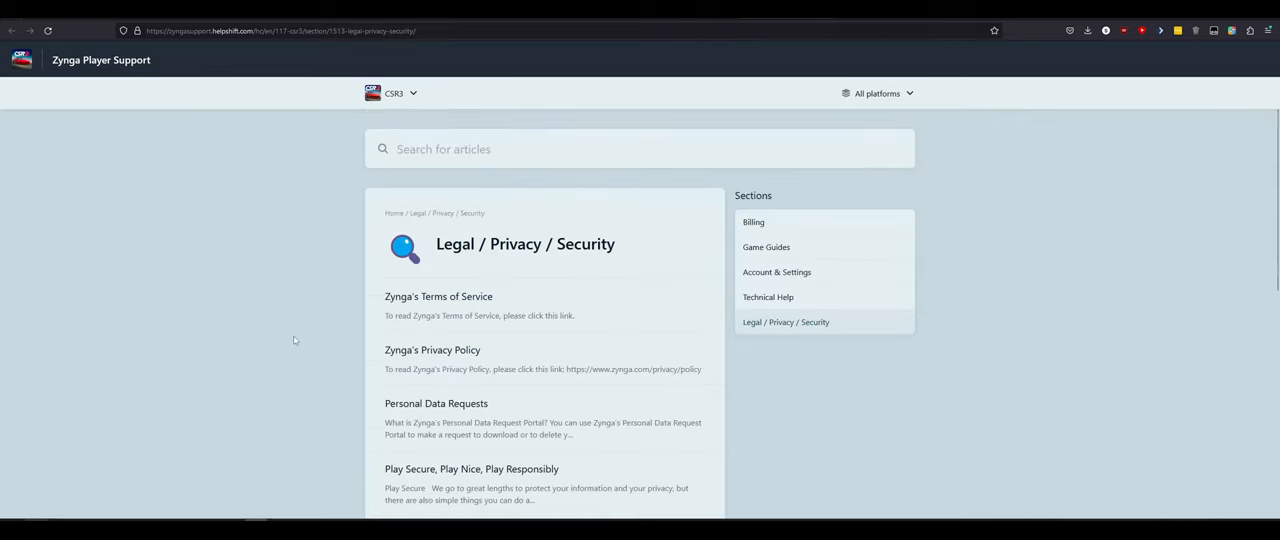
{"action": "scroll", "scroll_direction": "down", "scroll_amount": 3}
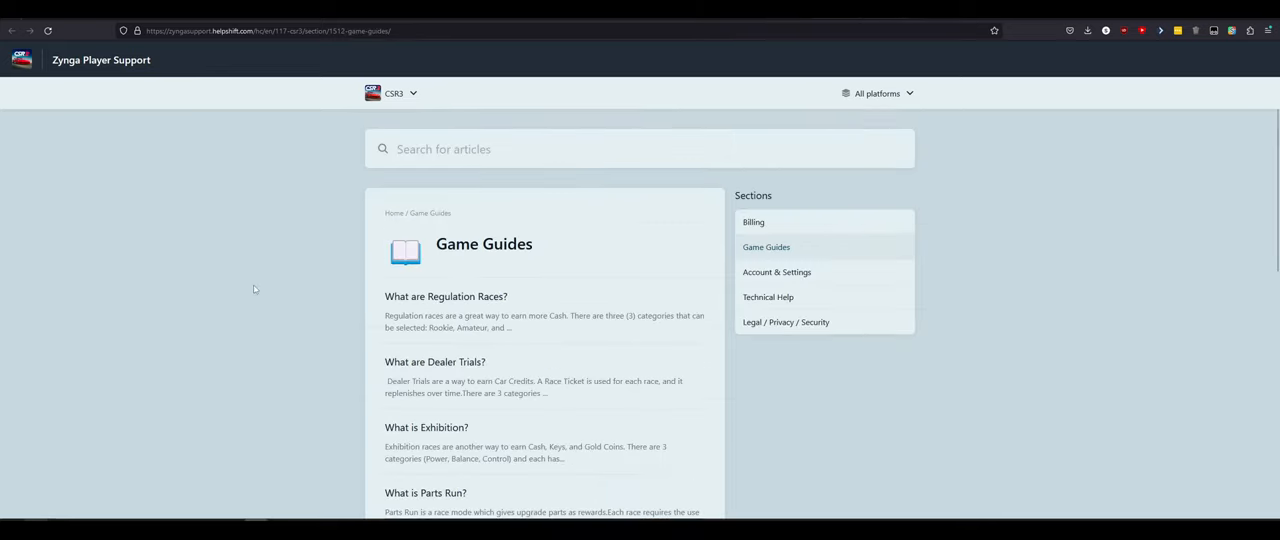
Step: Open 'What is Parts Run?' and read about its upgrade-part rewards and Rival limit
{"action": "left_click", "coordinate": [435, 362]}
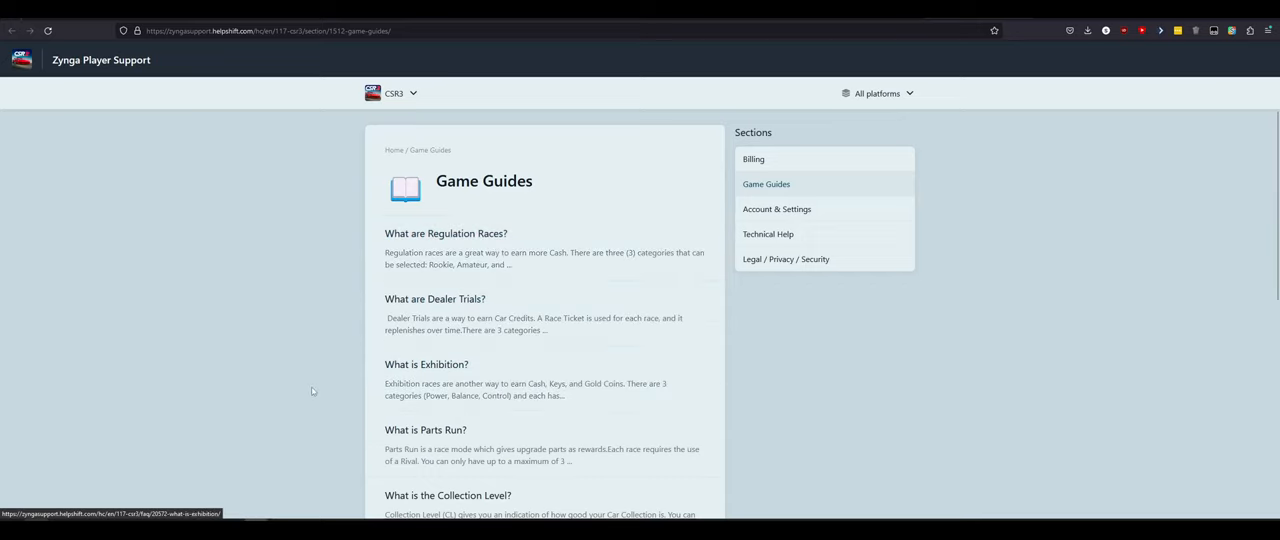
{"action": "scroll", "scroll_direction": "down", "scroll_amount": 3}
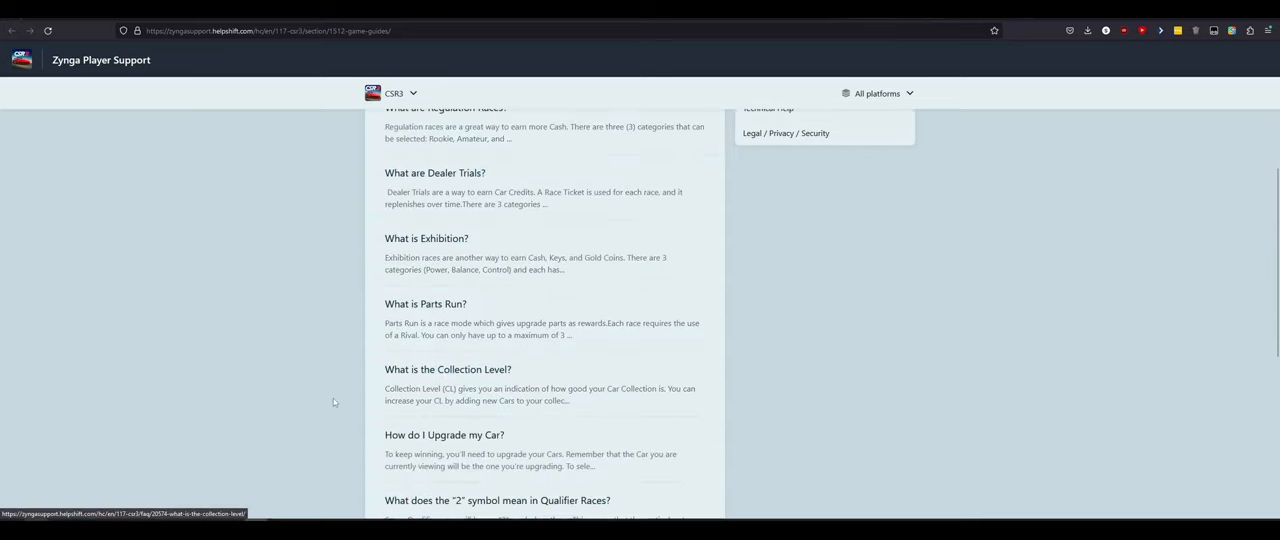
{"action": "scroll", "scroll_direction": "down", "scroll_amount": 3}
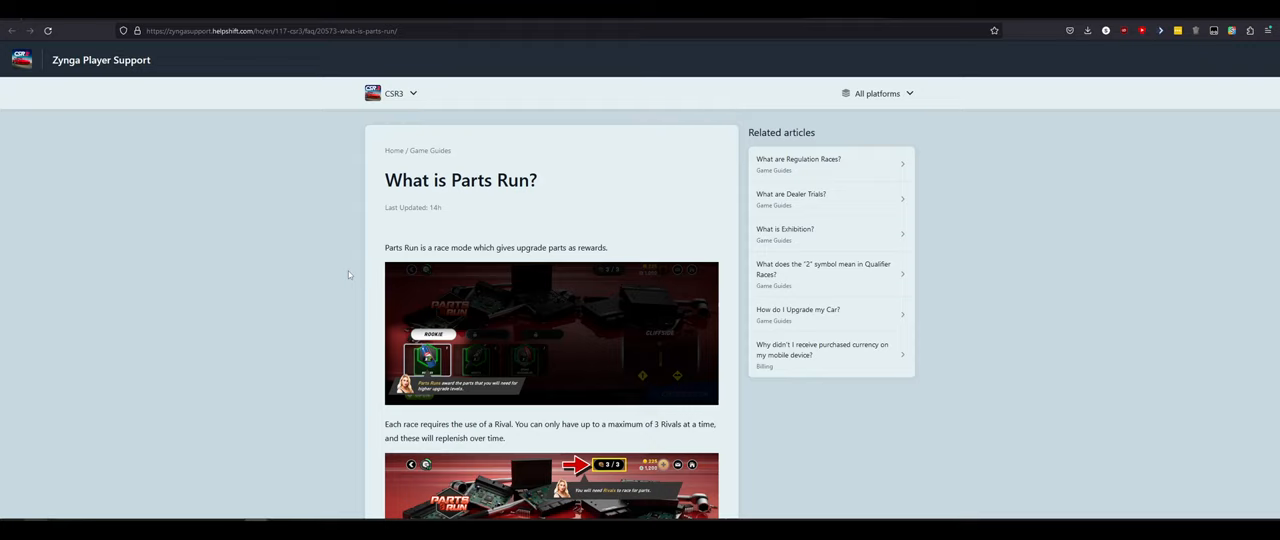
Step: Read through 'What is Parts Run?' down to the Fontana and Riviera track screenshots
{"action": "scroll", "scroll_direction": "down", "scroll_amount": 3}
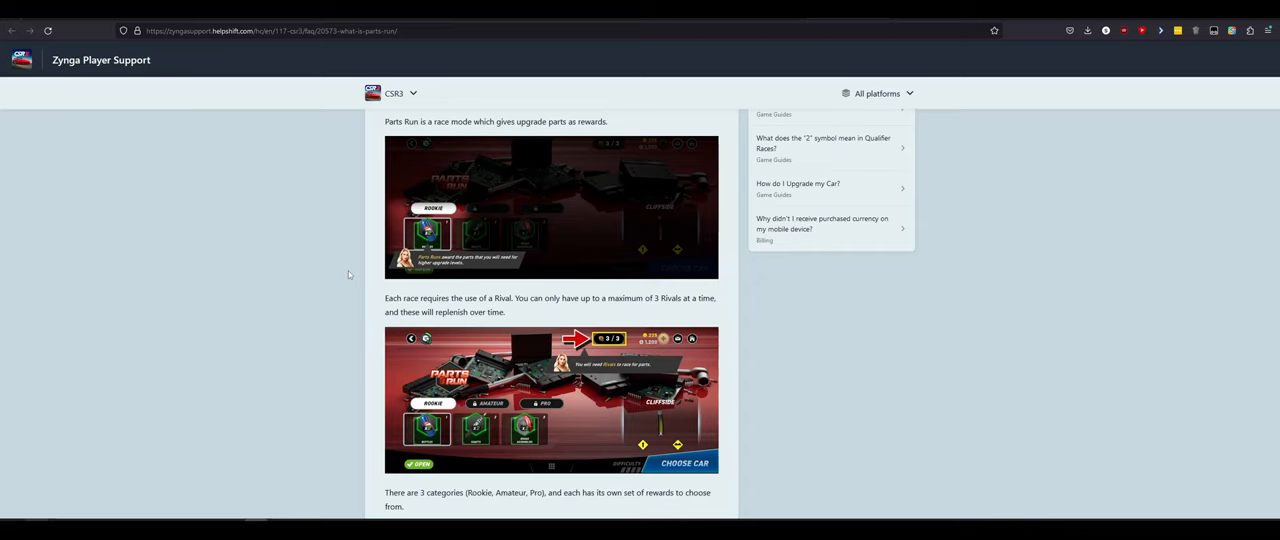
{"action": "scroll", "scroll_direction": "down", "scroll_amount": 3}
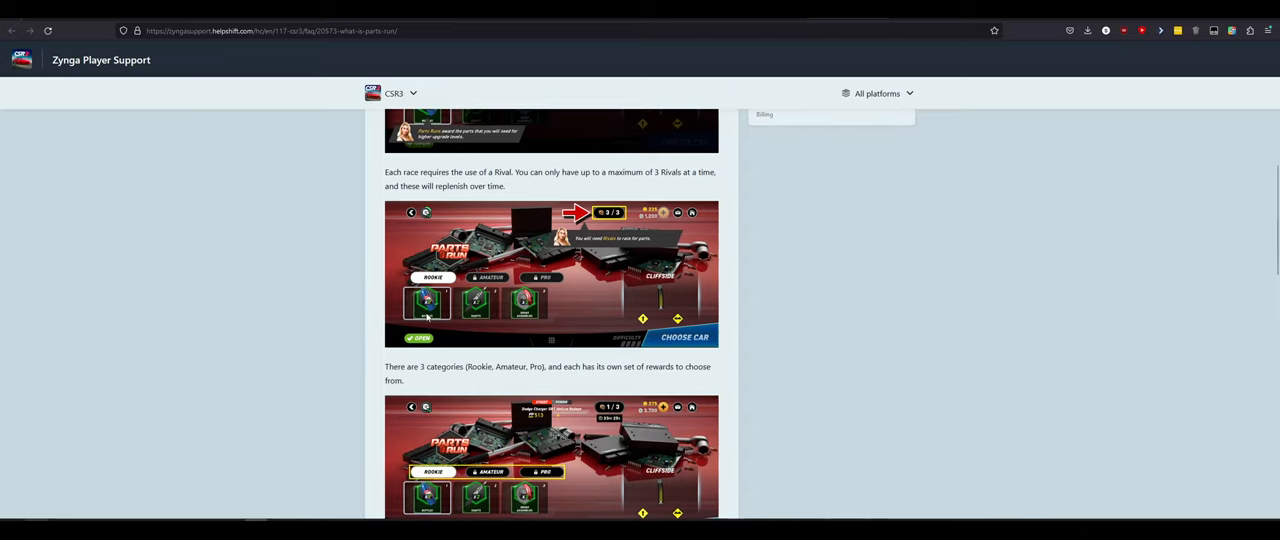
{"action": "mouse_move", "coordinate": [423, 315]}
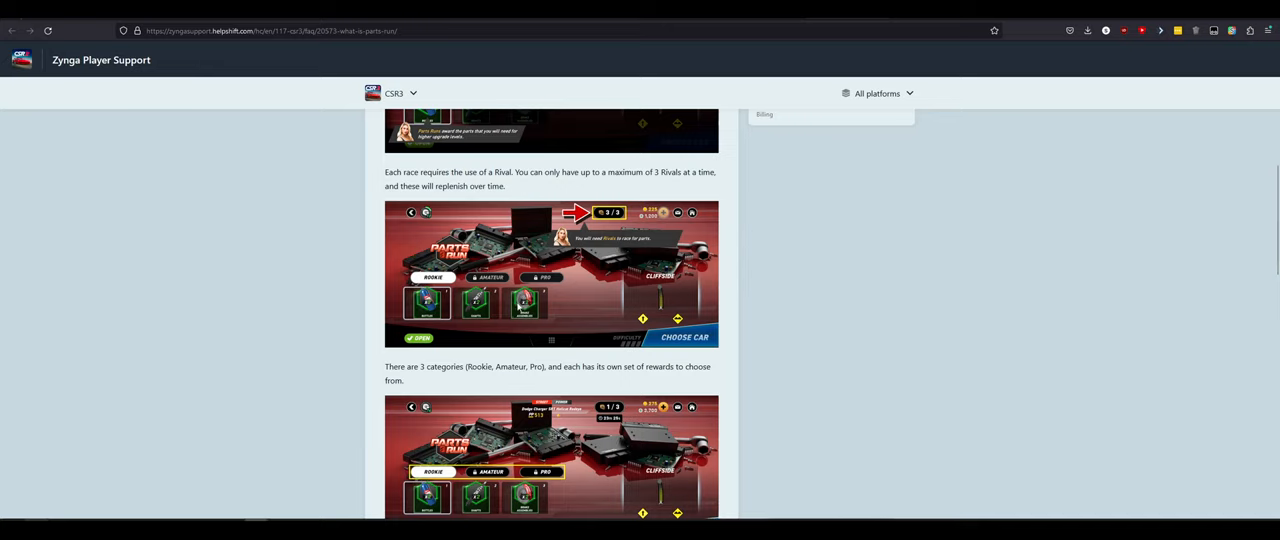
{"action": "scroll", "scroll_direction": "down", "scroll_amount": 3}
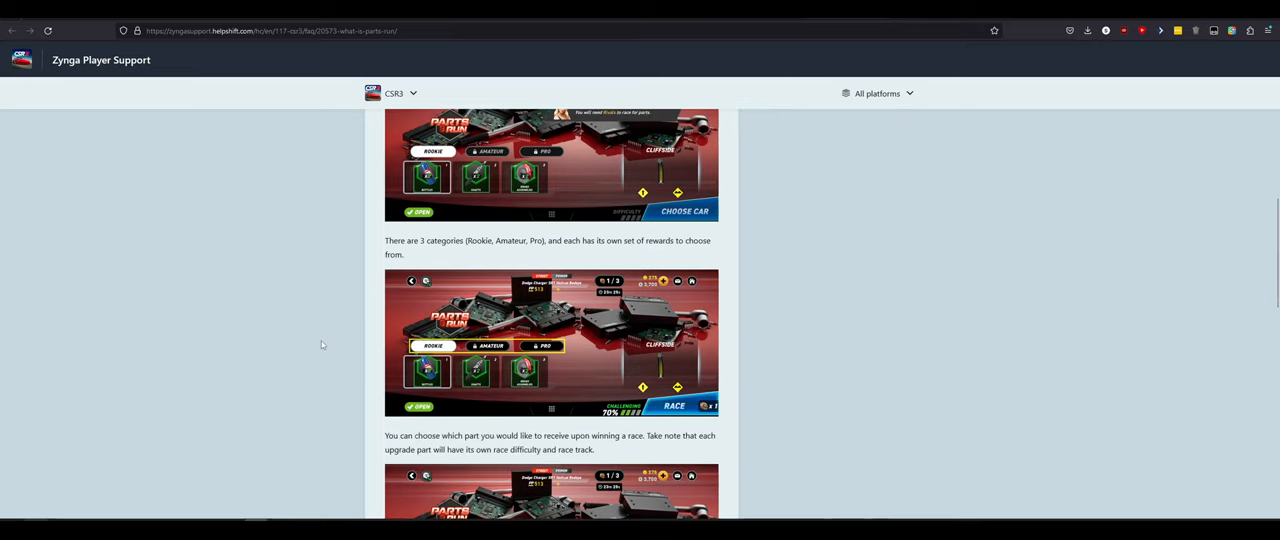
{"action": "scroll", "scroll_direction": "down", "scroll_amount": 3}
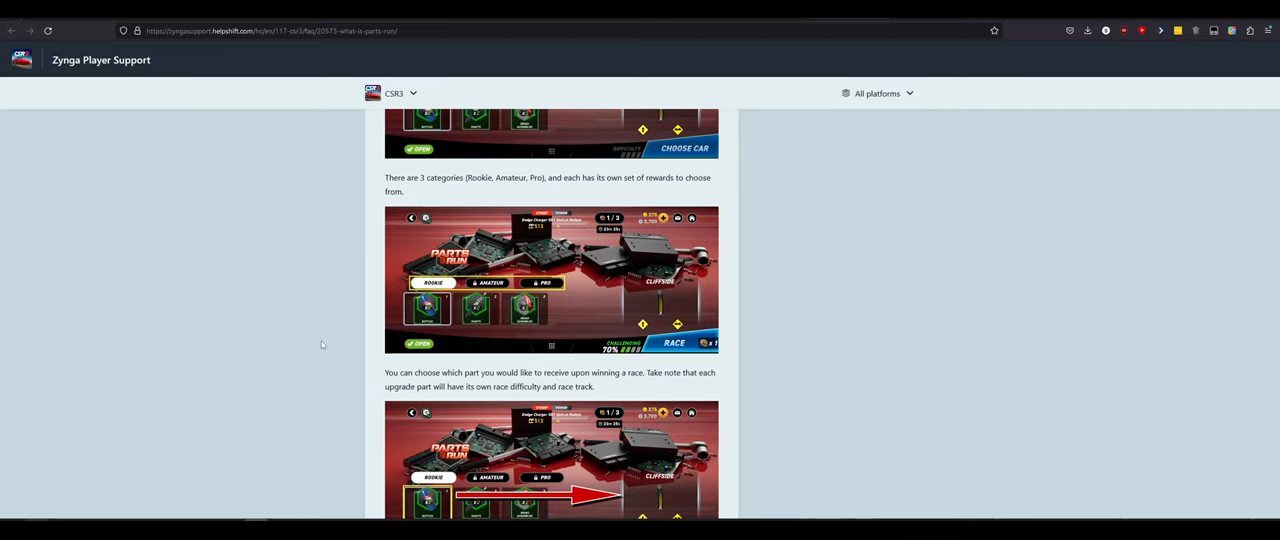
{"action": "scroll", "scroll_direction": "down", "scroll_amount": 3}
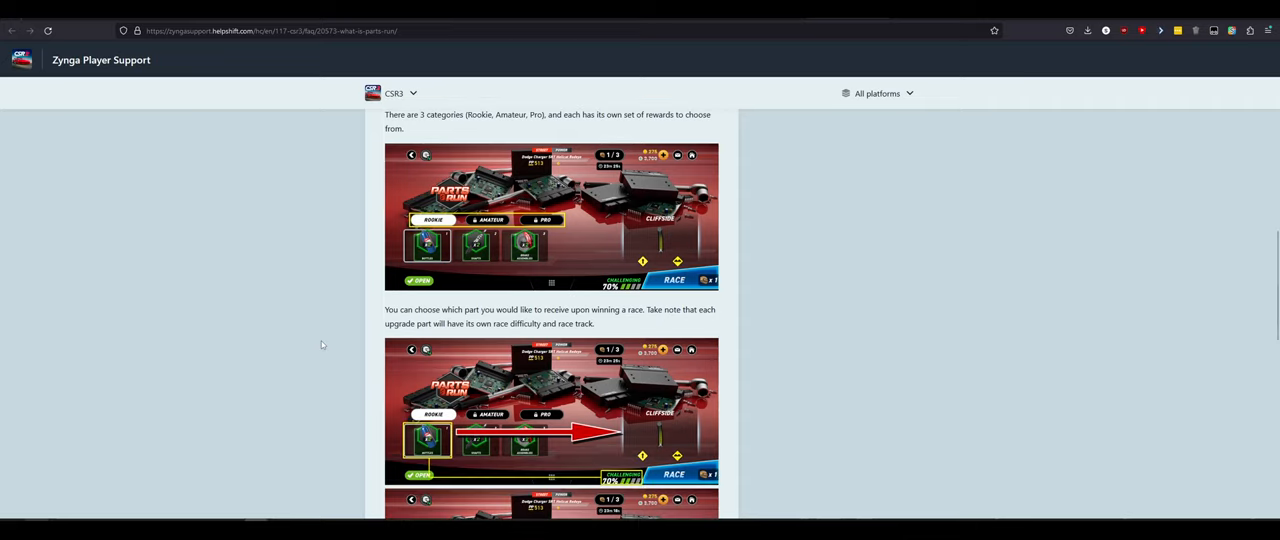
{"action": "scroll", "scroll_direction": "down", "scroll_amount": 3}
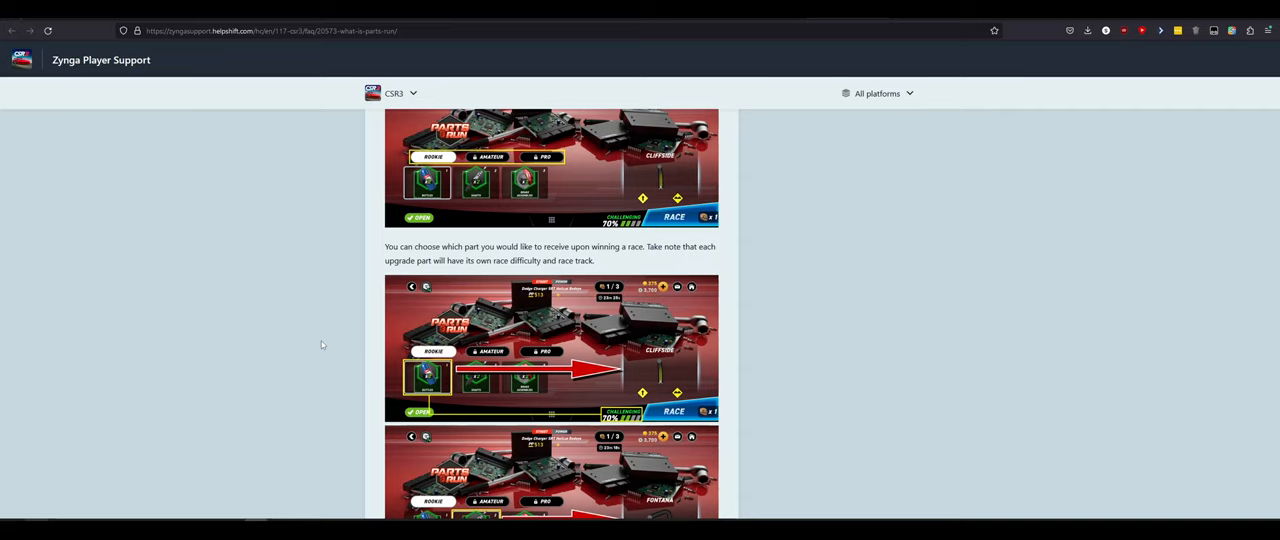
{"action": "scroll", "scroll_direction": "down", "scroll_amount": 3}
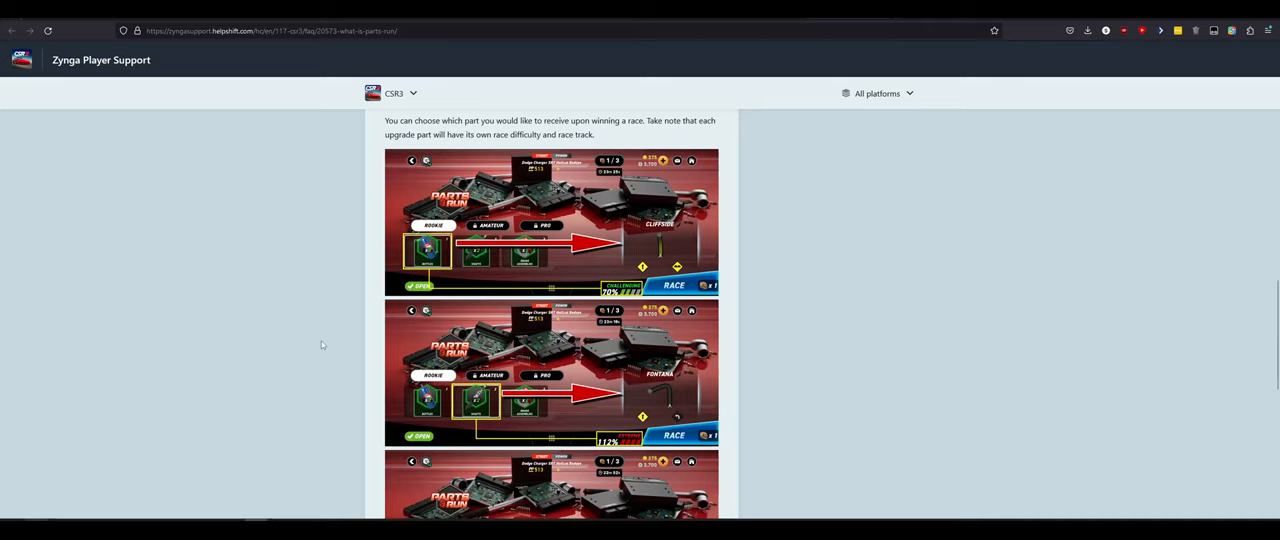
{"action": "mouse_move", "coordinate": [660, 257]}
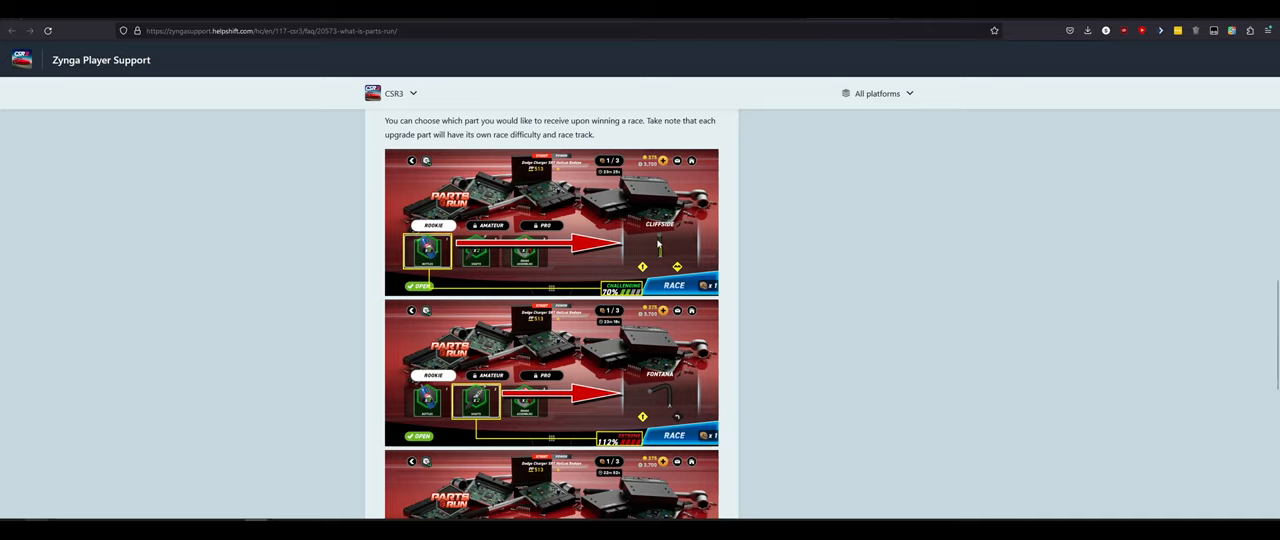
{"action": "scroll", "scroll_direction": "up", "scroll_amount": 3}
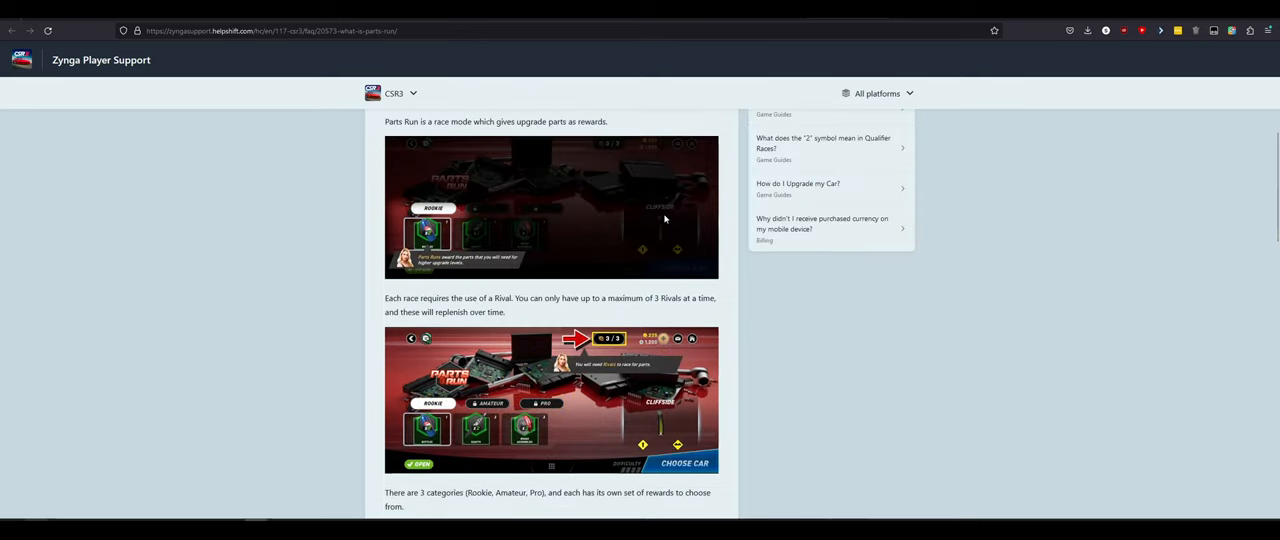
{"action": "scroll", "scroll_direction": "down", "scroll_amount": 3}
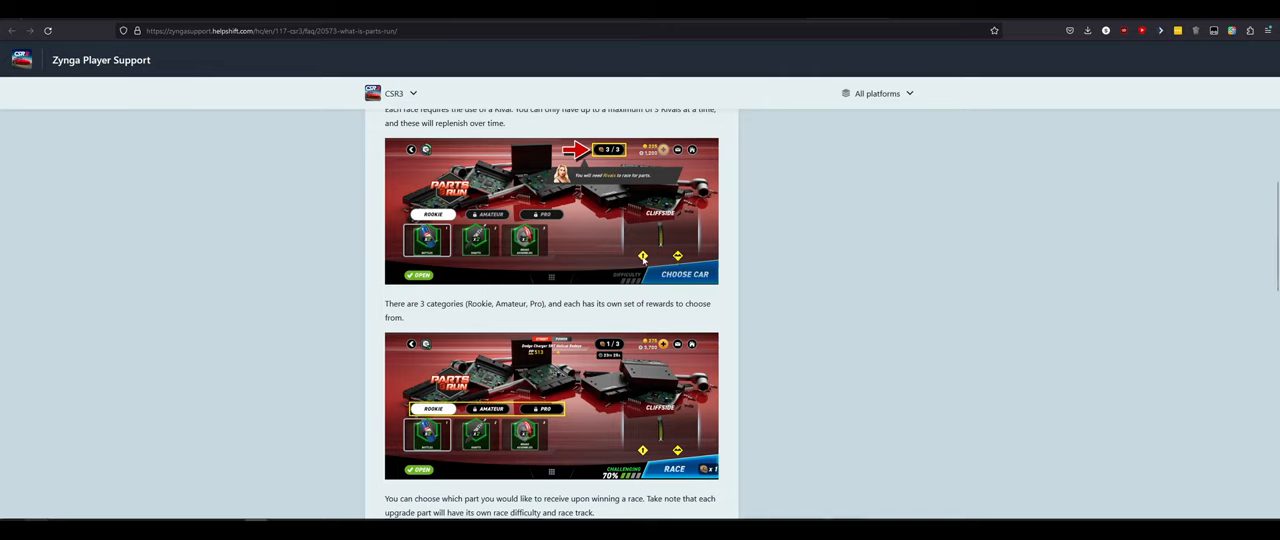
{"action": "mouse_move", "coordinate": [656, 253]}
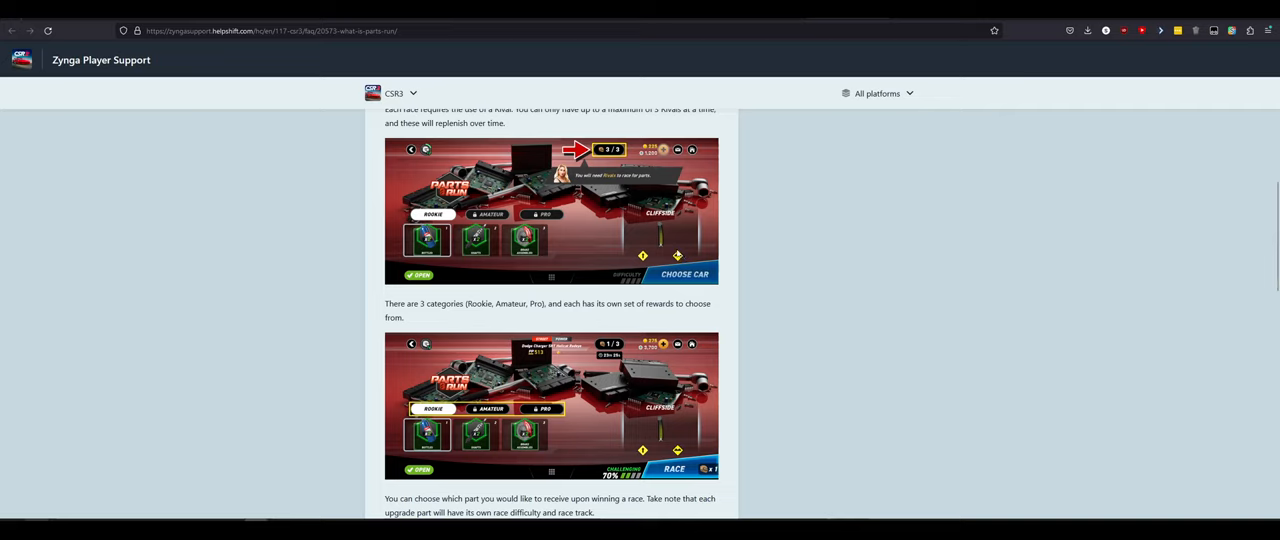
{"action": "scroll", "scroll_direction": "down", "scroll_amount": 3}
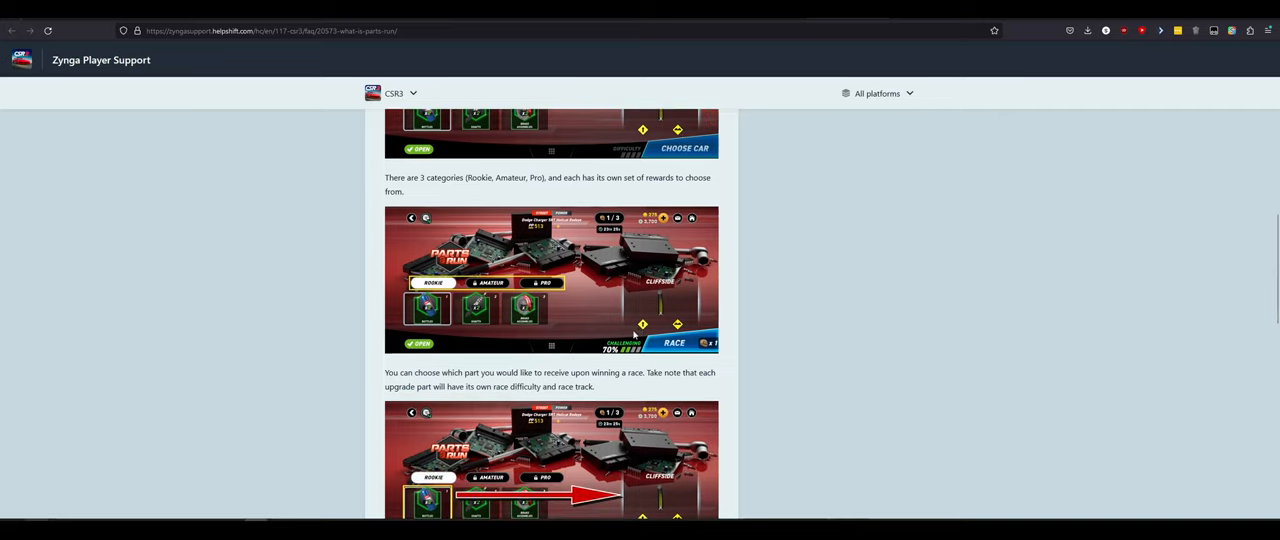
{"action": "scroll", "scroll_direction": "down", "scroll_amount": 3}
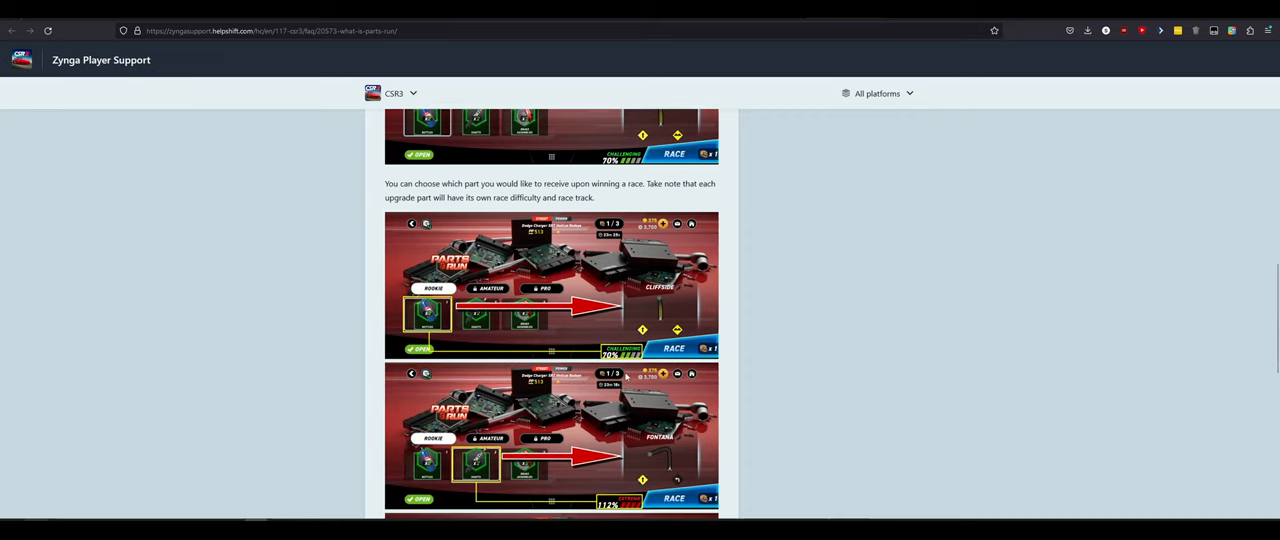
{"action": "scroll", "scroll_direction": "down", "scroll_amount": 3}
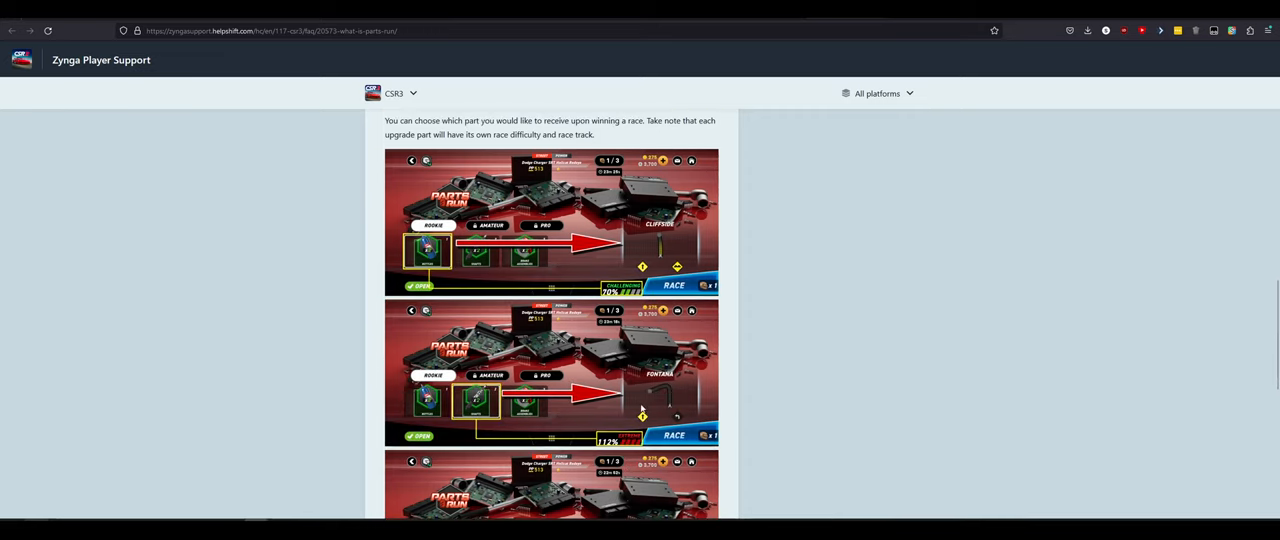
{"action": "mouse_move", "coordinate": [670, 410]}
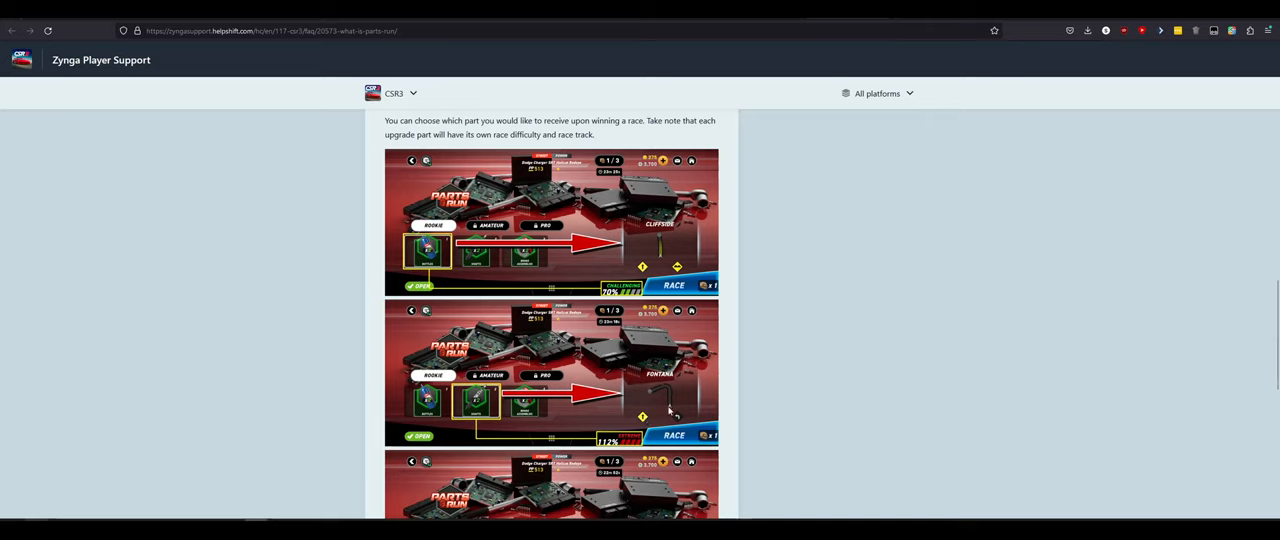
{"action": "mouse_move", "coordinate": [671, 416]}
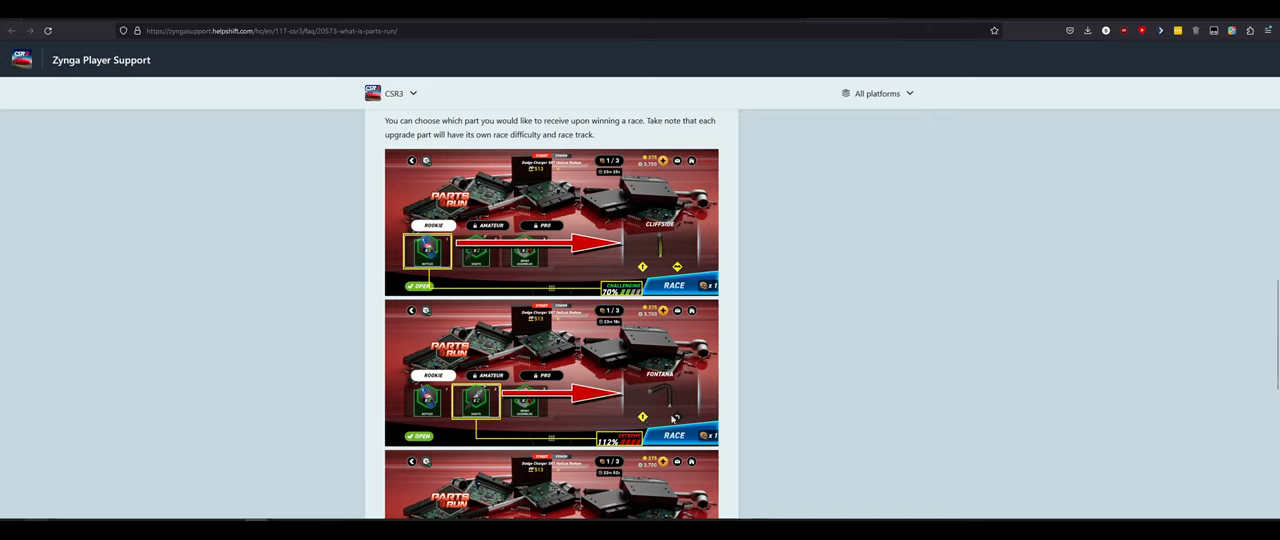
{"action": "mouse_move", "coordinate": [670, 397]}
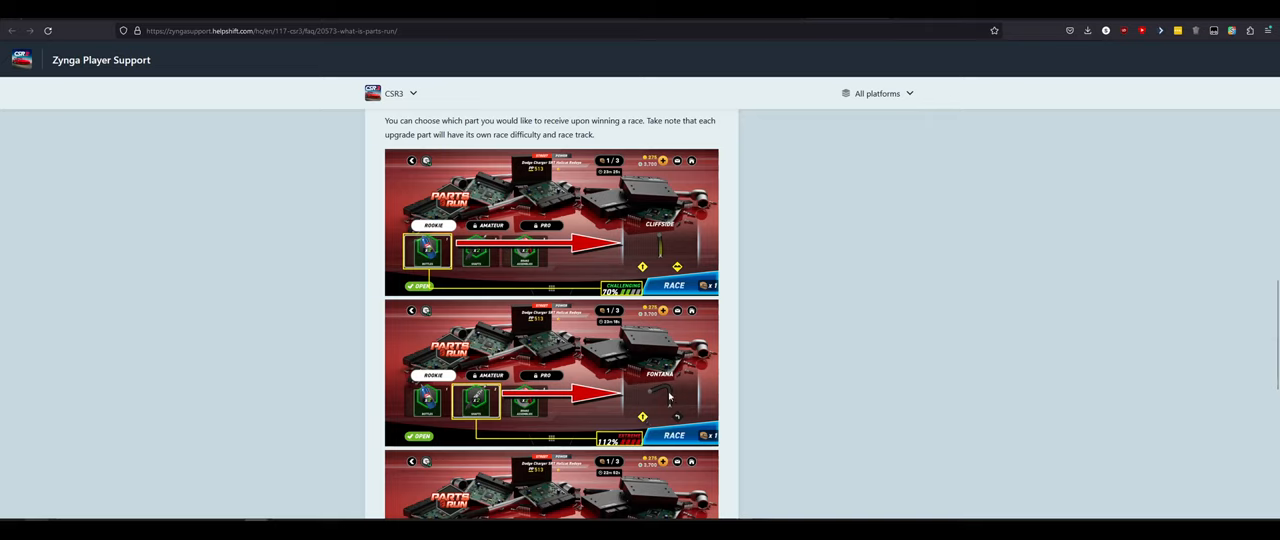
{"action": "mouse_move", "coordinate": [648, 397]}
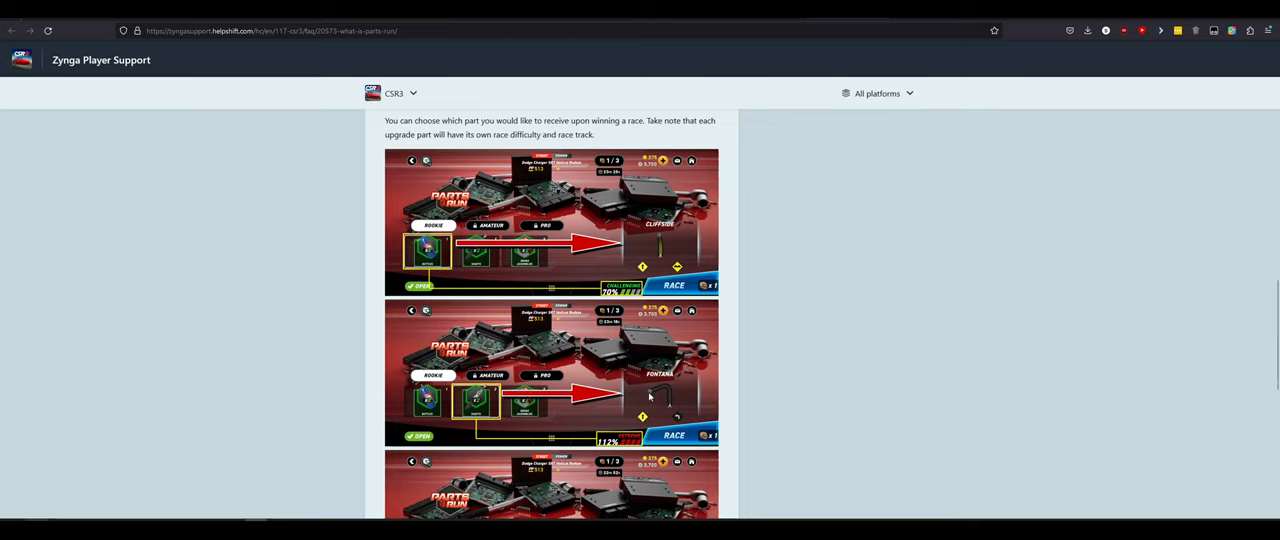
{"action": "scroll", "scroll_direction": "down", "scroll_amount": 3}
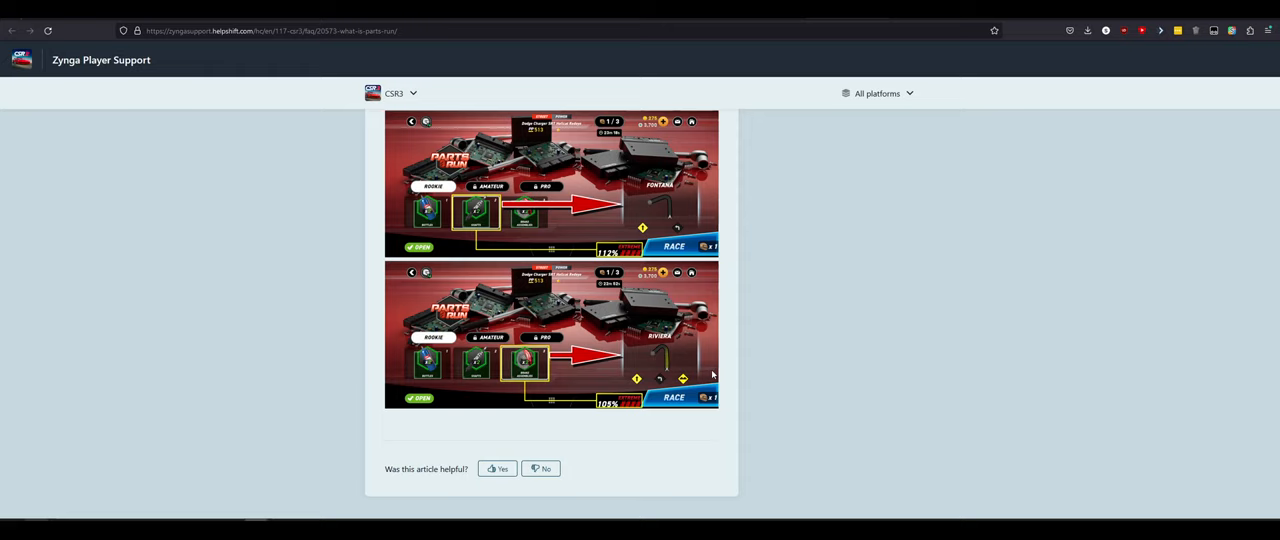
{"action": "mouse_move", "coordinate": [640, 456]}
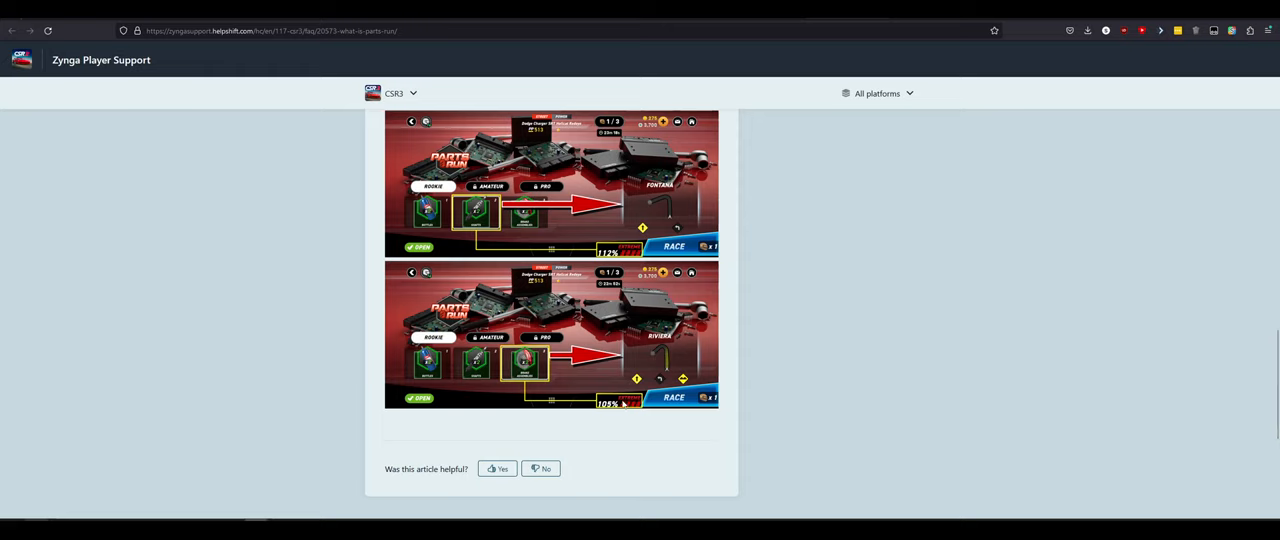
{"action": "mouse_move", "coordinate": [656, 360]}
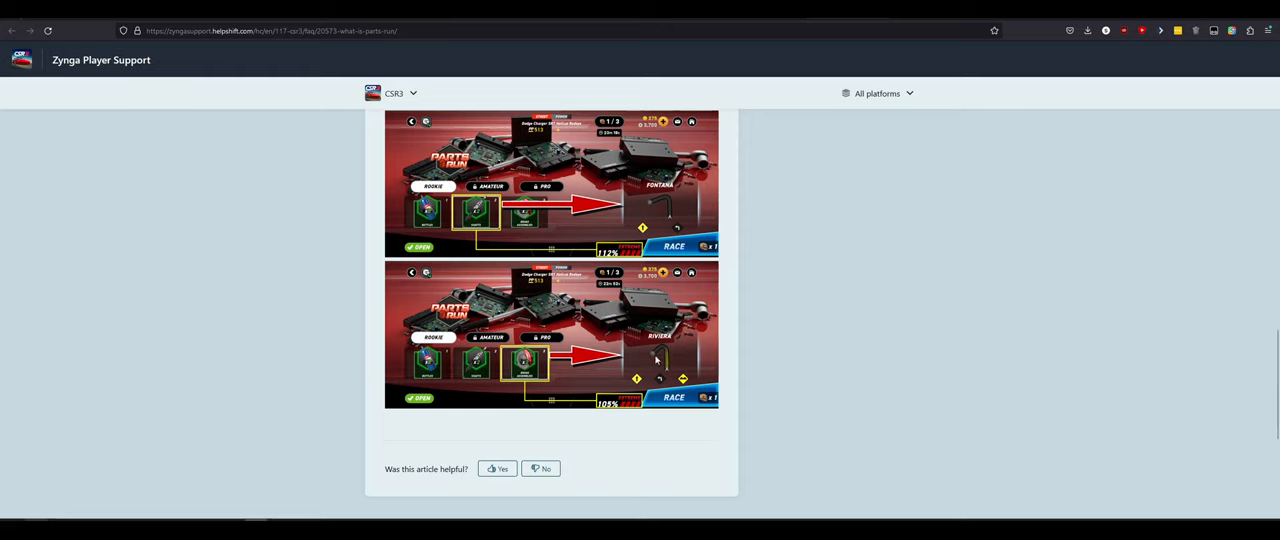
{"action": "mouse_move", "coordinate": [607, 412]}
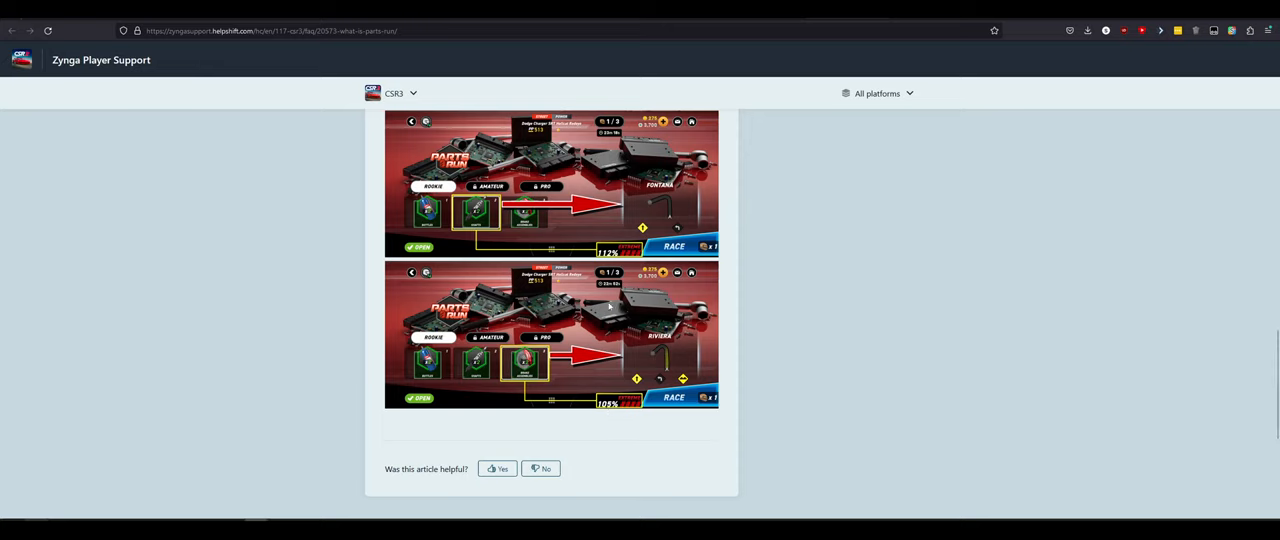
{"action": "mouse_move", "coordinate": [610, 263]}
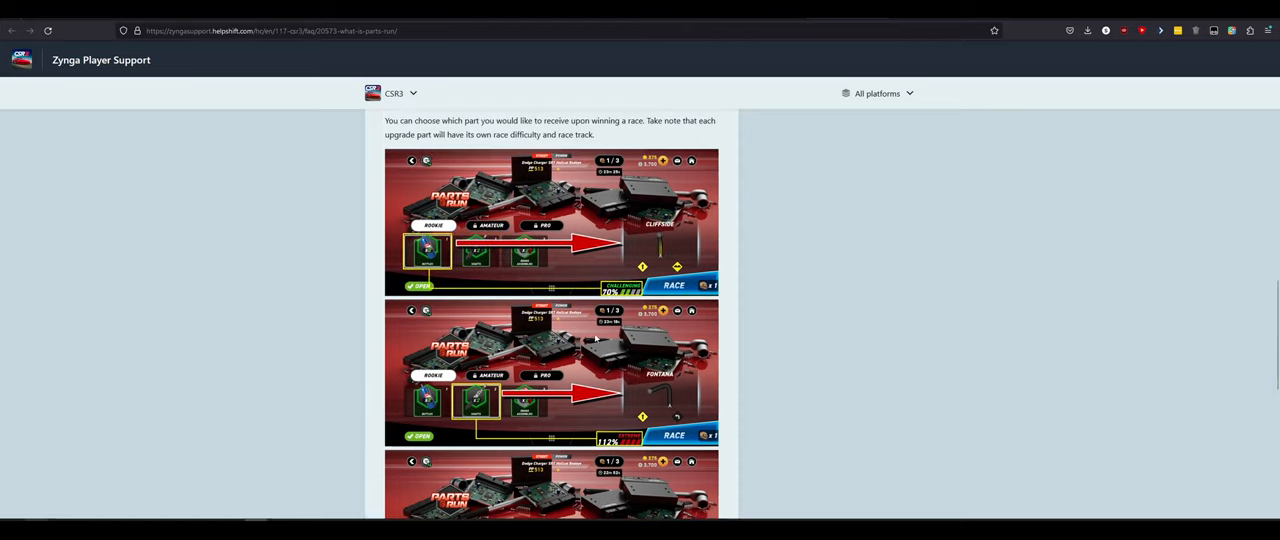
{"action": "mouse_move", "coordinate": [399, 230]}
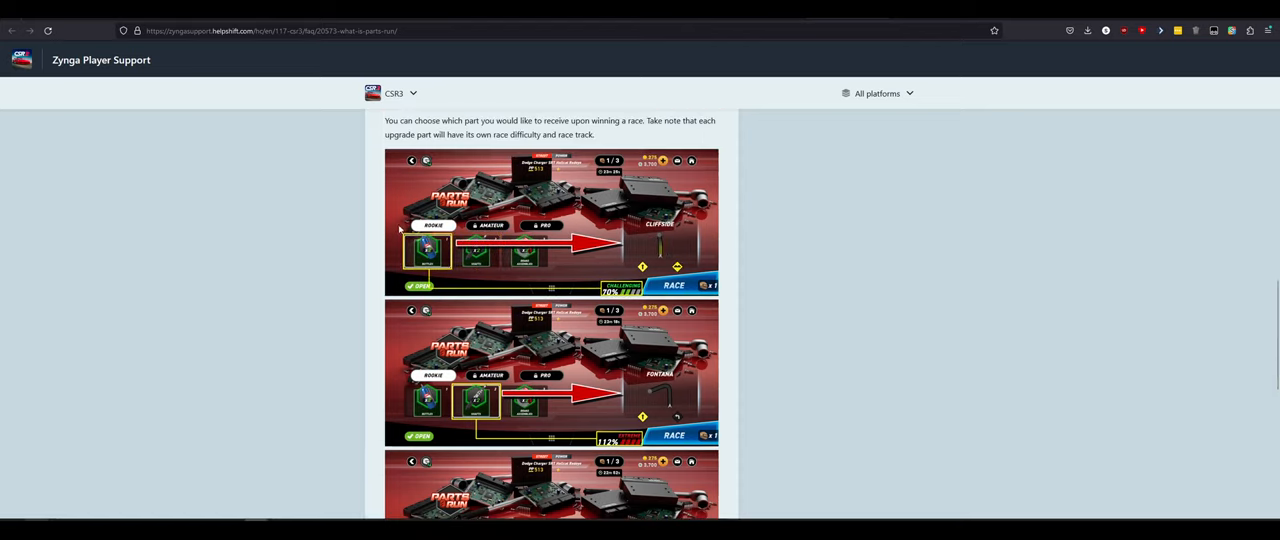
{"action": "mouse_move", "coordinate": [587, 253]}
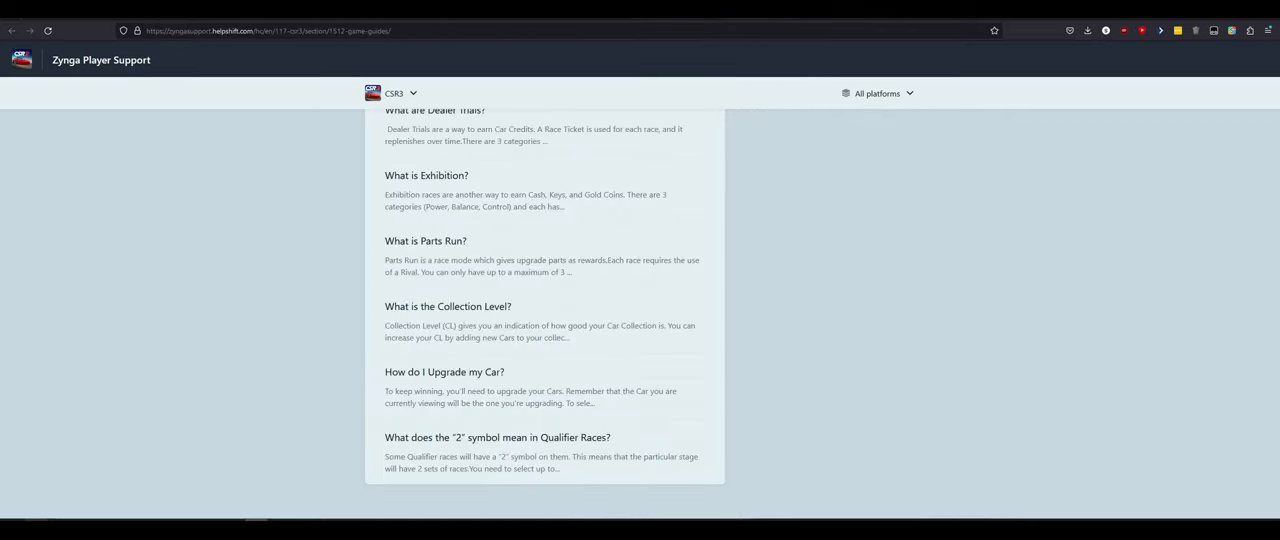
Step: Open 'What is the Collection Level?' and read down to 'How do I Increase my Collection Level?'
{"action": "left_click", "coordinate": [425, 241]}
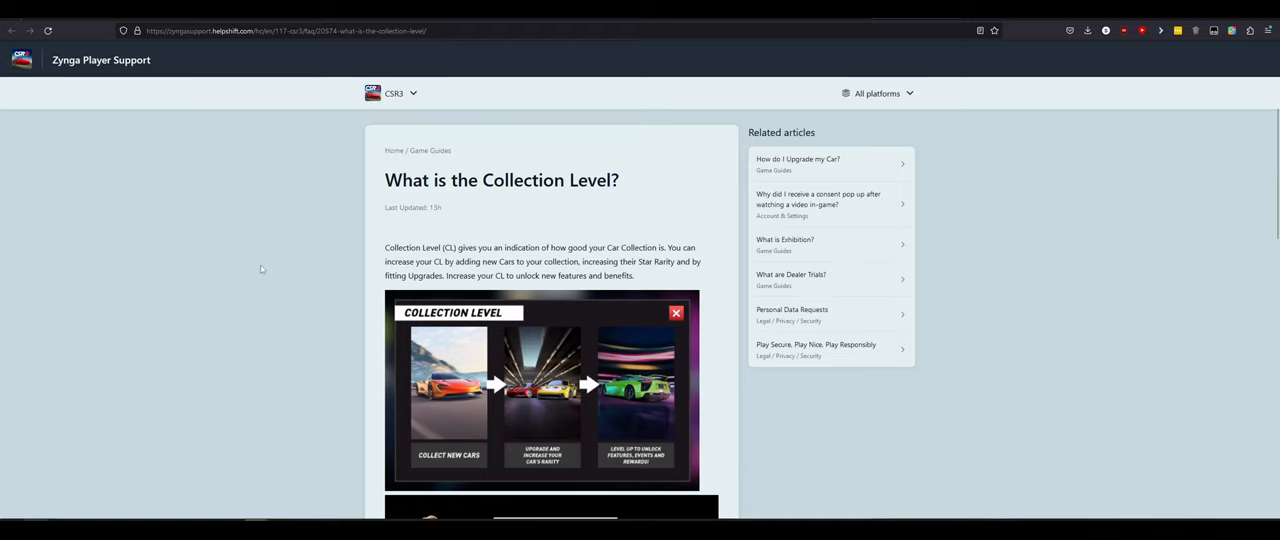
{"action": "scroll", "scroll_direction": "down", "scroll_amount": 3}
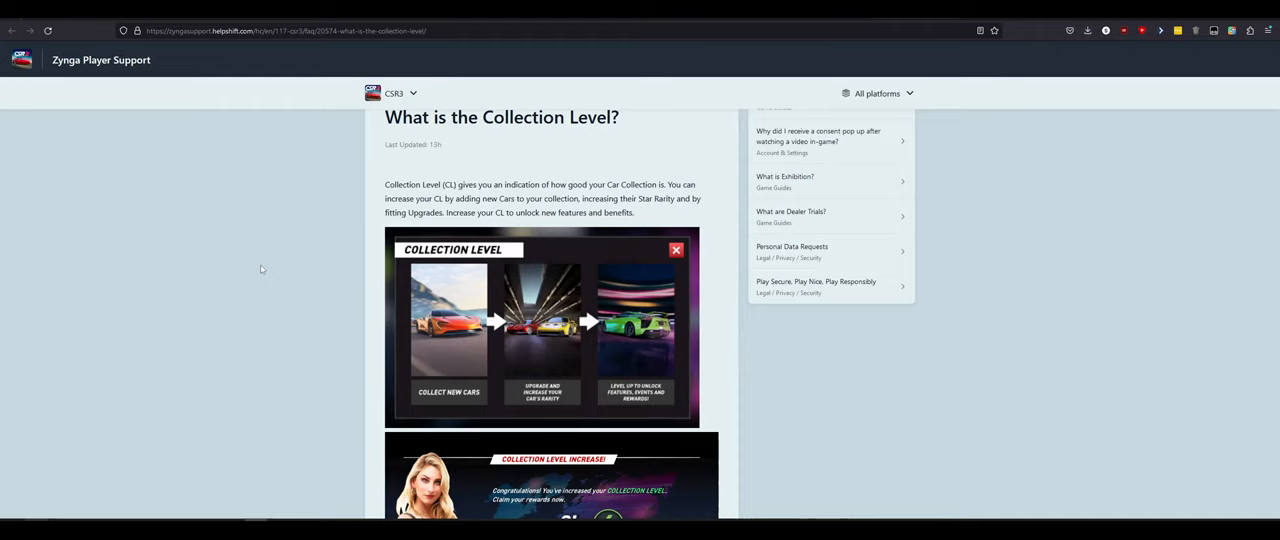
{"action": "scroll", "scroll_direction": "down", "scroll_amount": 3}
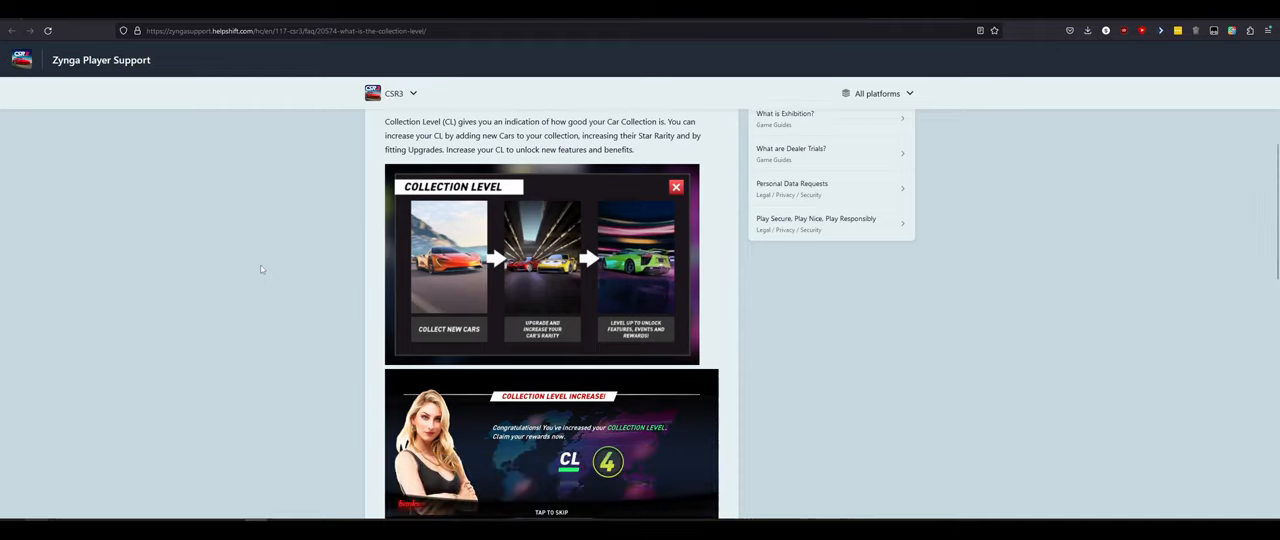
{"action": "mouse_move", "coordinate": [456, 218]}
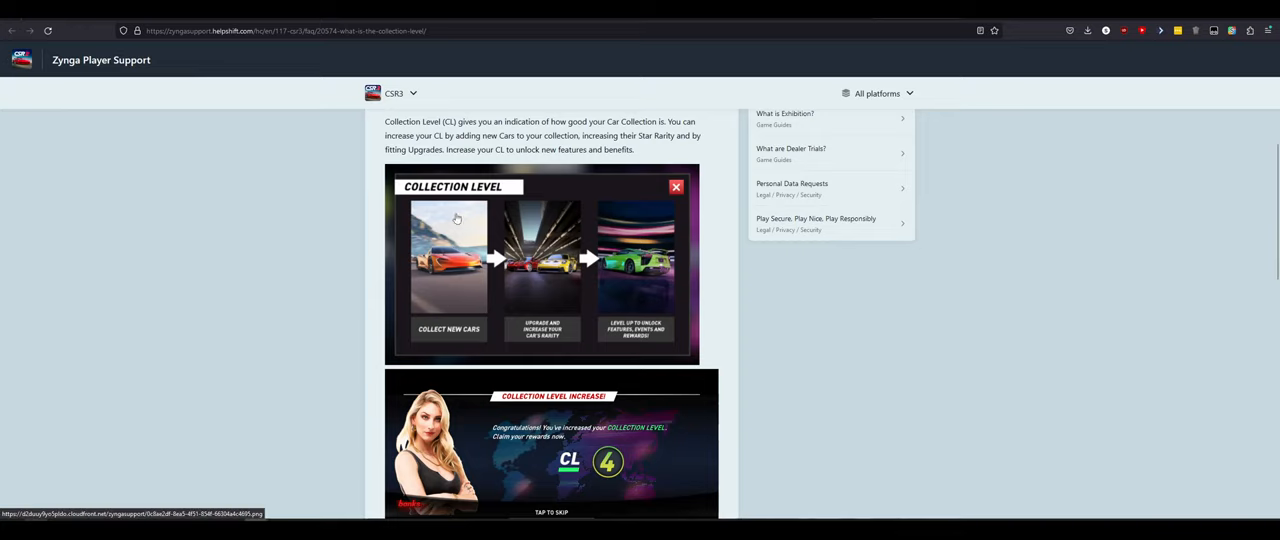
{"action": "mouse_move", "coordinate": [336, 237]}
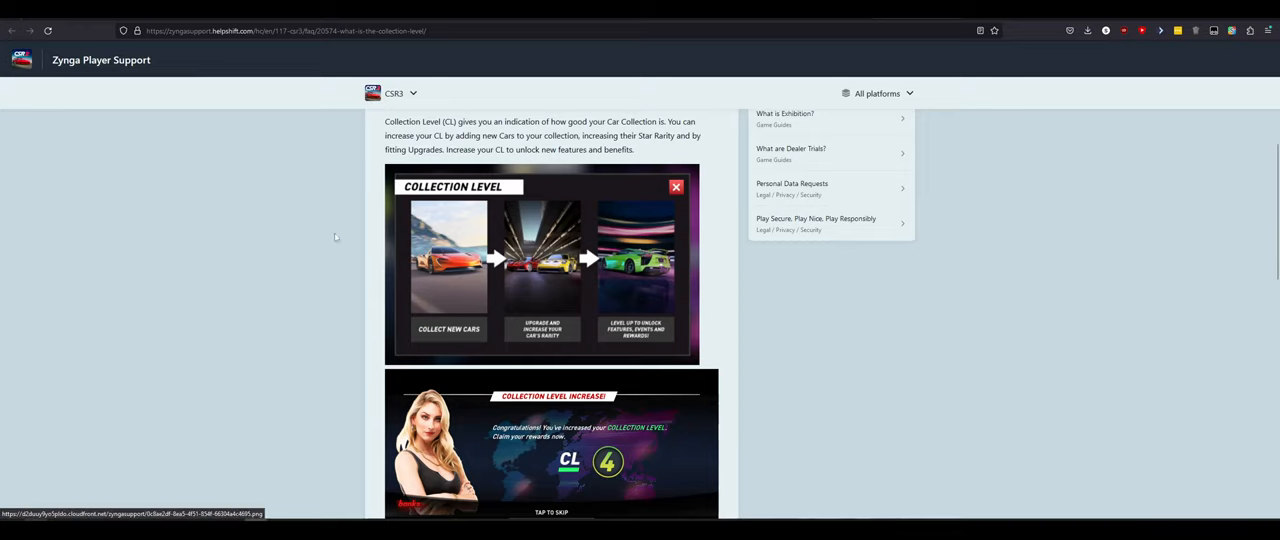
{"action": "scroll", "scroll_direction": "down", "scroll_amount": 3}
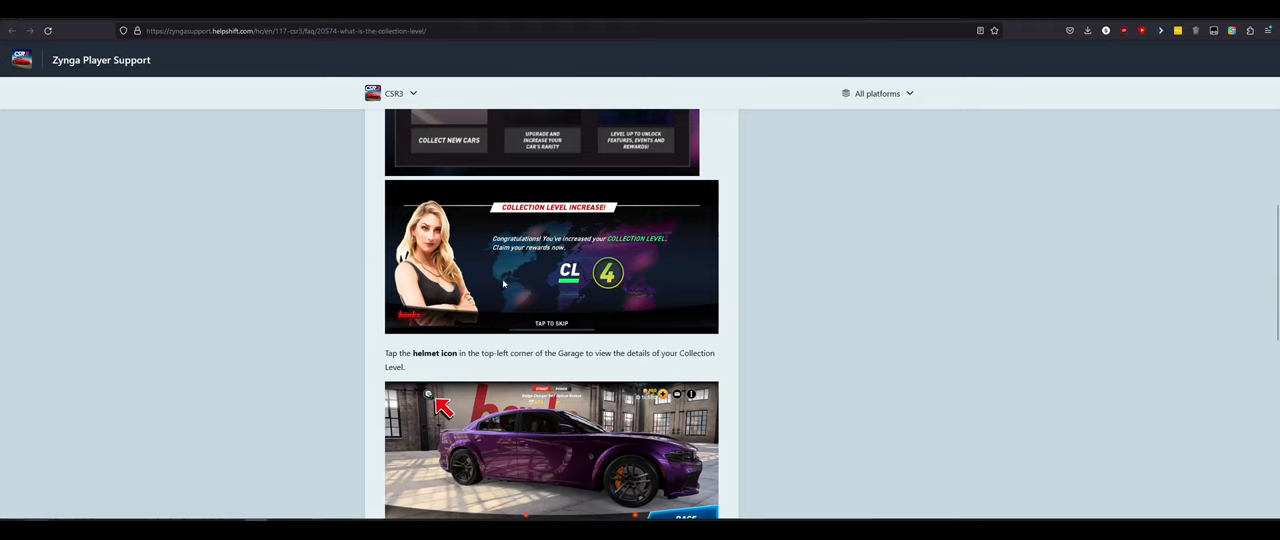
{"action": "mouse_move", "coordinate": [314, 290]}
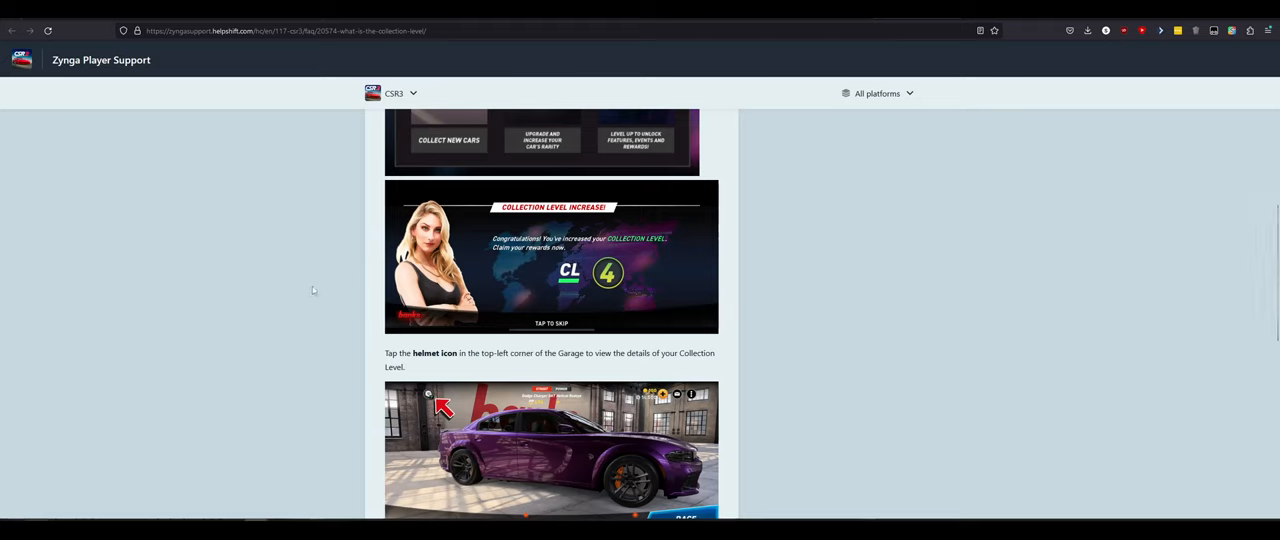
{"action": "scroll", "scroll_direction": "down", "scroll_amount": 3}
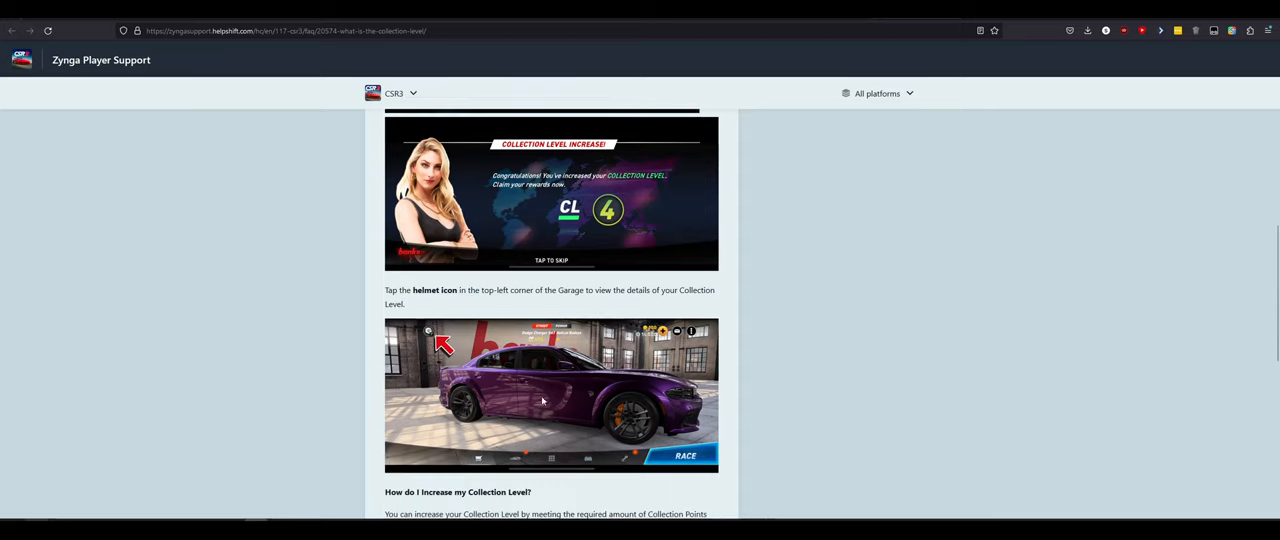
{"action": "mouse_move", "coordinate": [251, 393]}
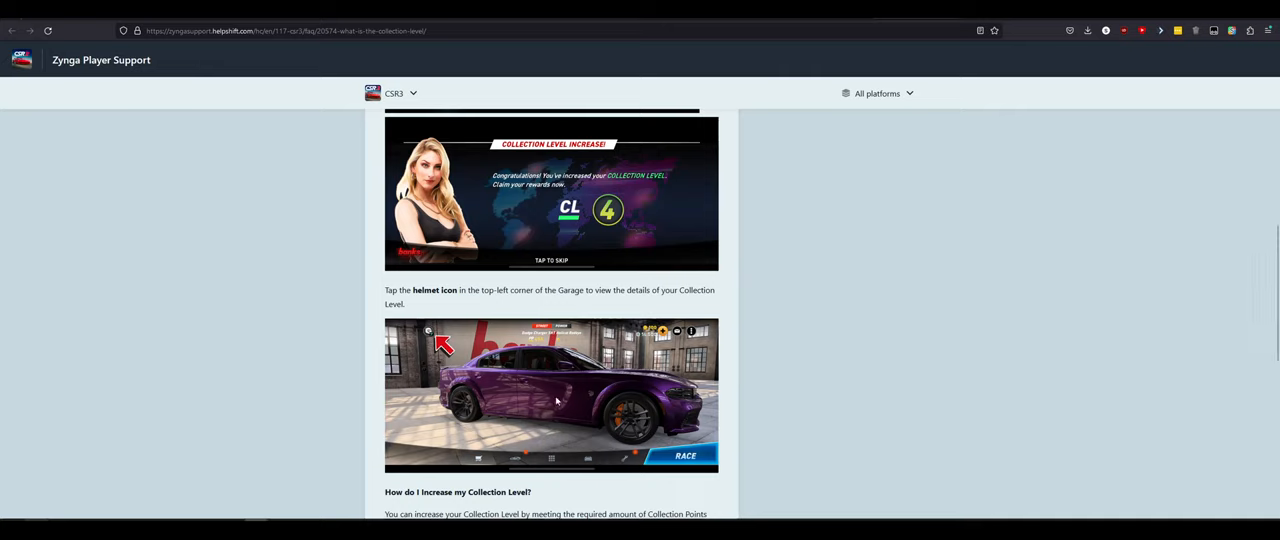
{"action": "scroll", "scroll_direction": "down", "scroll_amount": 3}
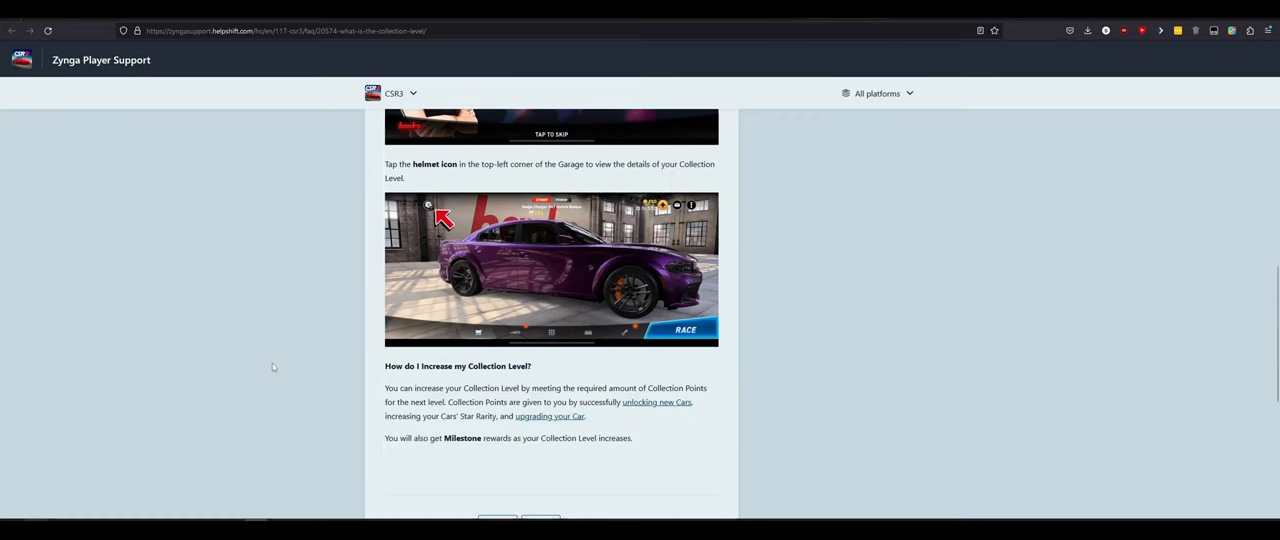
{"action": "mouse_move", "coordinate": [270, 365]}
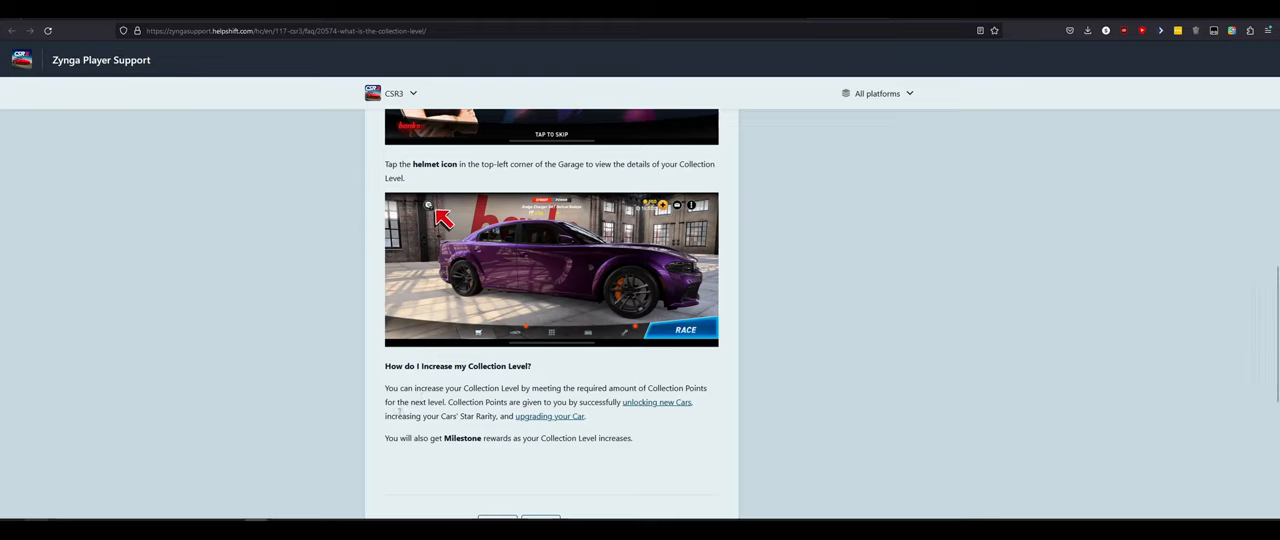
{"action": "mouse_move", "coordinate": [548, 416]}
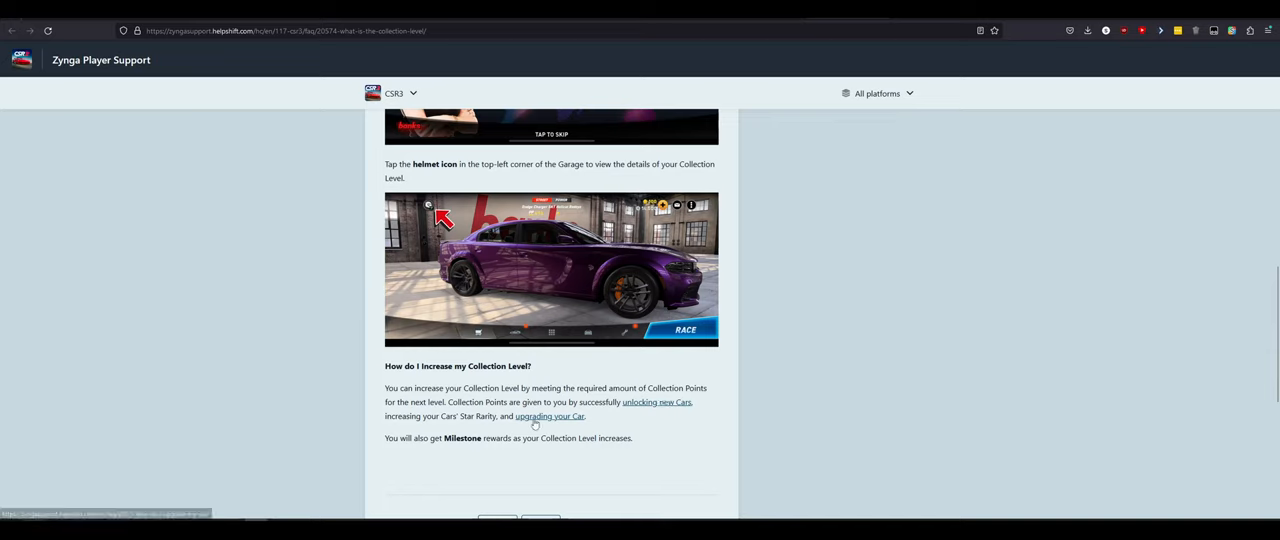
{"action": "scroll", "scroll_direction": "down", "scroll_amount": 3}
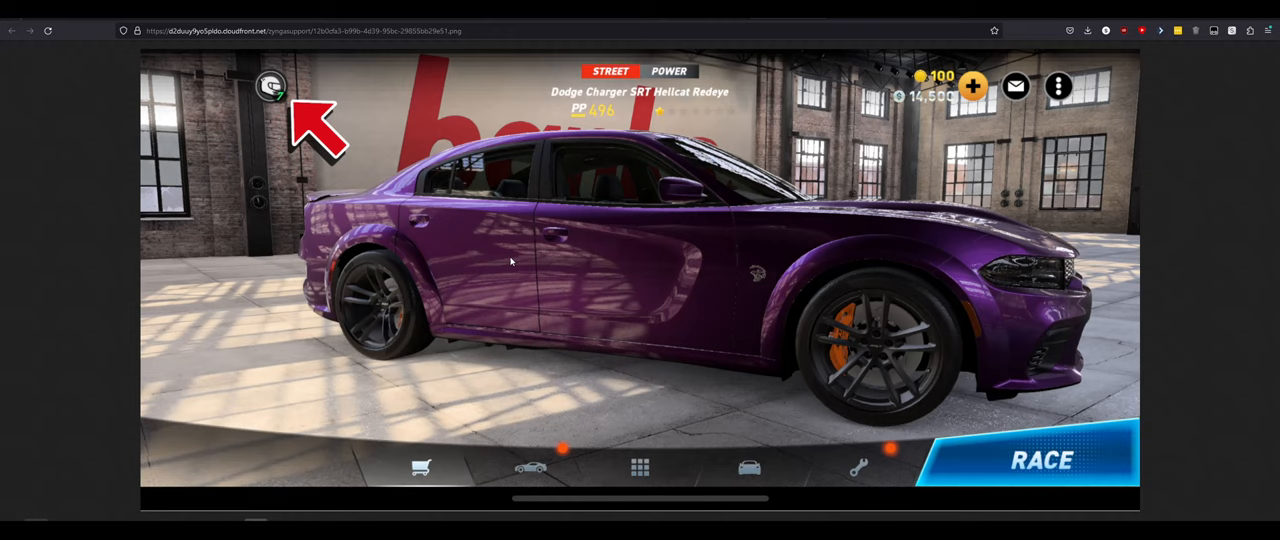
{"action": "mouse_move", "coordinate": [500, 262]}
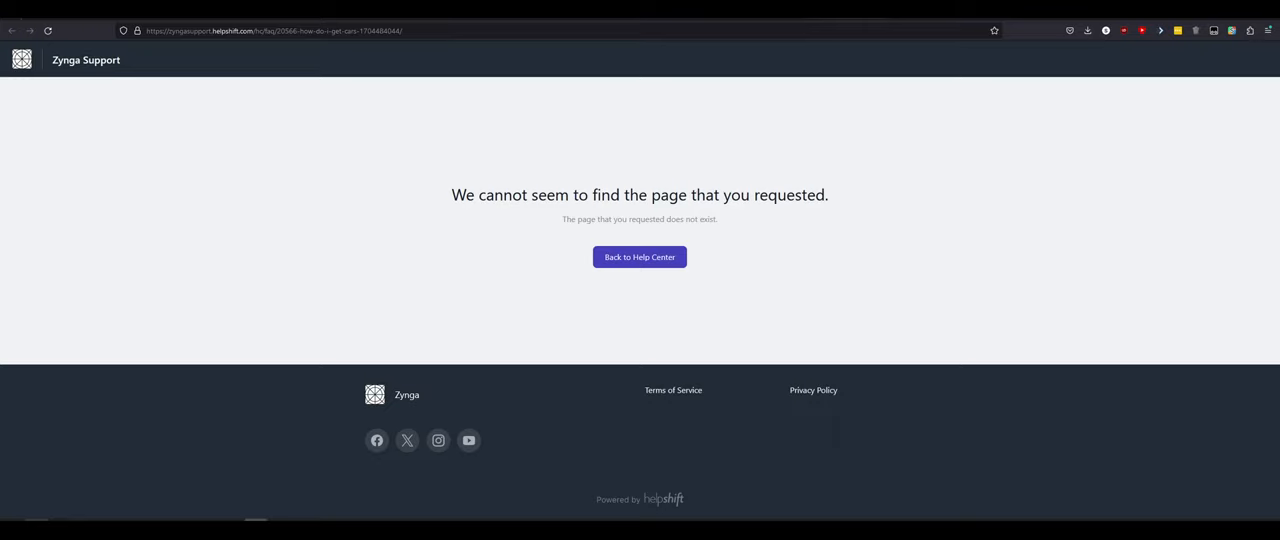
Step: Open 'How do I Upgrade my Car?' and enlarge its first garage screenshot
{"action": "left_click", "coordinate": [639, 257]}
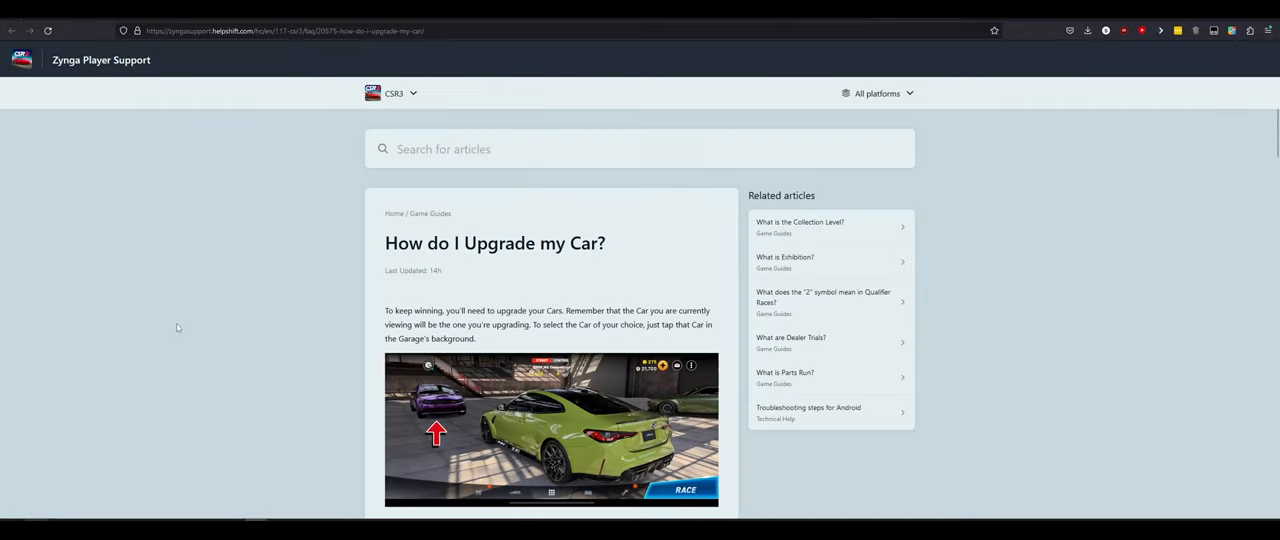
{"action": "scroll", "scroll_direction": "down", "scroll_amount": 3}
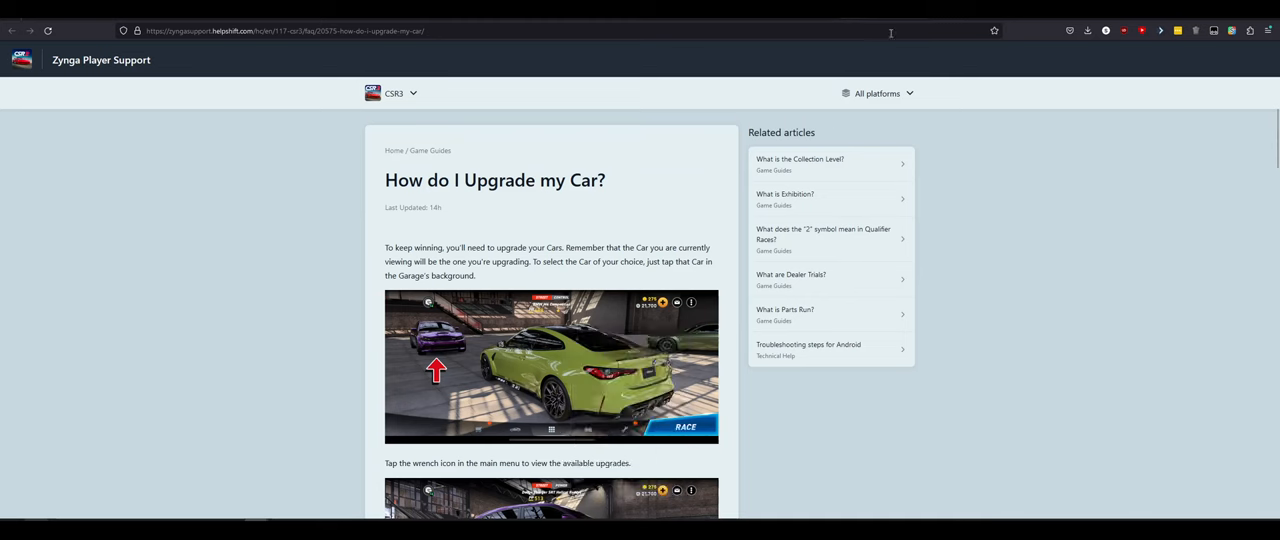
{"action": "left_click", "coordinate": [550, 366]}
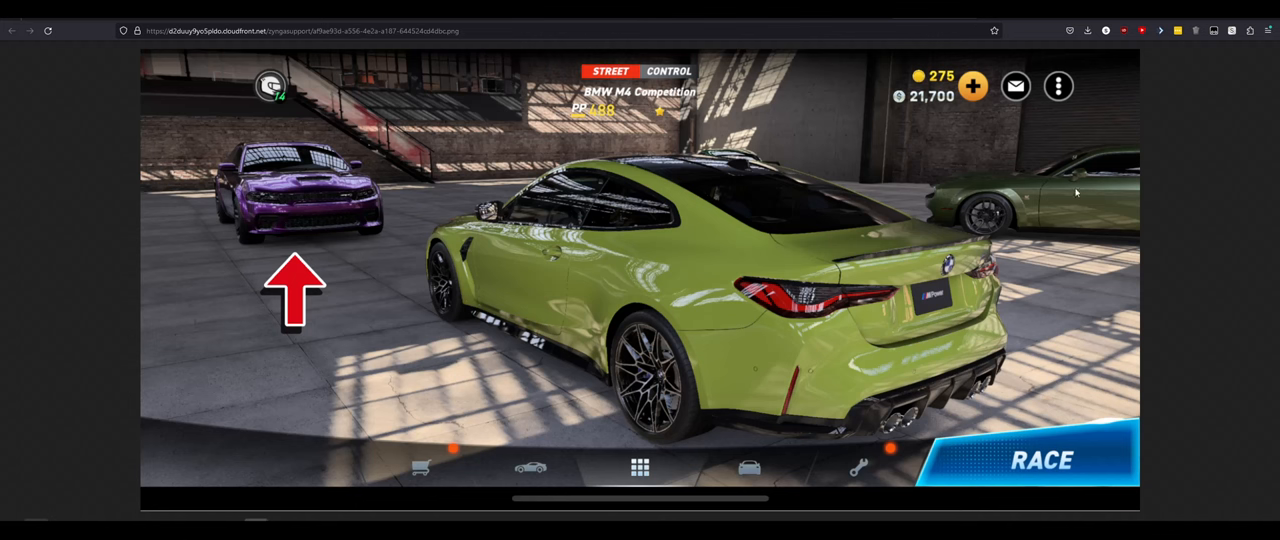
{"action": "mouse_move", "coordinate": [386, 215]}
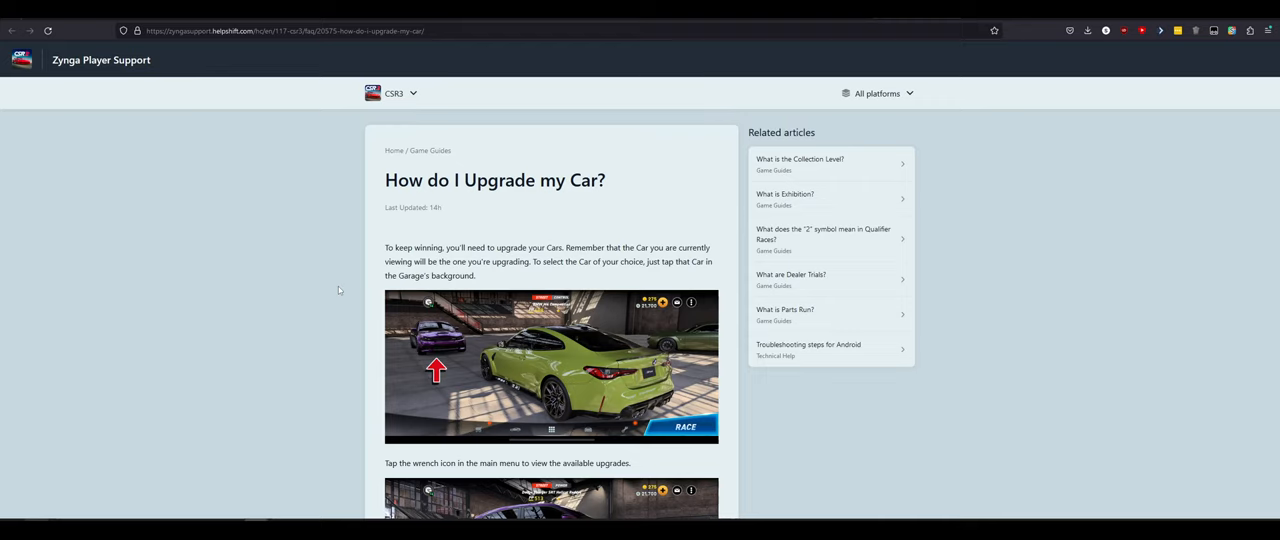
{"action": "scroll", "scroll_direction": "down", "scroll_amount": 3}
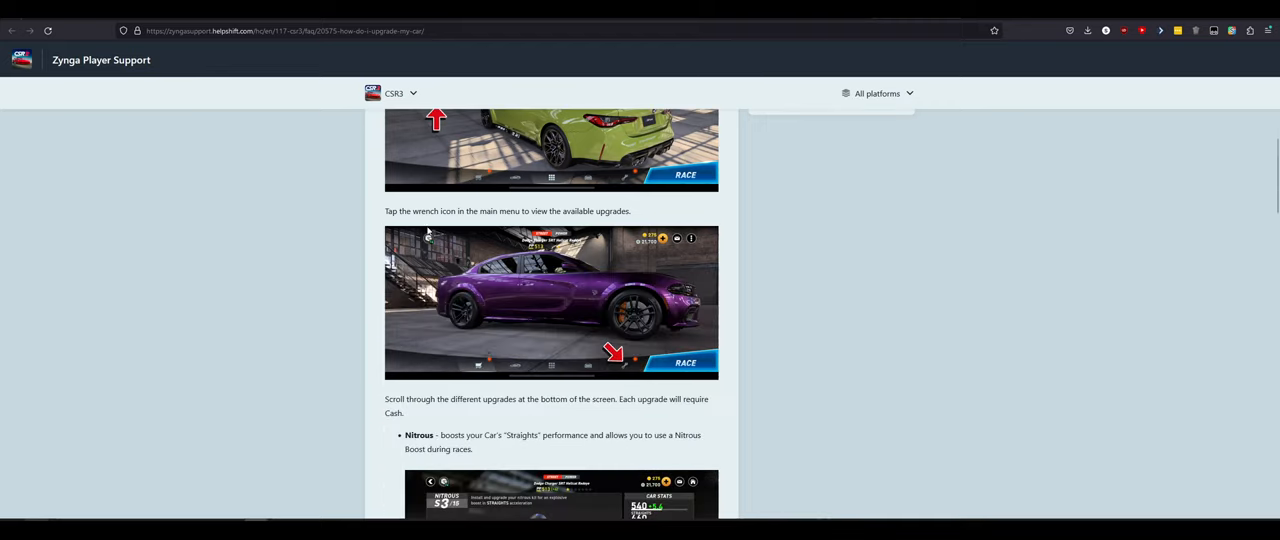
{"action": "scroll", "scroll_direction": "down", "scroll_amount": 3}
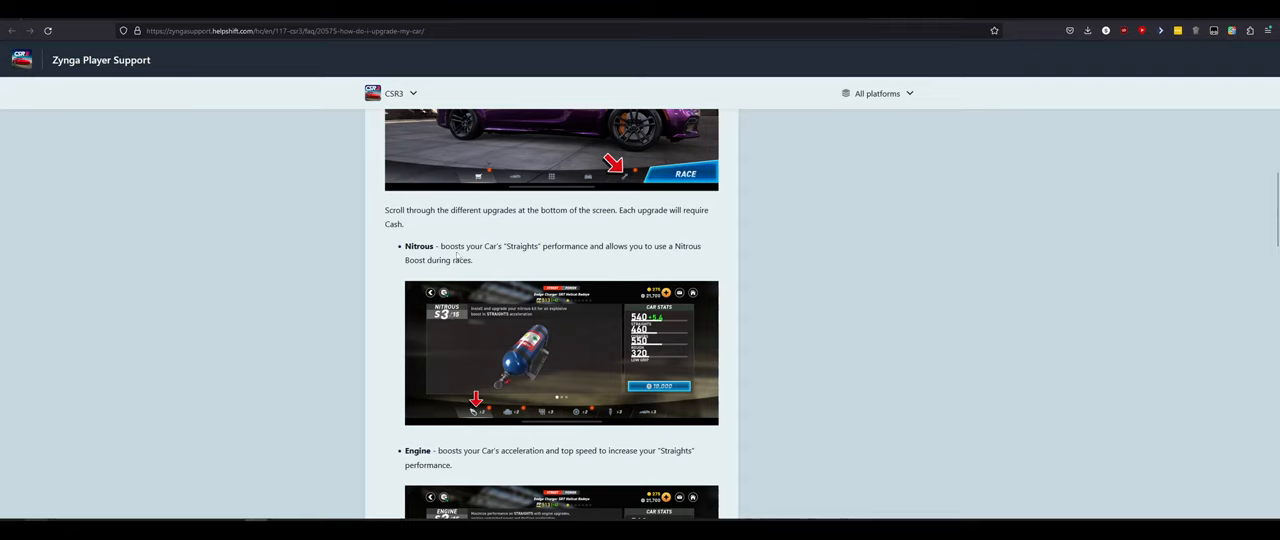
{"action": "scroll", "scroll_direction": "down", "scroll_amount": 3}
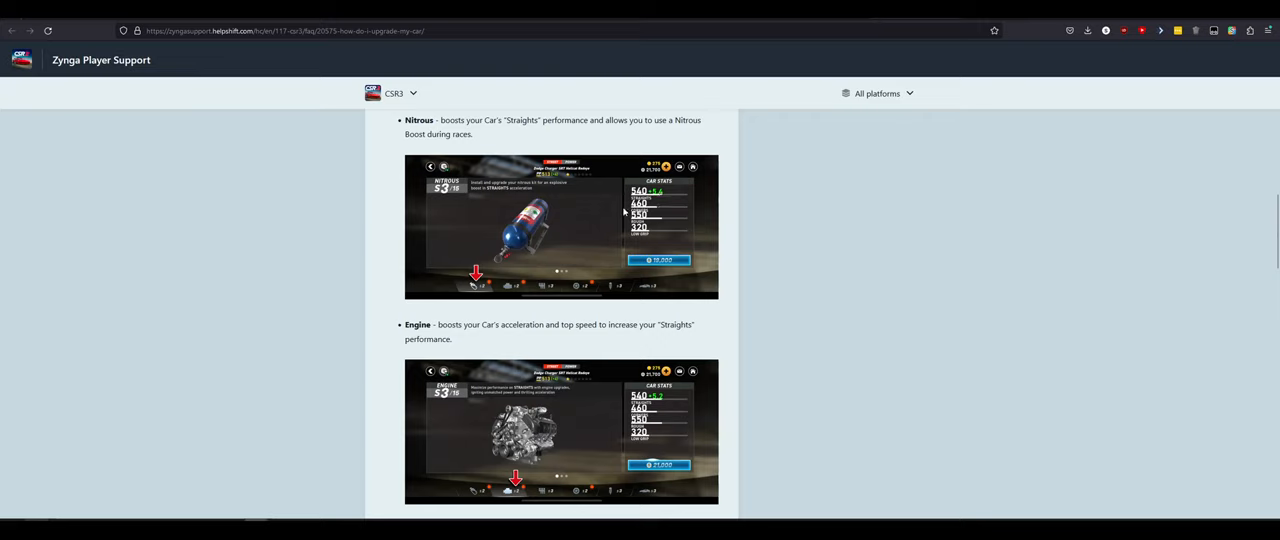
{"action": "mouse_move", "coordinate": [631, 238]}
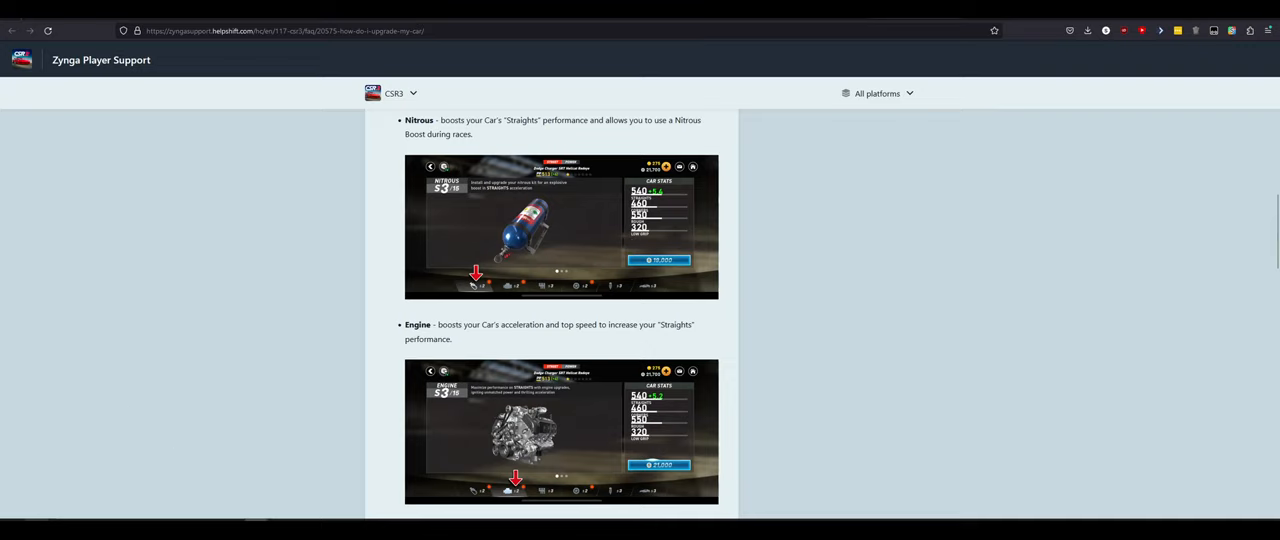
{"action": "scroll", "scroll_direction": "down", "scroll_amount": 3}
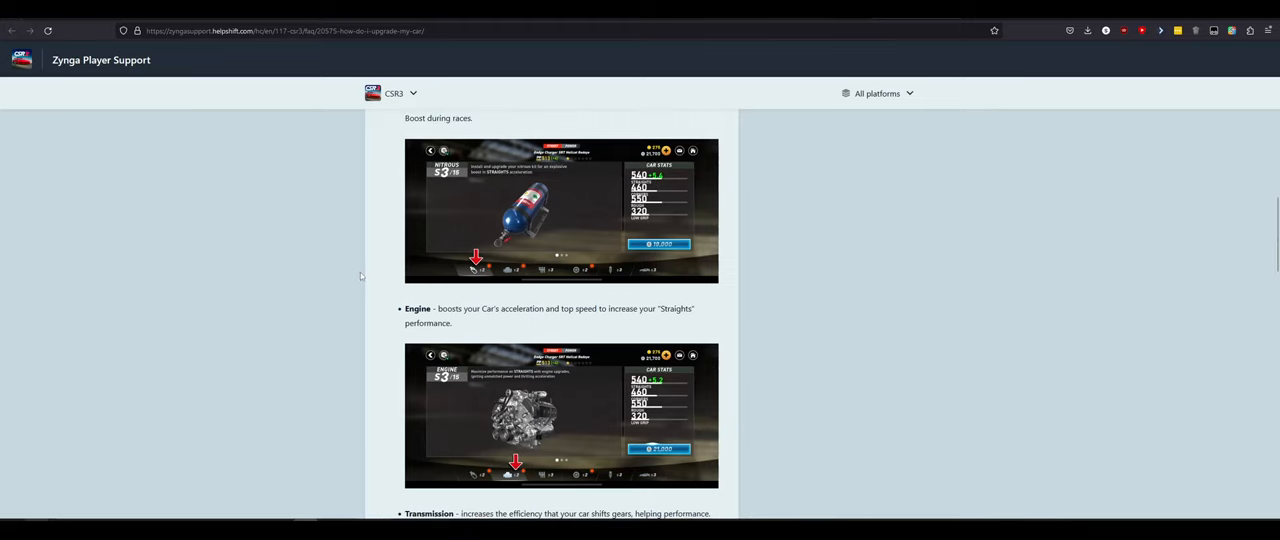
{"action": "scroll", "scroll_direction": "down", "scroll_amount": 3}
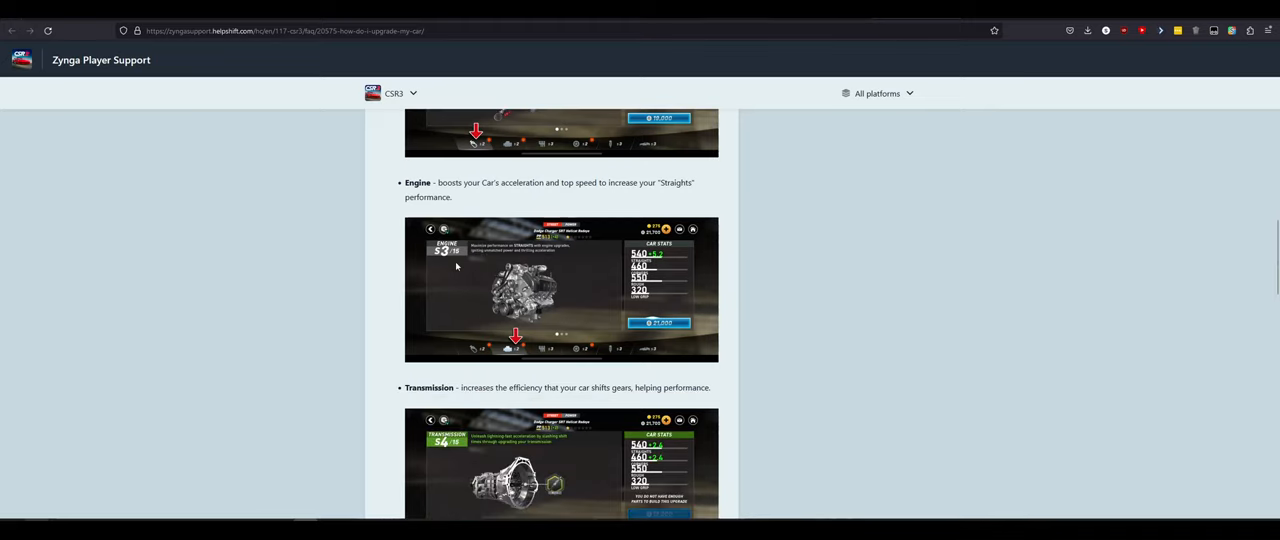
{"action": "mouse_move", "coordinate": [457, 265]}
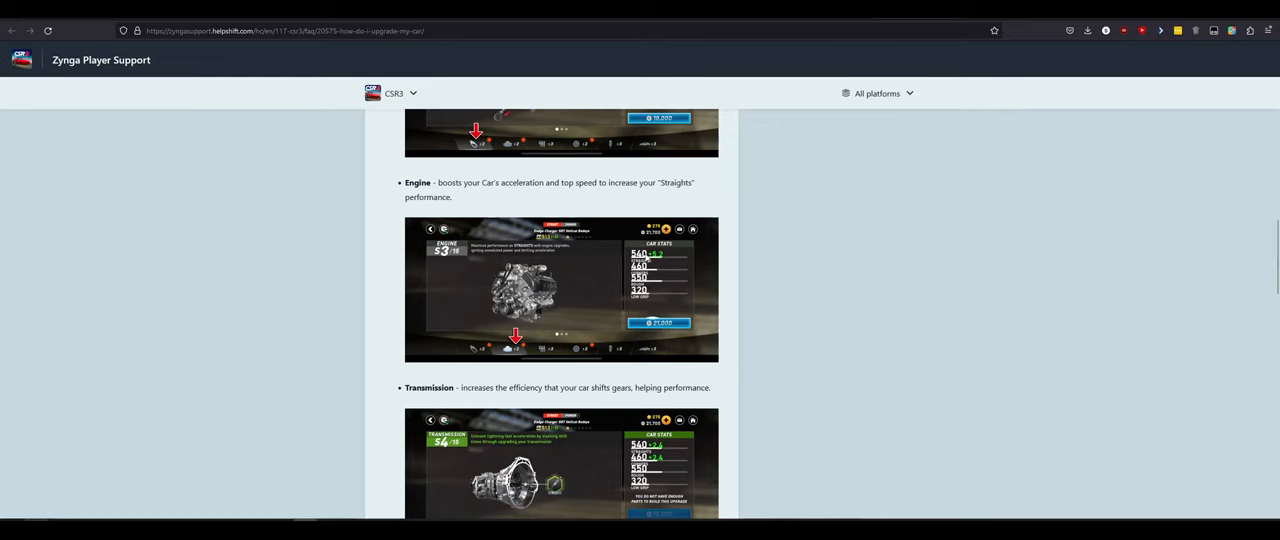
{"action": "scroll", "scroll_direction": "down", "scroll_amount": 3}
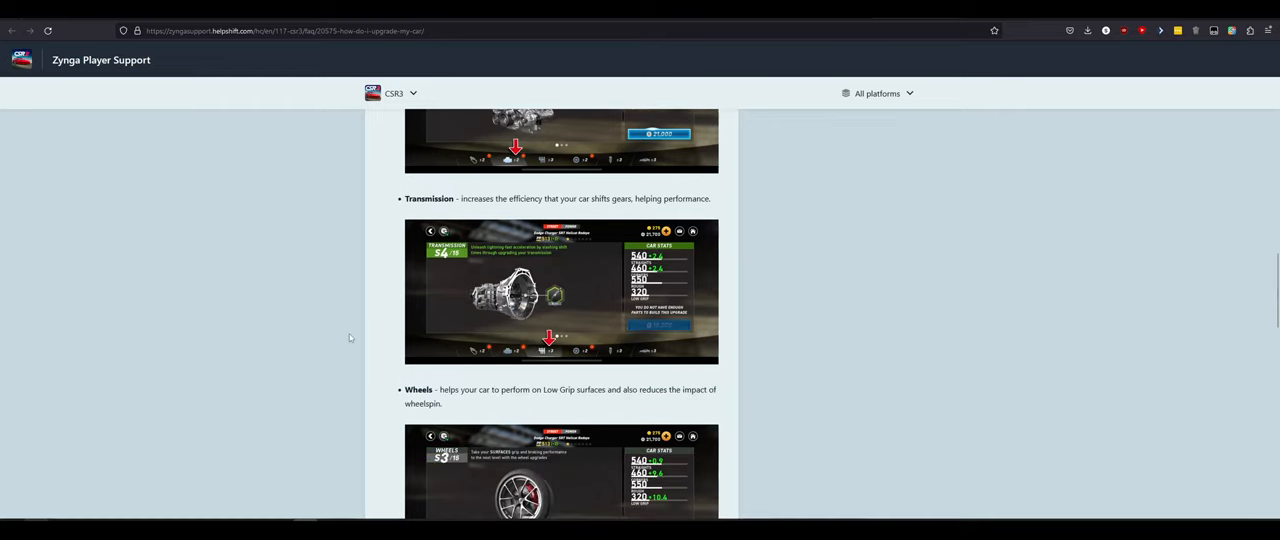
{"action": "mouse_move", "coordinate": [611, 286]}
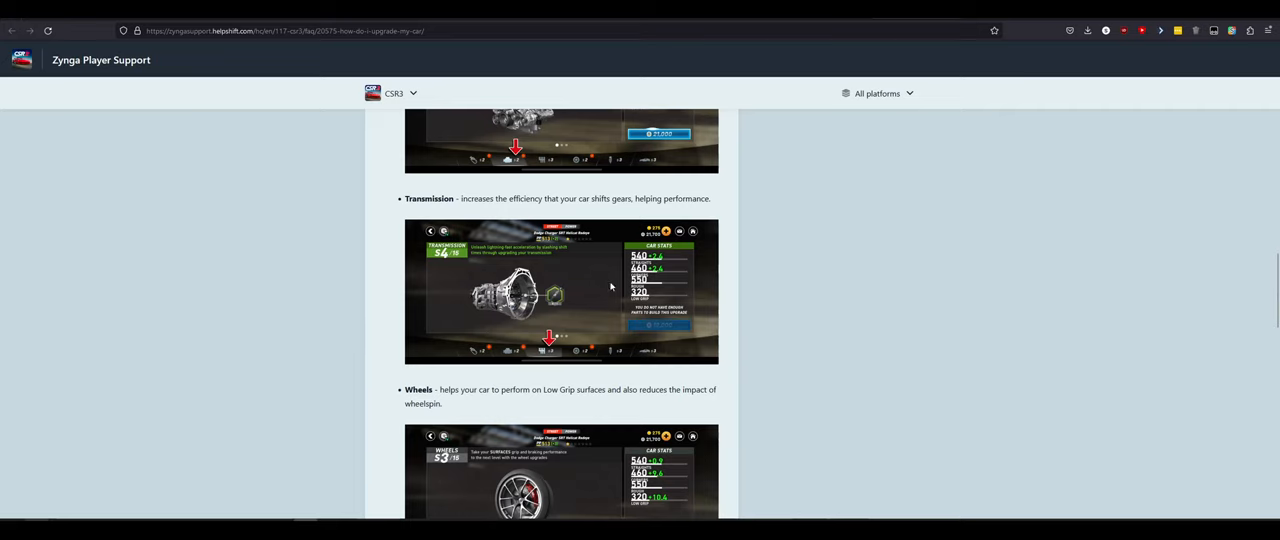
{"action": "scroll", "scroll_direction": "down", "scroll_amount": 3}
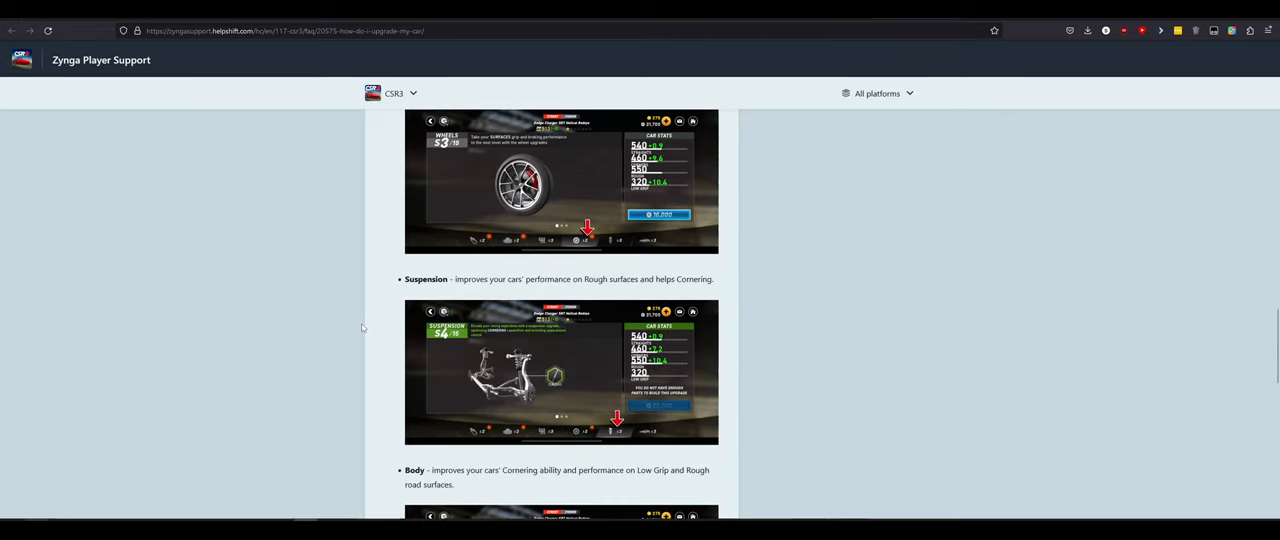
{"action": "scroll", "scroll_direction": "down", "scroll_amount": 3}
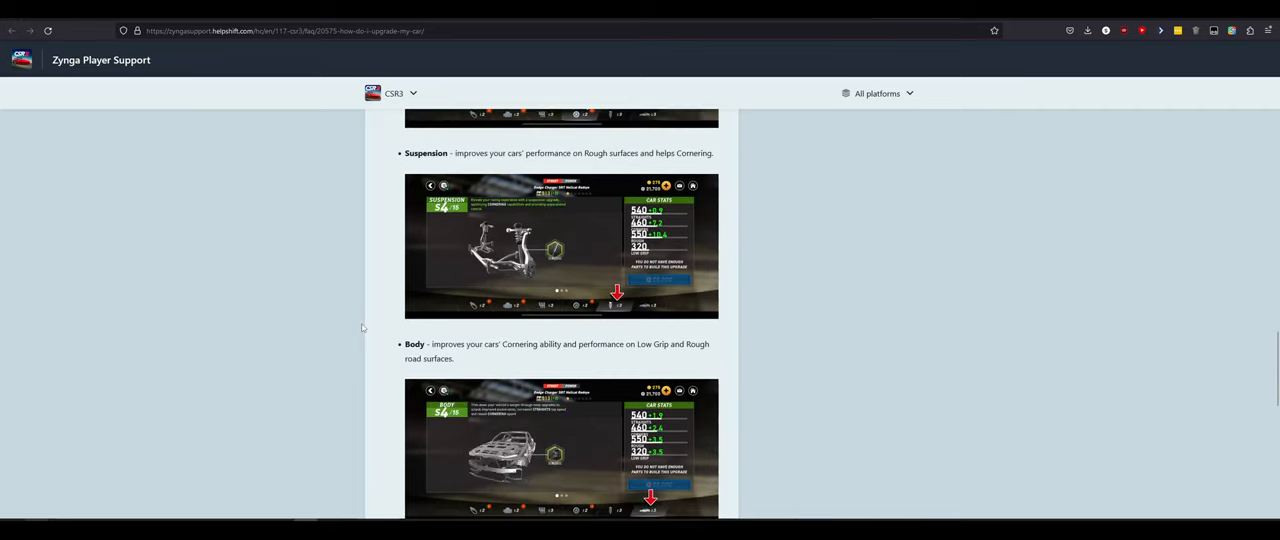
{"action": "scroll", "scroll_direction": "down", "scroll_amount": 3}
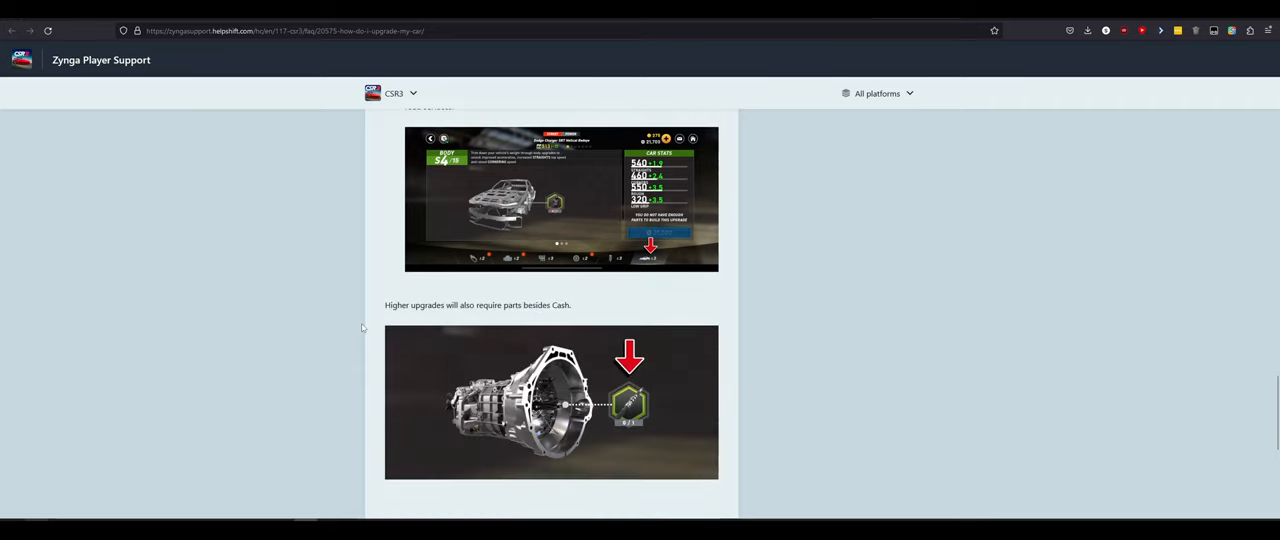
{"action": "scroll", "scroll_direction": "down", "scroll_amount": 3}
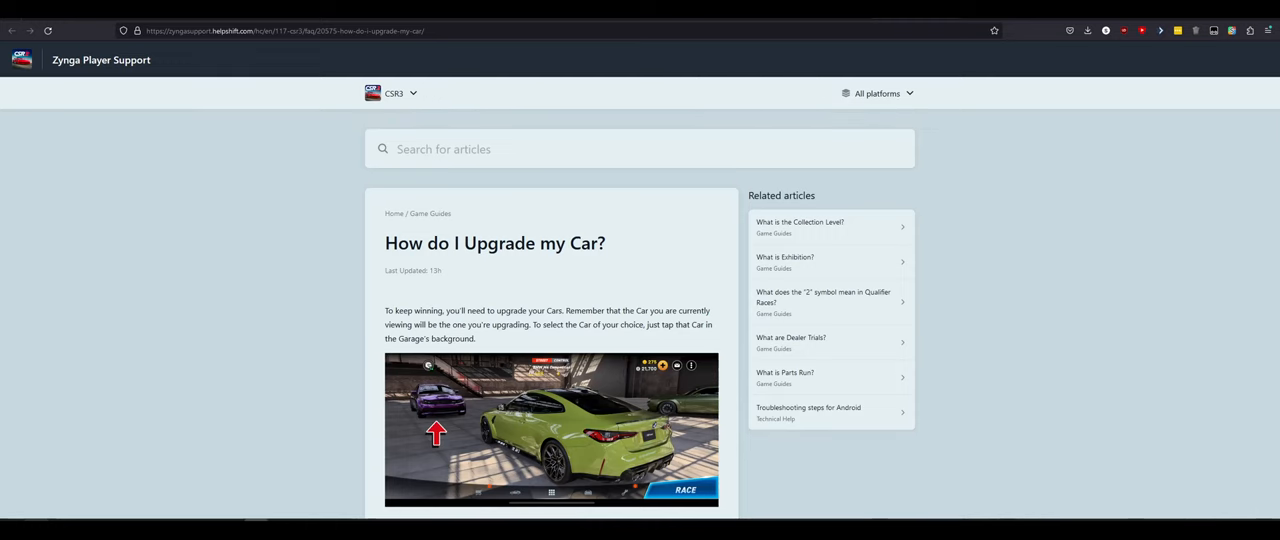
Step: Open the Qualifier Races '2' symbol article and scroll to its end
{"action": "left_click", "coordinate": [823, 301]}
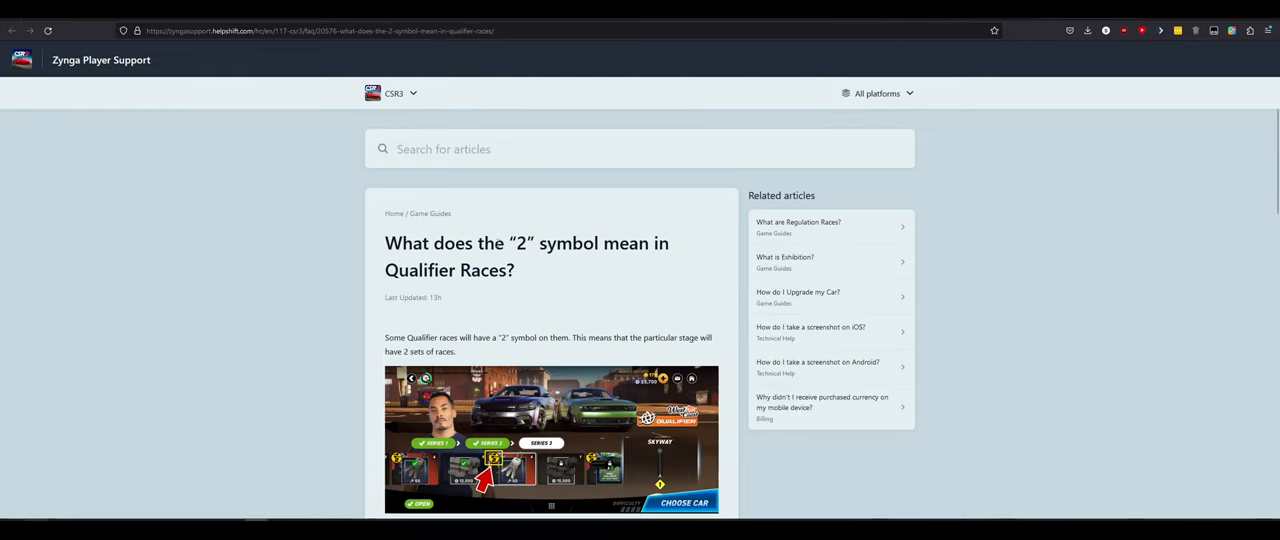
{"action": "scroll", "scroll_direction": "down", "scroll_amount": 3}
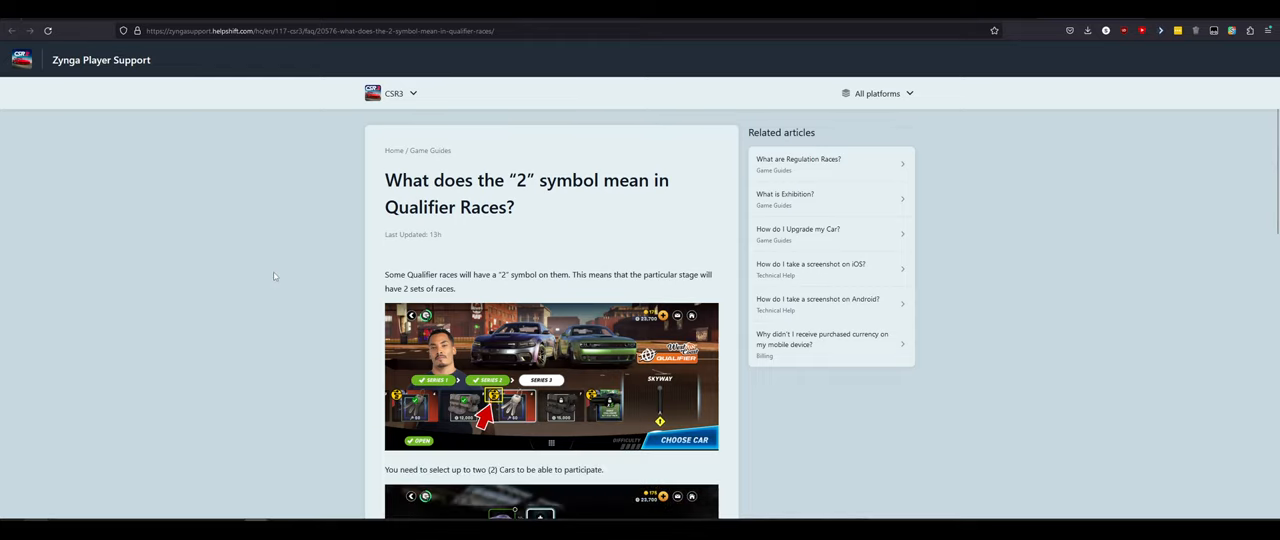
{"action": "mouse_move", "coordinate": [489, 298]}
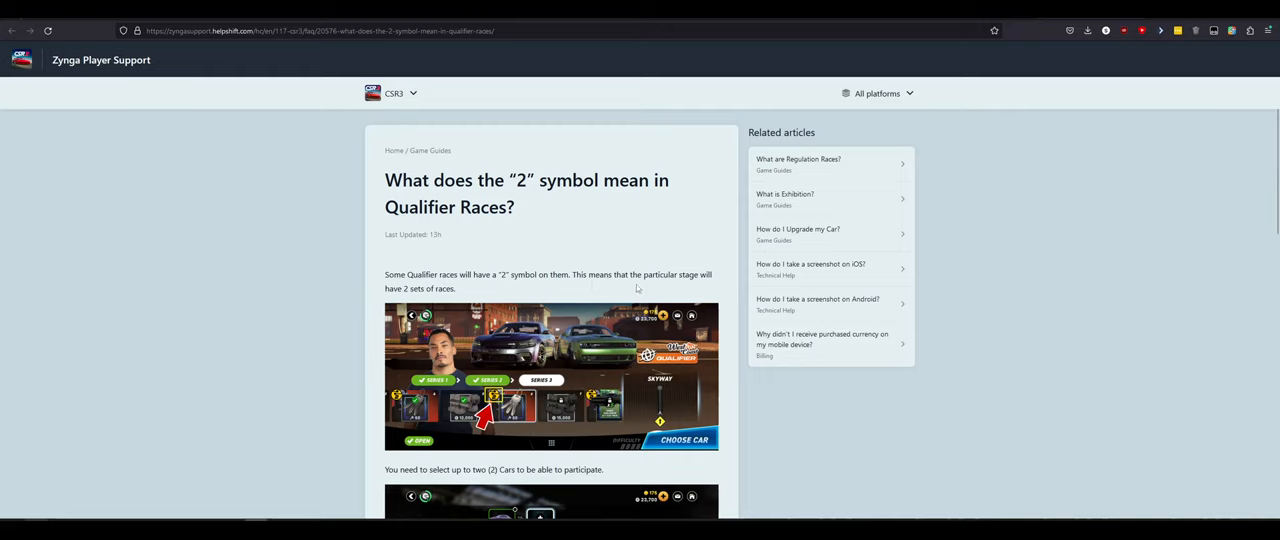
{"action": "mouse_move", "coordinate": [286, 277]}
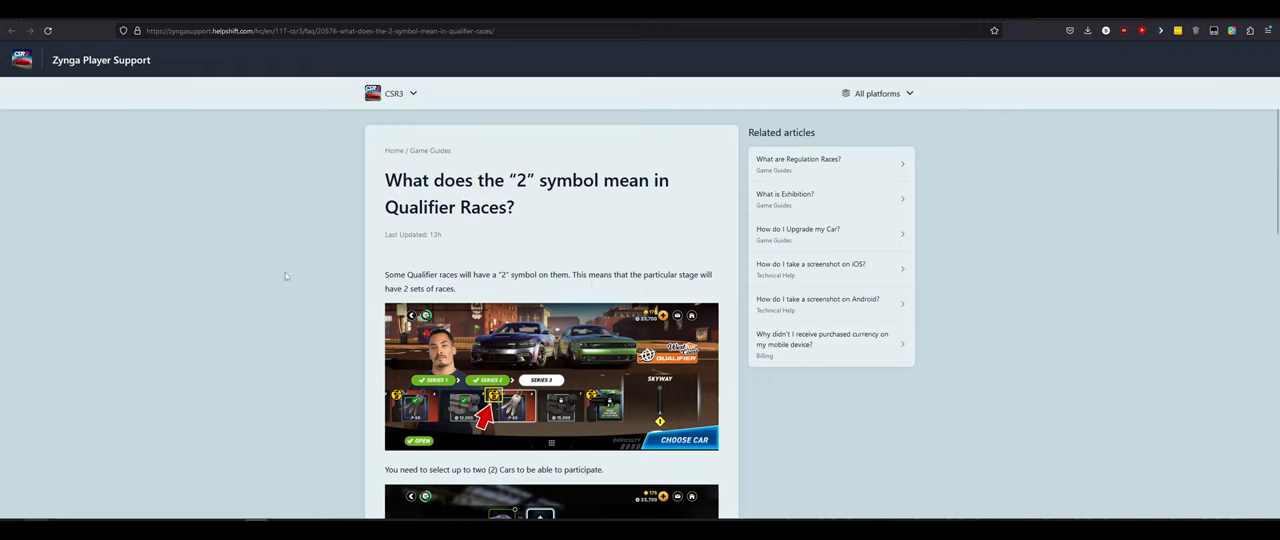
{"action": "scroll", "scroll_direction": "down", "scroll_amount": 3}
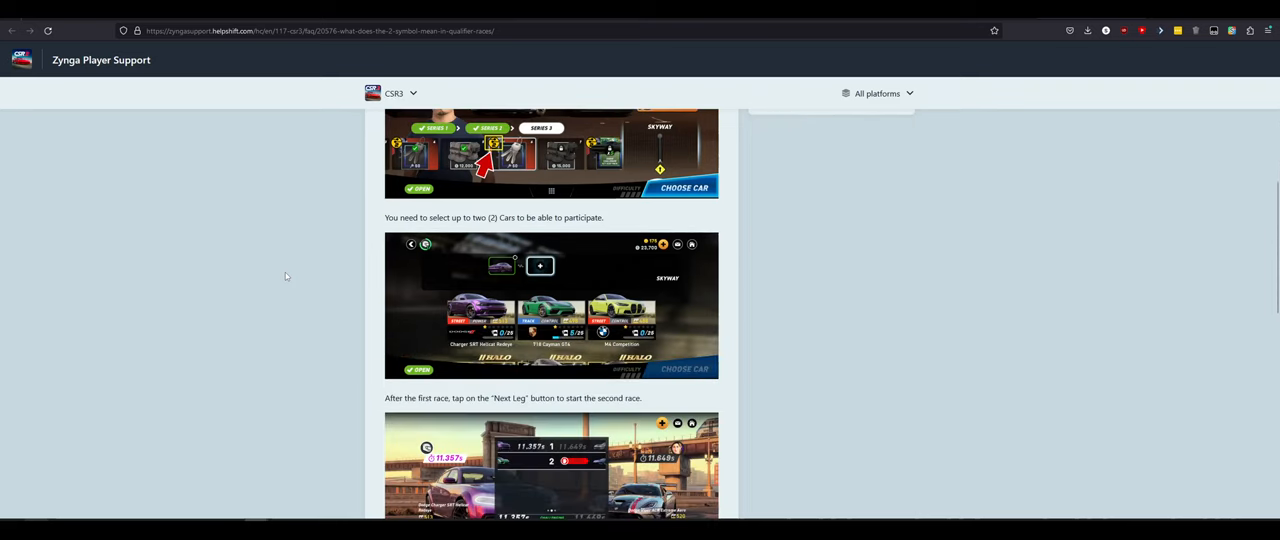
{"action": "scroll", "scroll_direction": "down", "scroll_amount": 3}
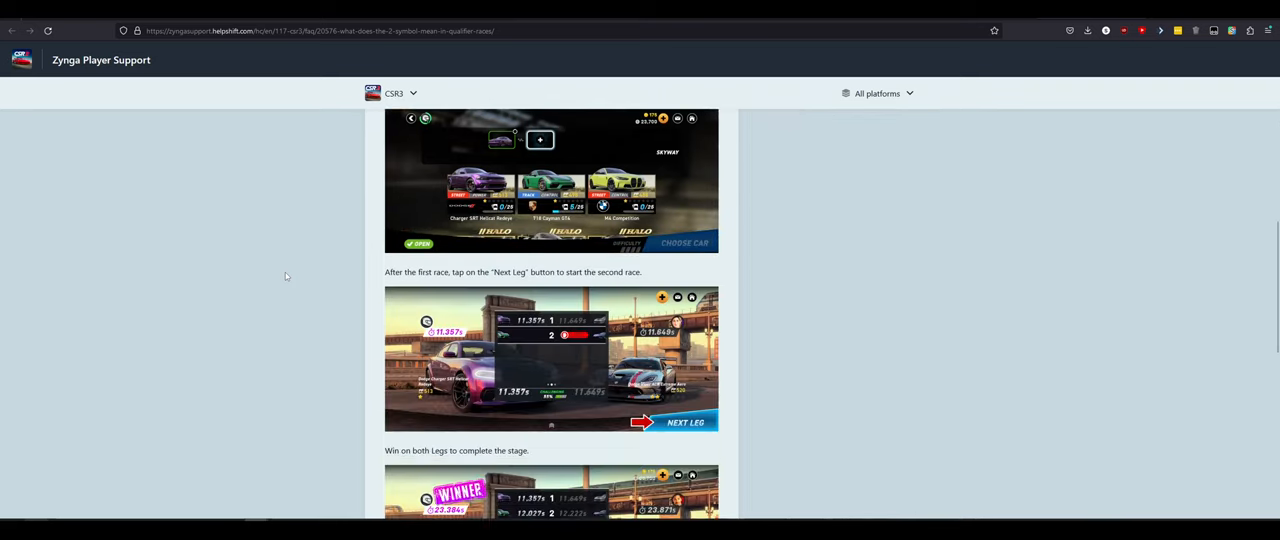
{"action": "mouse_move", "coordinate": [475, 291]}
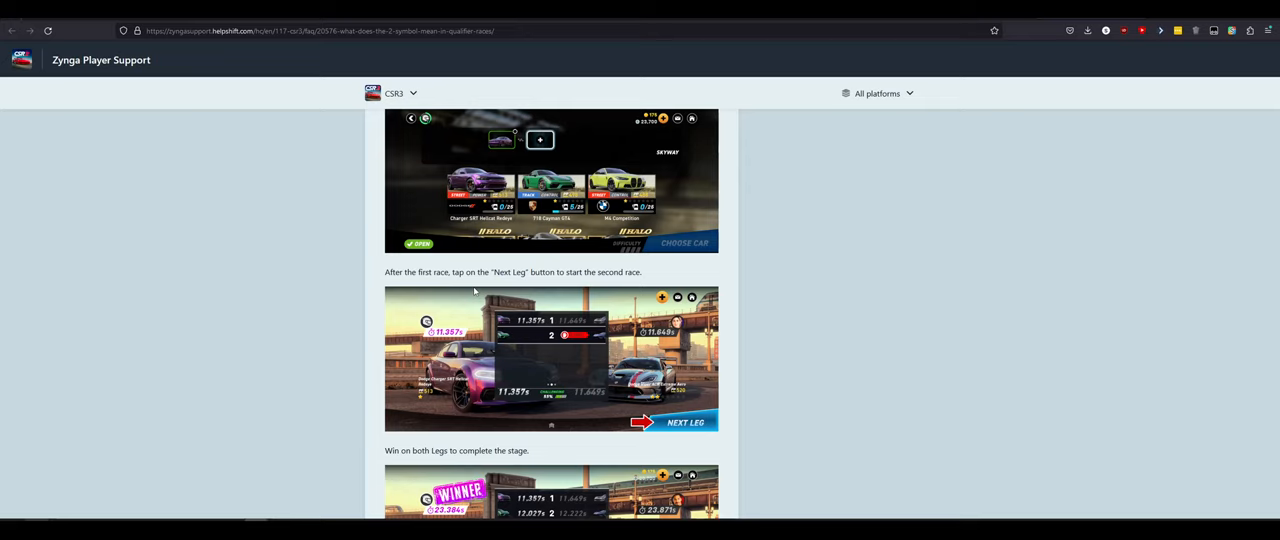
{"action": "scroll", "scroll_direction": "down", "scroll_amount": 3}
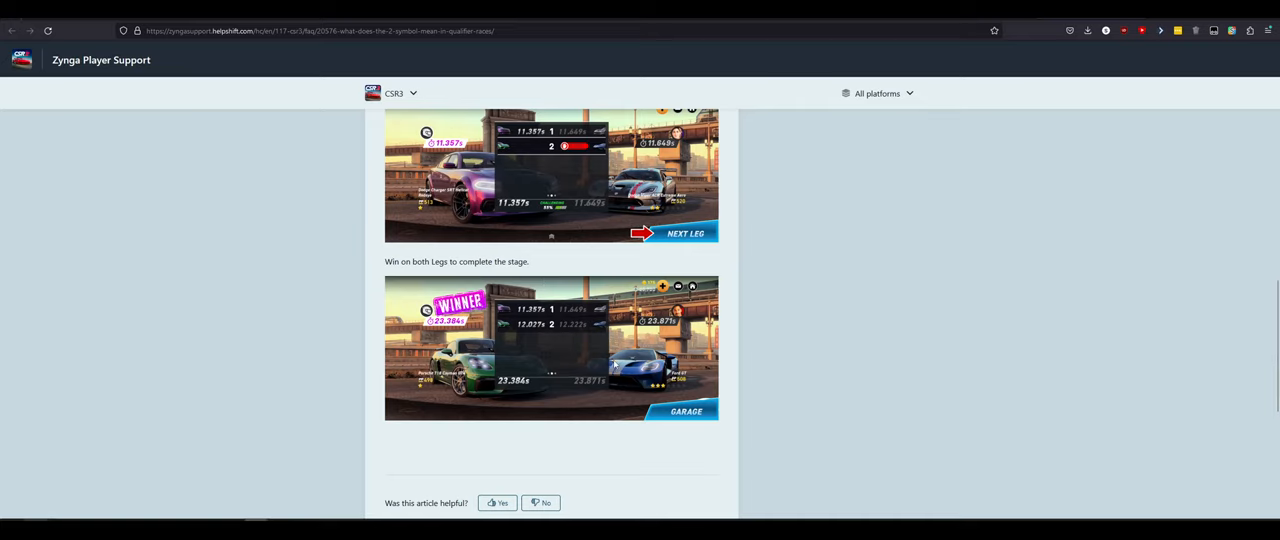
{"action": "scroll", "scroll_direction": "down", "scroll_amount": 3}
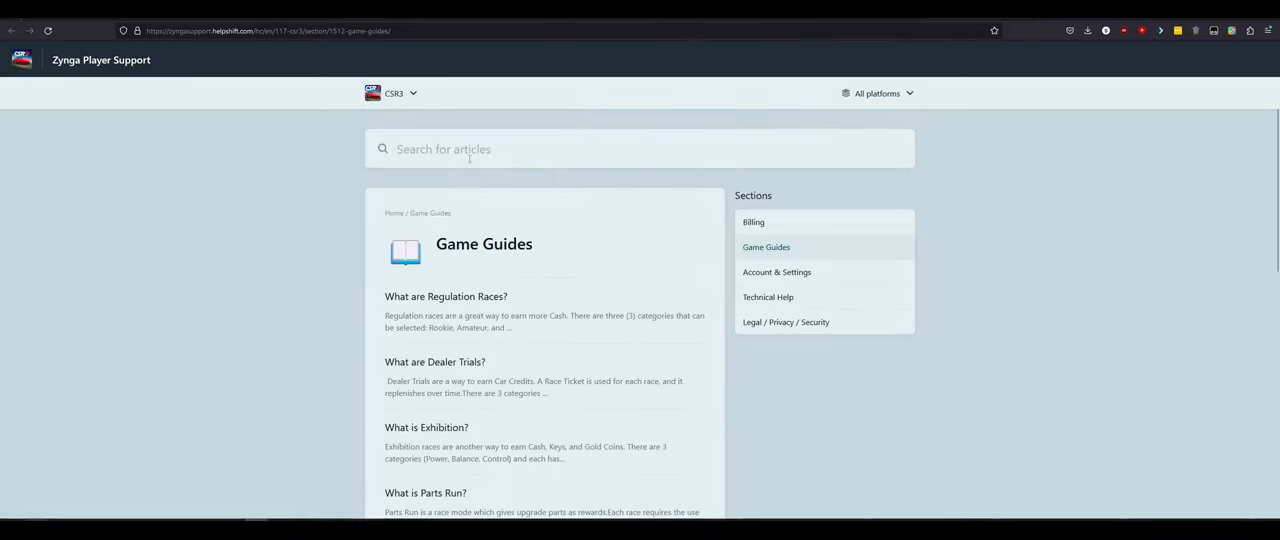
Step: Pick CSR3 from the games dropdown and scroll over its support home page
{"action": "left_click", "coordinate": [777, 272]}
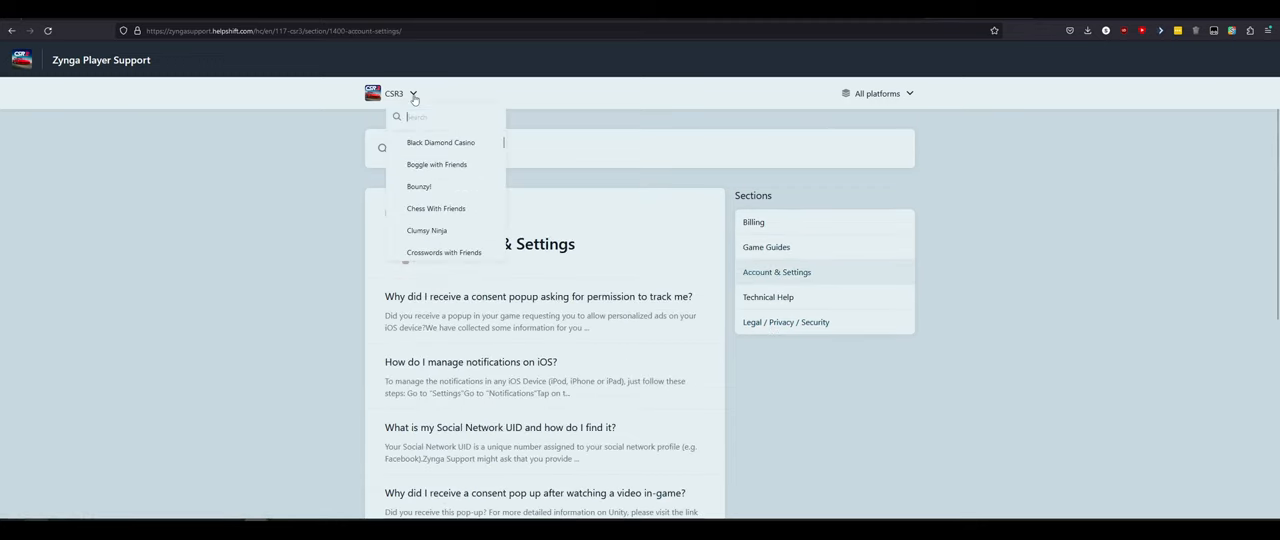
{"action": "scroll", "scroll_direction": "down", "scroll_amount": 3}
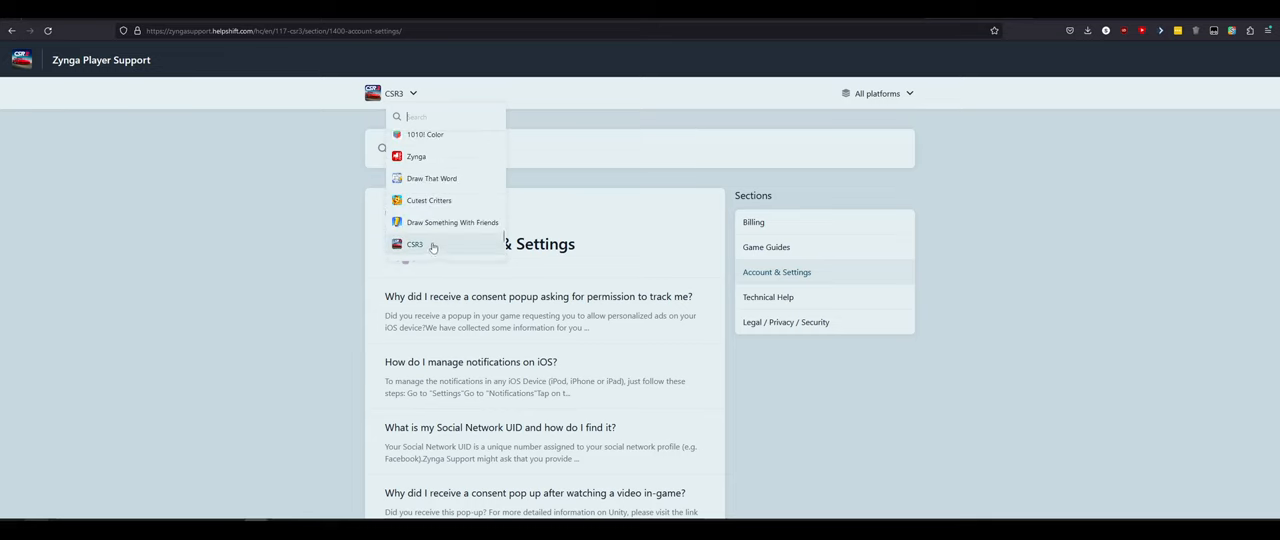
{"action": "left_click", "coordinate": [415, 244]}
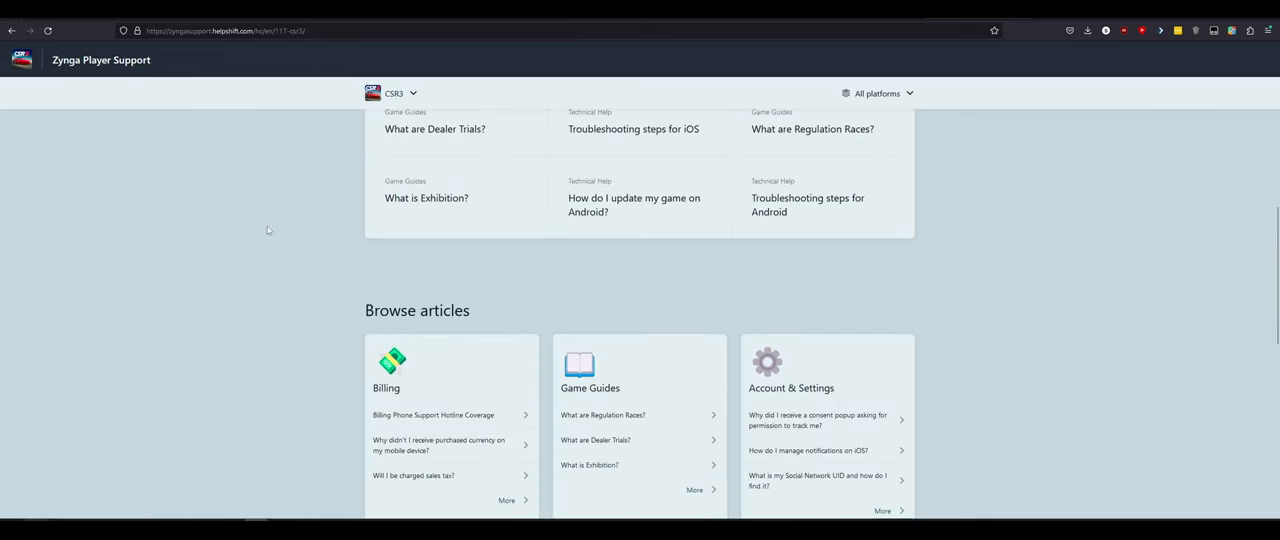
{"action": "scroll", "scroll_direction": "down", "scroll_amount": 3}
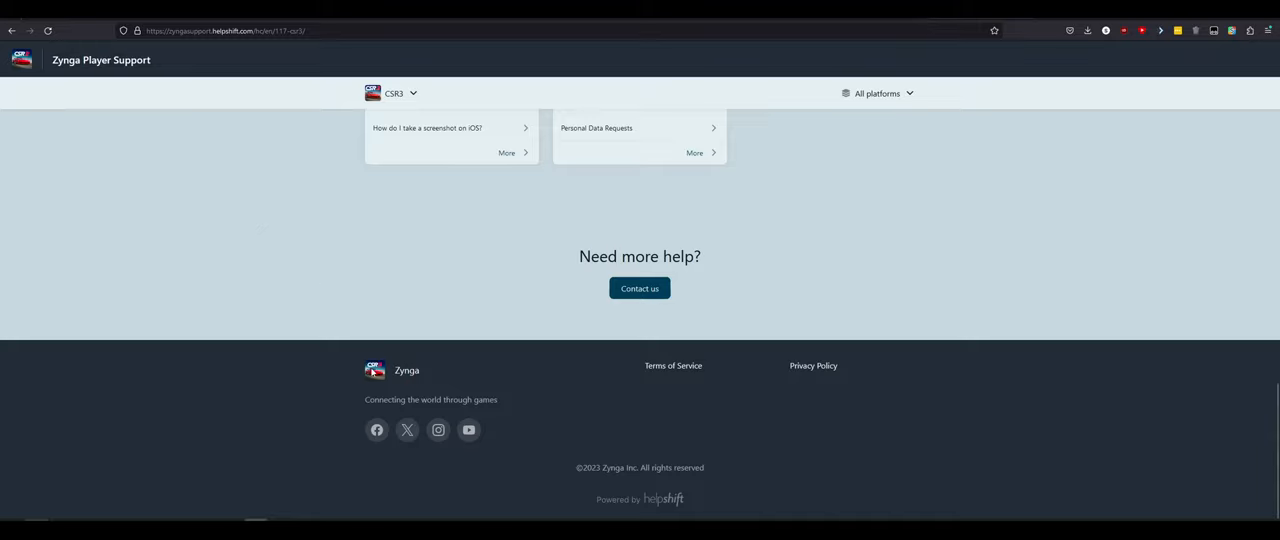
{"action": "scroll", "scroll_direction": "up", "scroll_amount": 3}
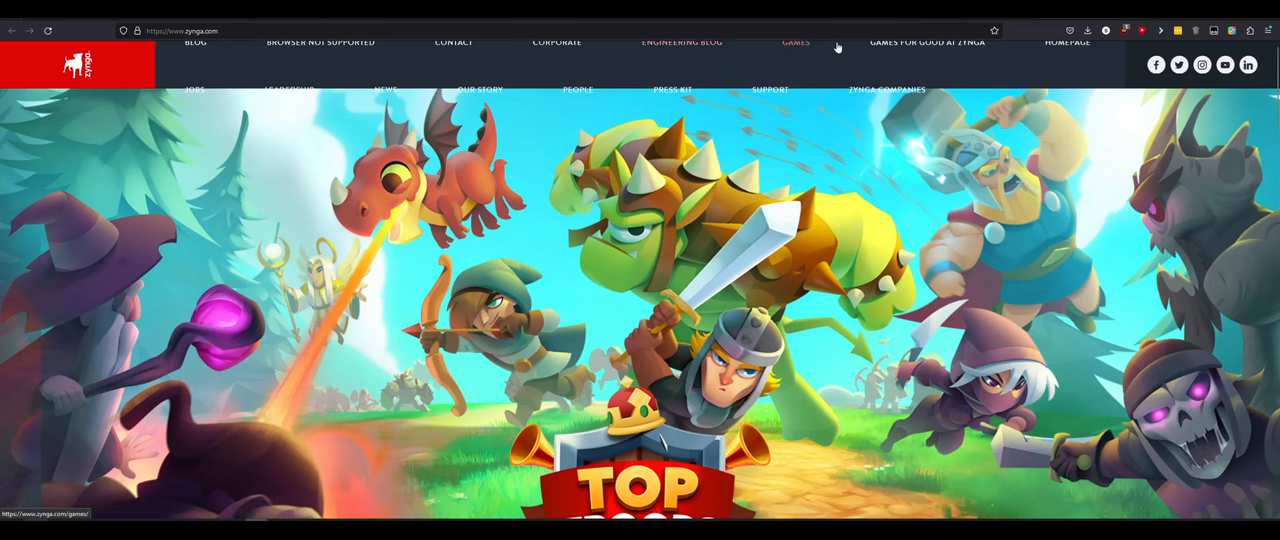
Step: Open the Zynga Games page and advance the Featured Games carousel twice
{"action": "left_click", "coordinate": [796, 44]}
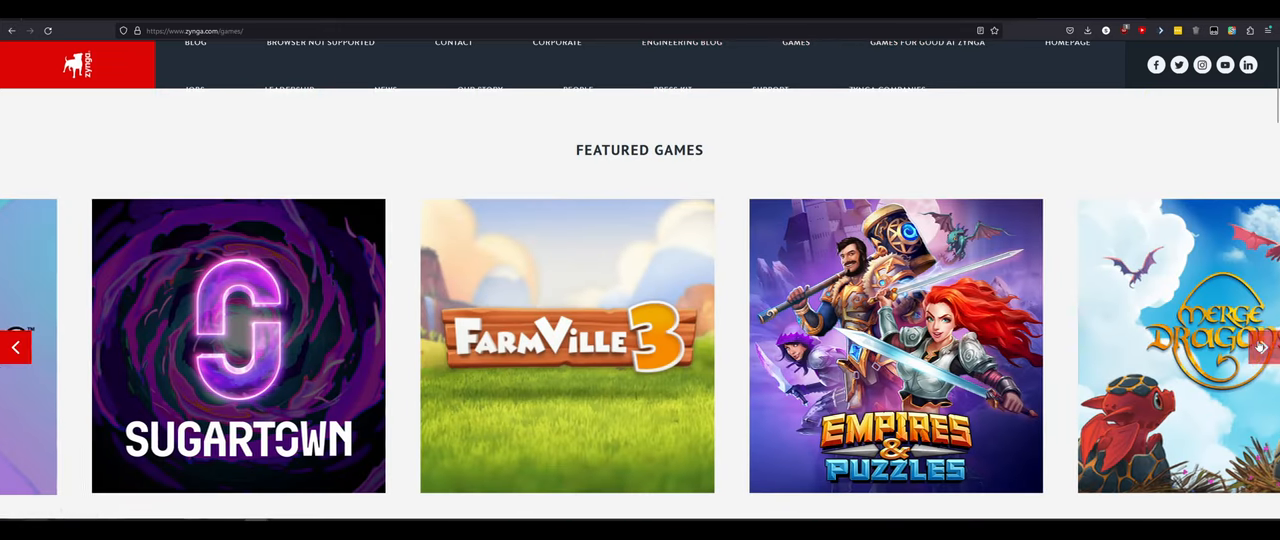
{"action": "left_click", "coordinate": [1261, 347]}
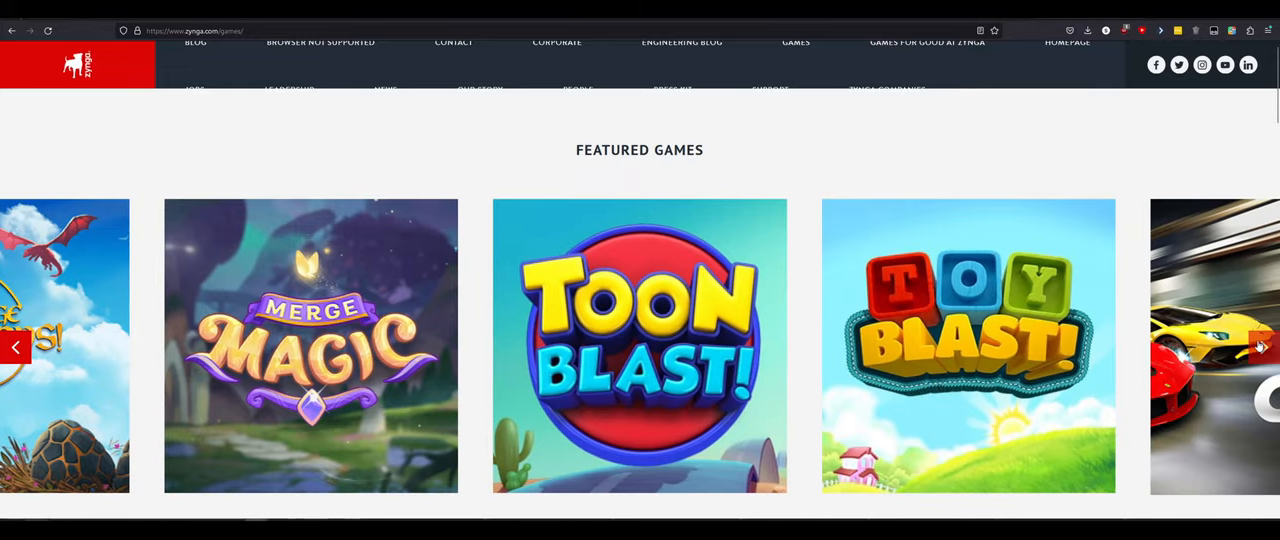
{"action": "left_click", "coordinate": [1260, 347]}
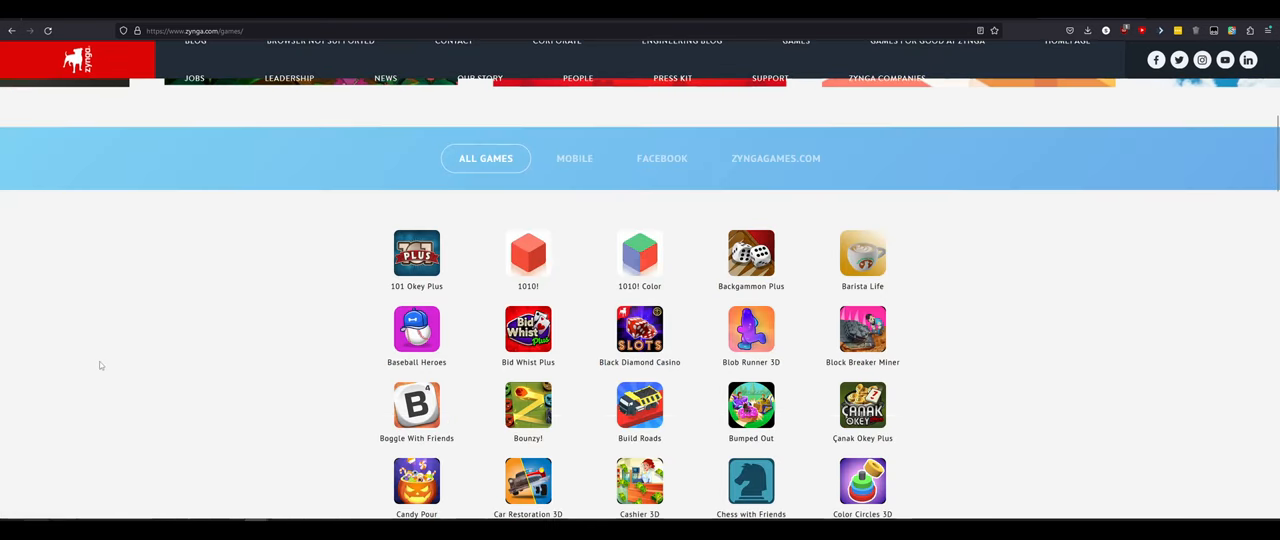
Step: Toggle between the Mobile and All Games tabs and scroll the full games list
{"action": "left_click", "coordinate": [574, 158]}
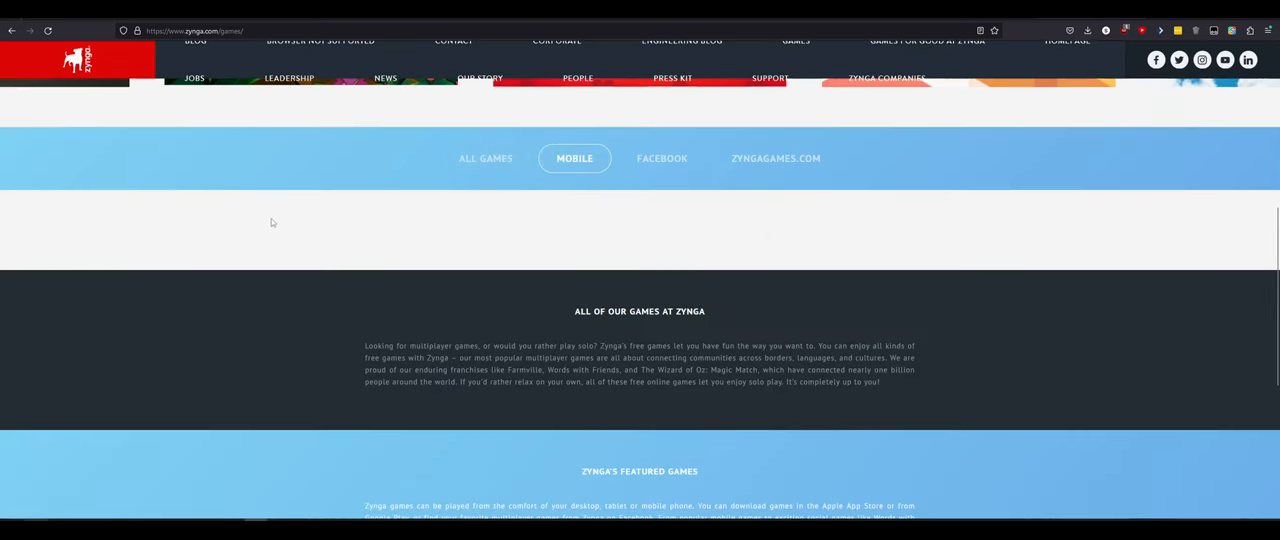
{"action": "left_click", "coordinate": [485, 158]}
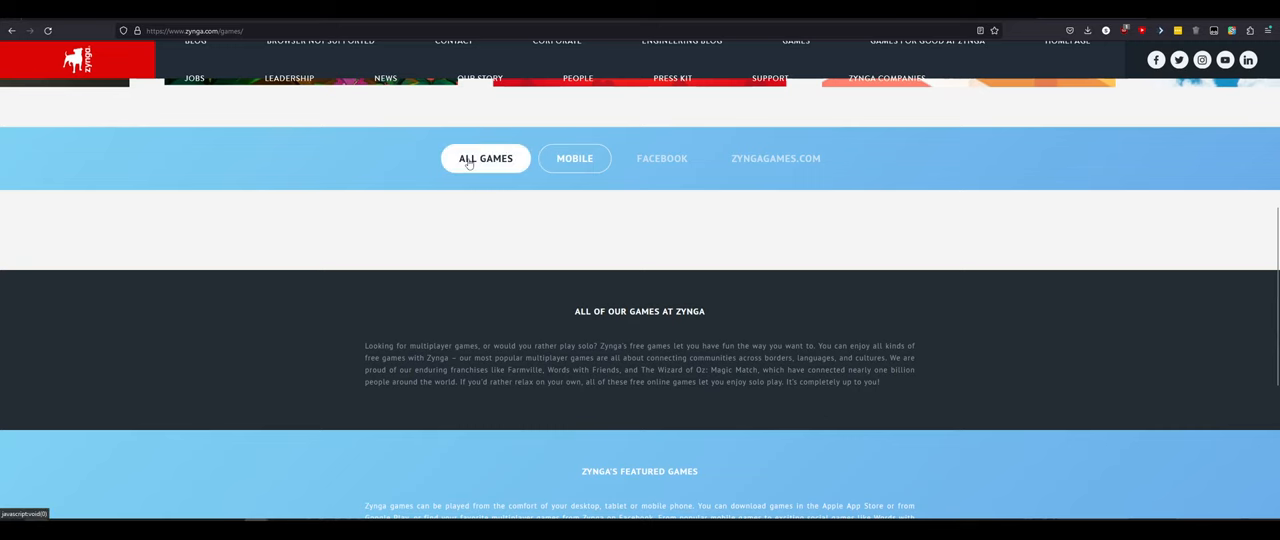
{"action": "left_click", "coordinate": [485, 158]}
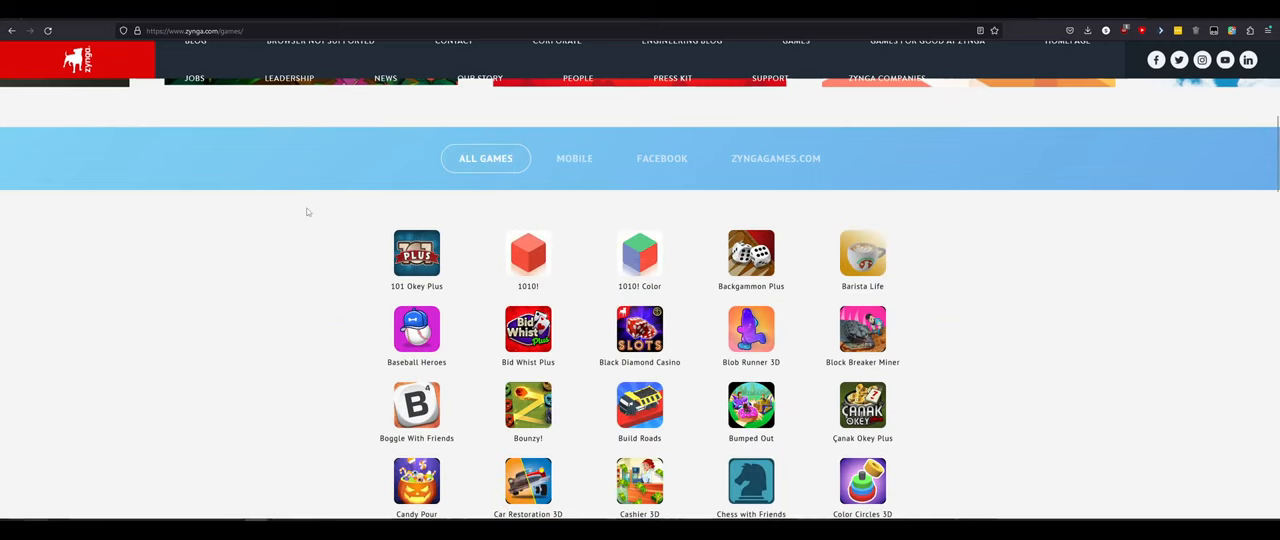
{"action": "scroll", "scroll_direction": "down", "scroll_amount": 3}
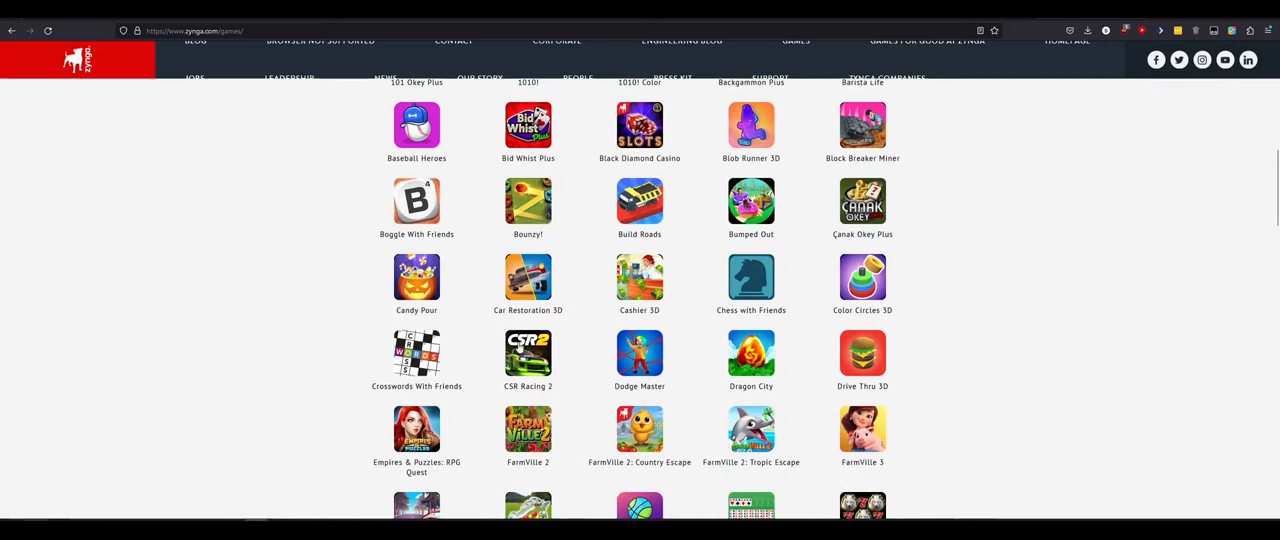
{"action": "scroll", "scroll_direction": "down", "scroll_amount": 3}
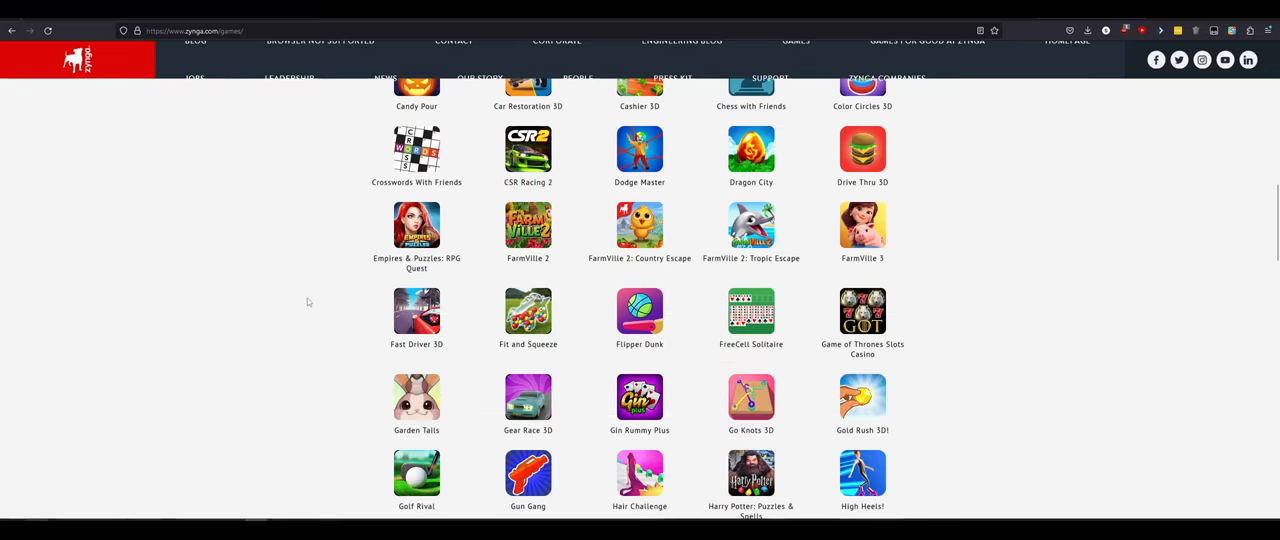
{"action": "scroll", "scroll_direction": "down", "scroll_amount": 3}
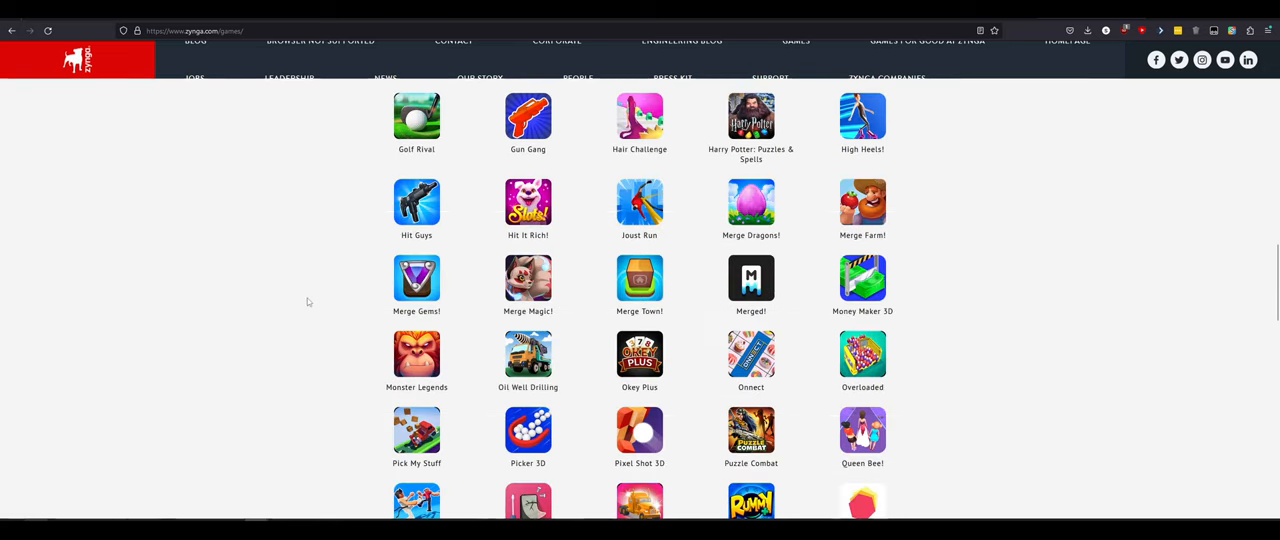
{"action": "scroll", "scroll_direction": "down", "scroll_amount": 3}
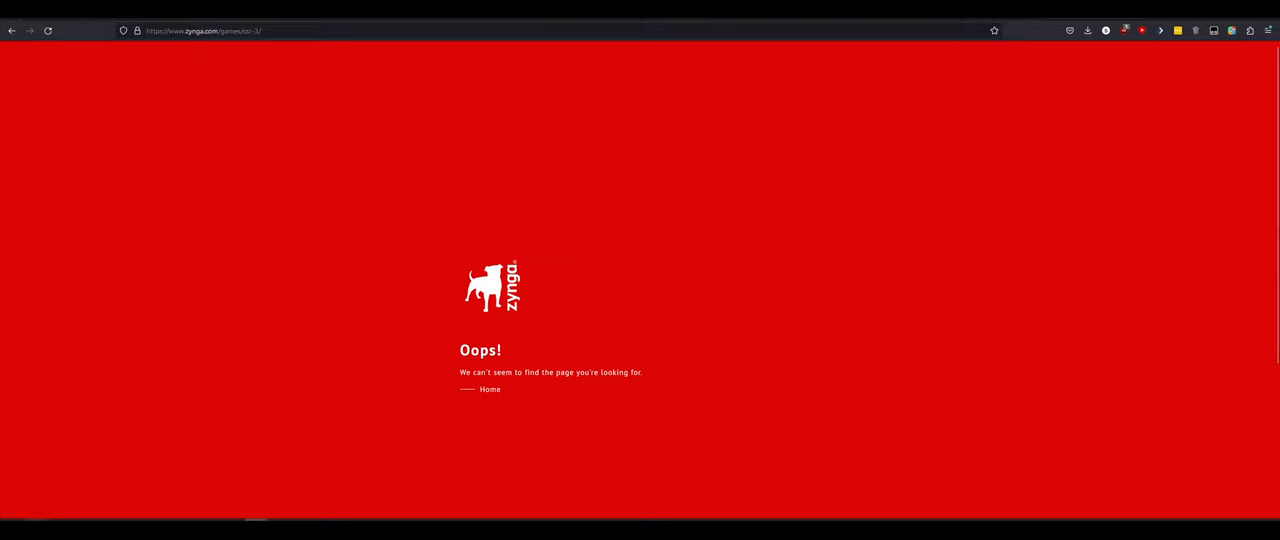
{"action": "mouse_move", "coordinate": [243, 95]}
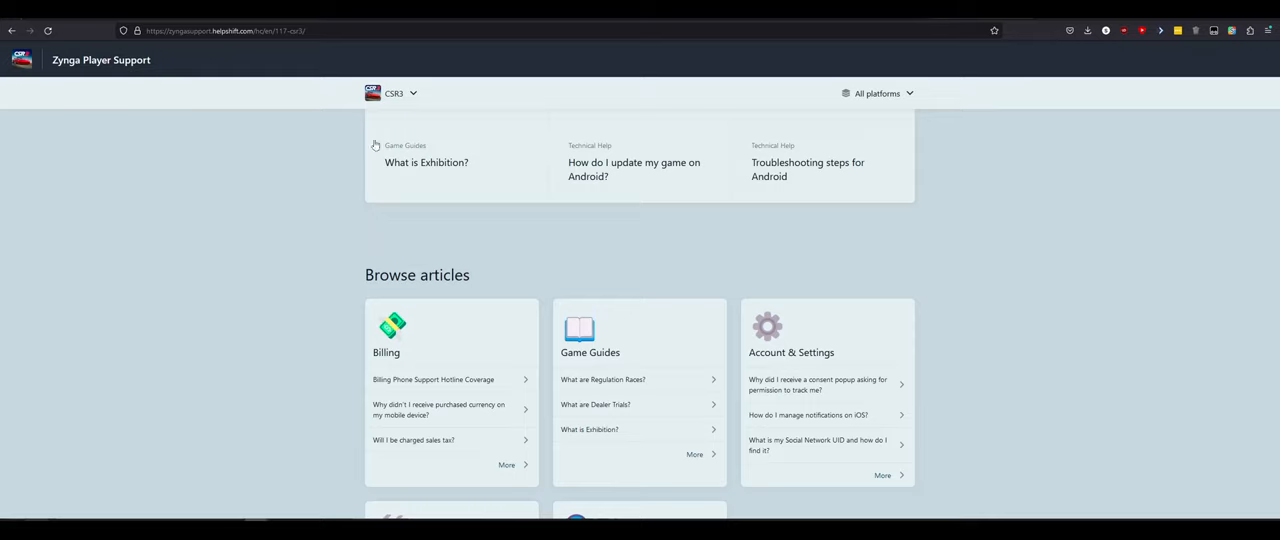
{"action": "mouse_move", "coordinate": [224, 187]}
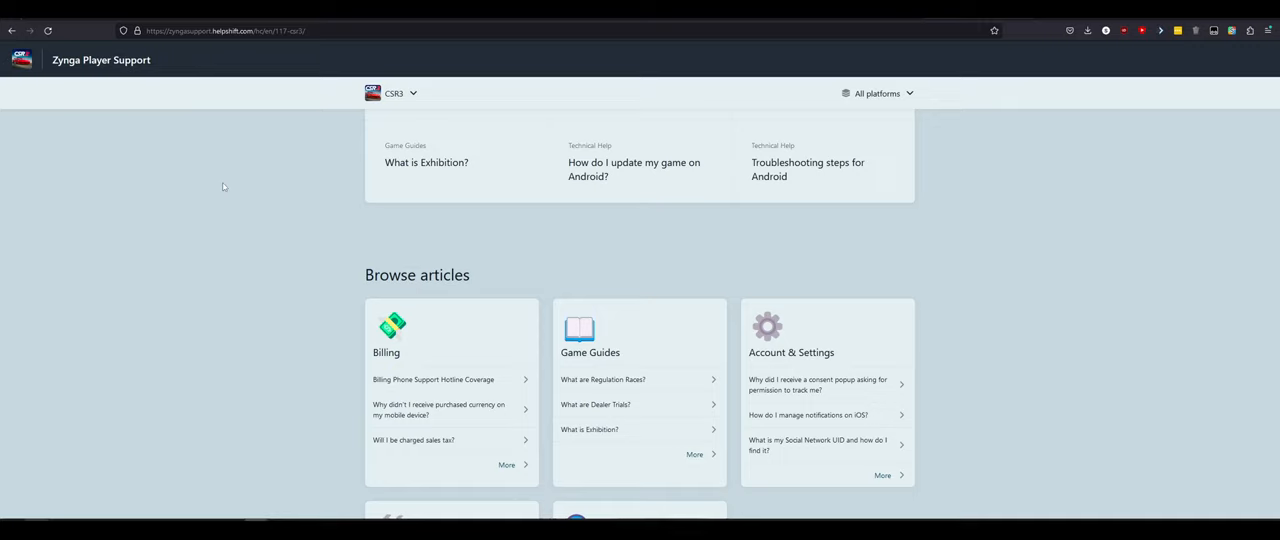
{"action": "mouse_move", "coordinate": [204, 180]}
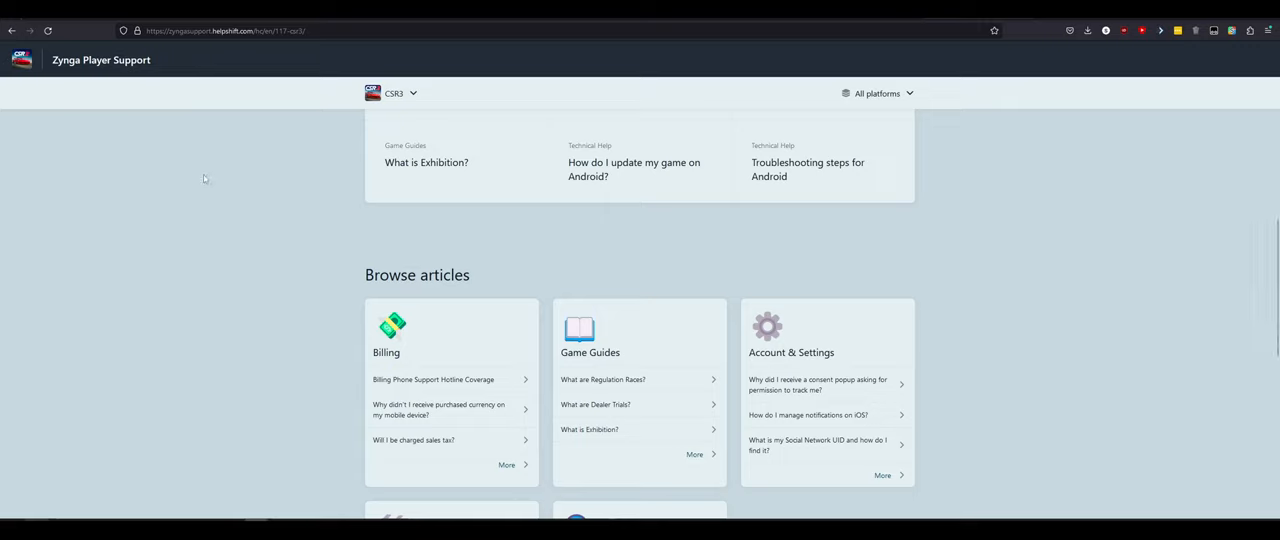